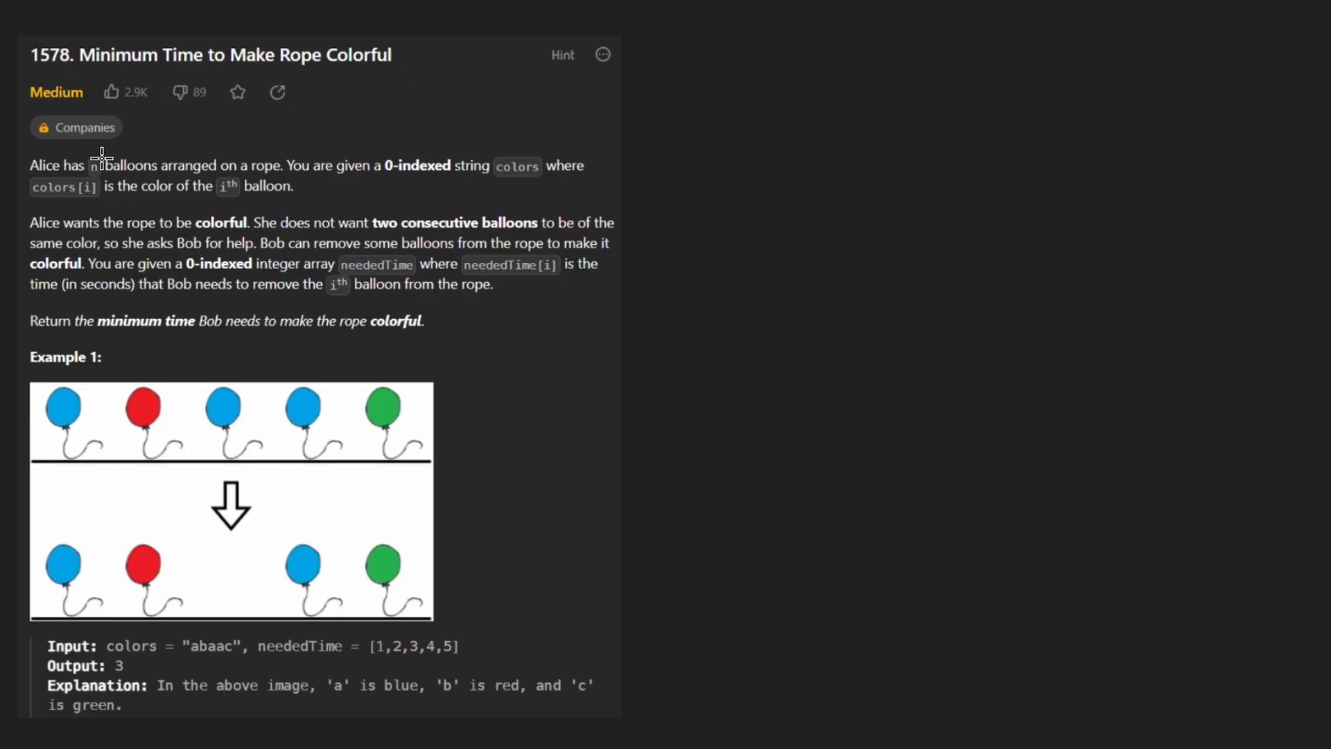
- Circle n in the statement, sketch an a/b colour-mapping note, then erase the scratch notes
drag(63, 160, 123, 165)
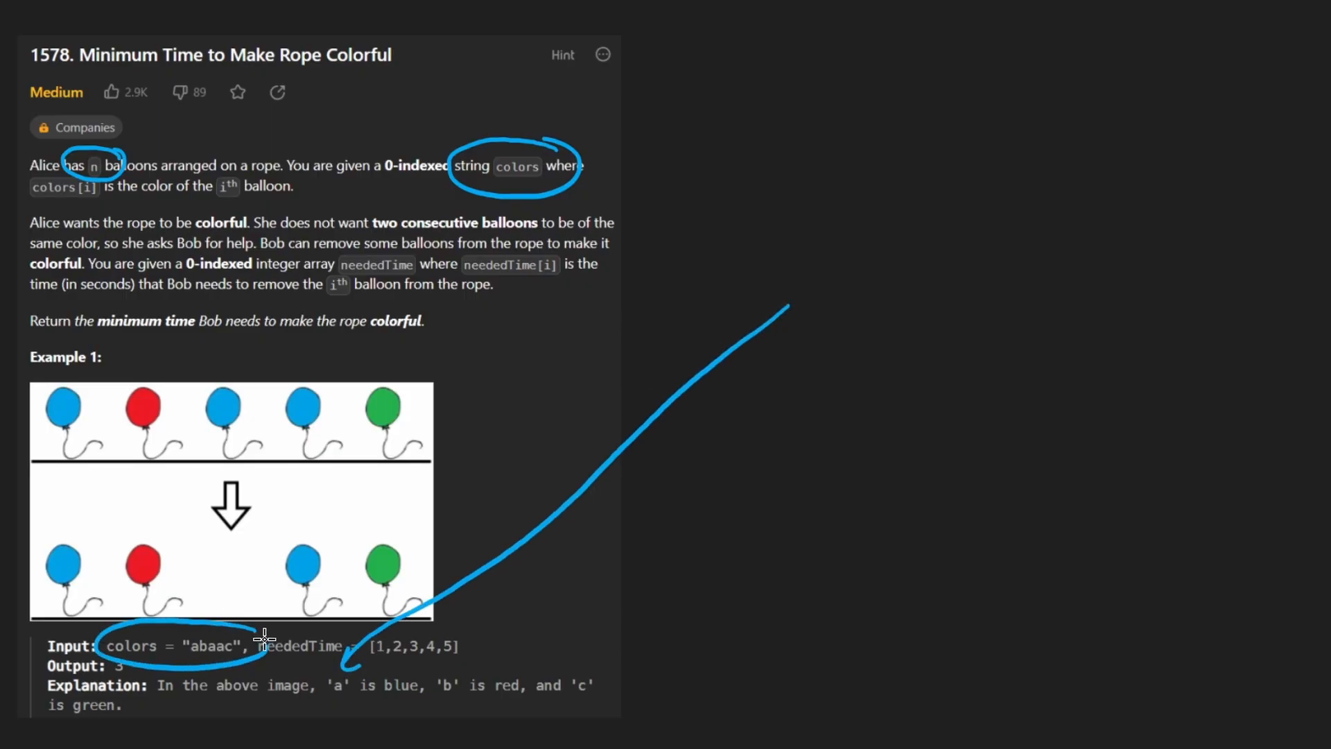
drag(263, 637, 373, 687)
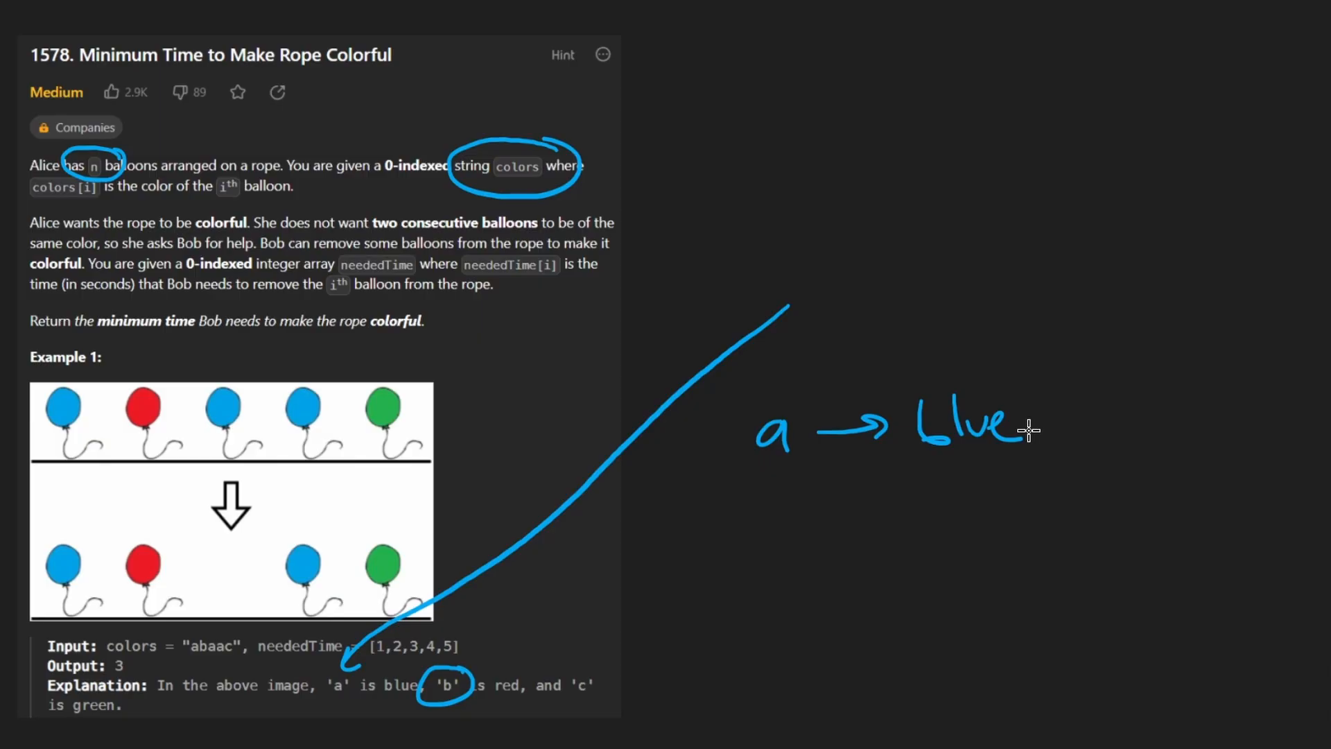
mouse_move(811, 411)
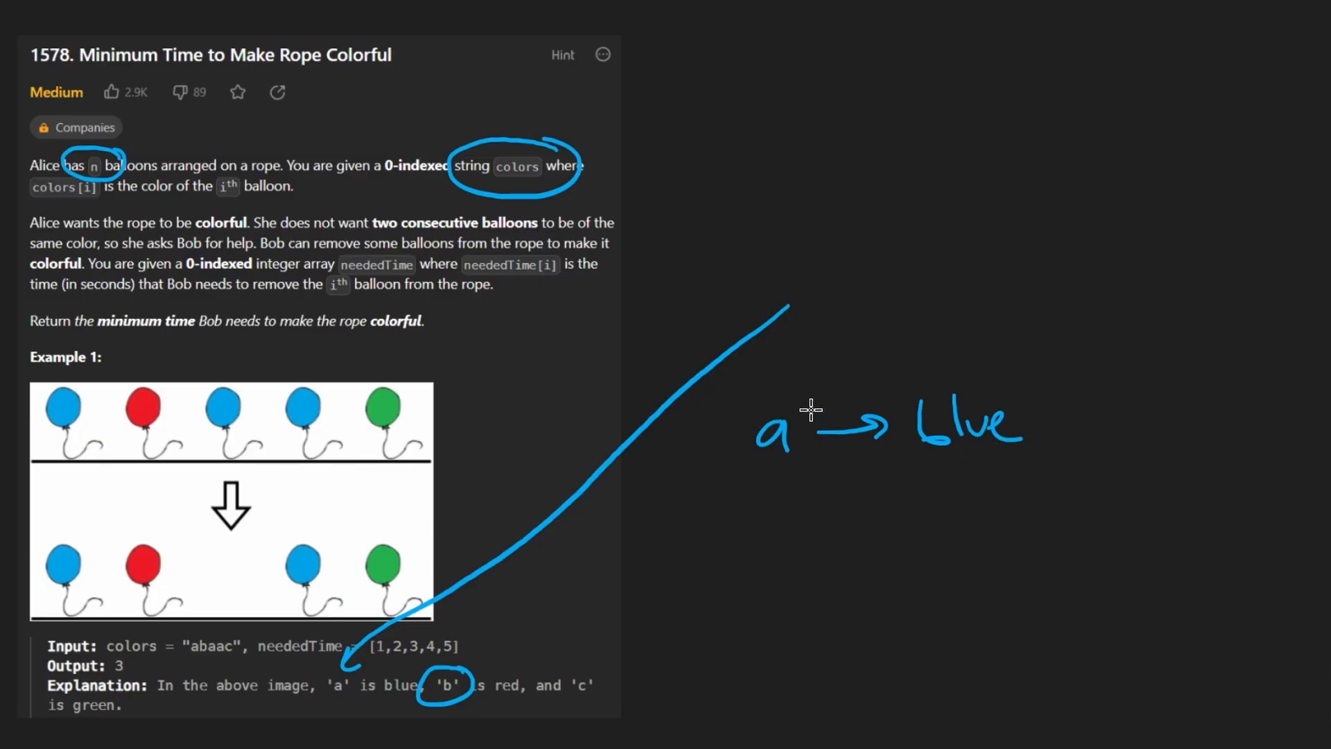
drag(769, 497, 793, 560)
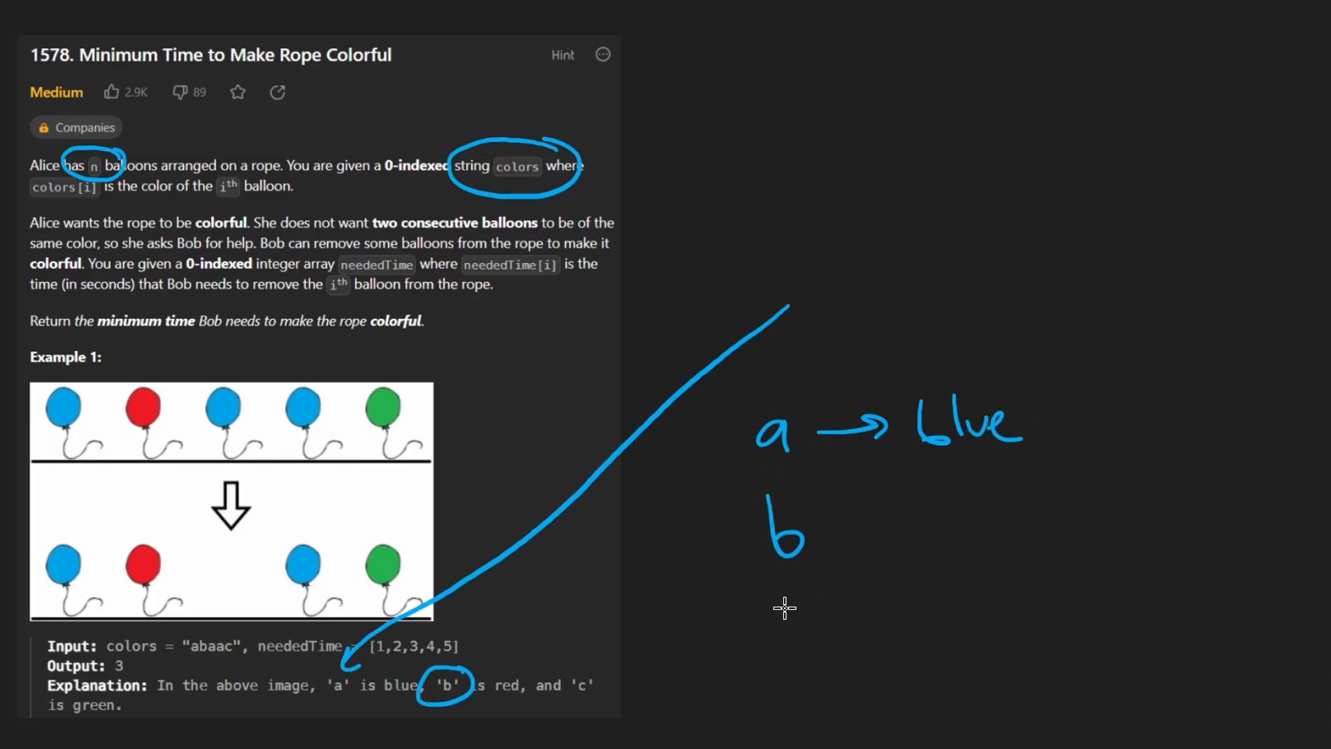
drag(772, 594, 832, 619)
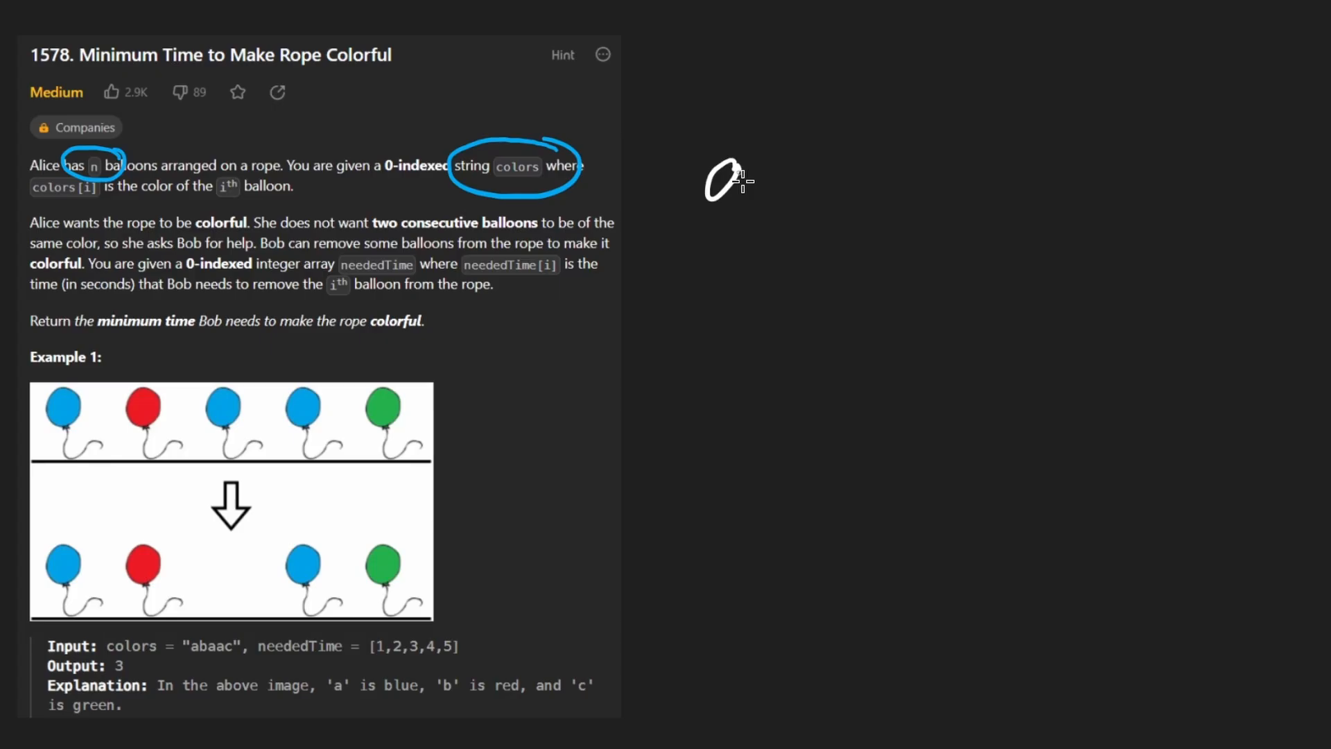
- Handwrite the example string 'a b a a c' beside the problem, briefly underlining the repeated a's
drag(811, 145, 815, 204)
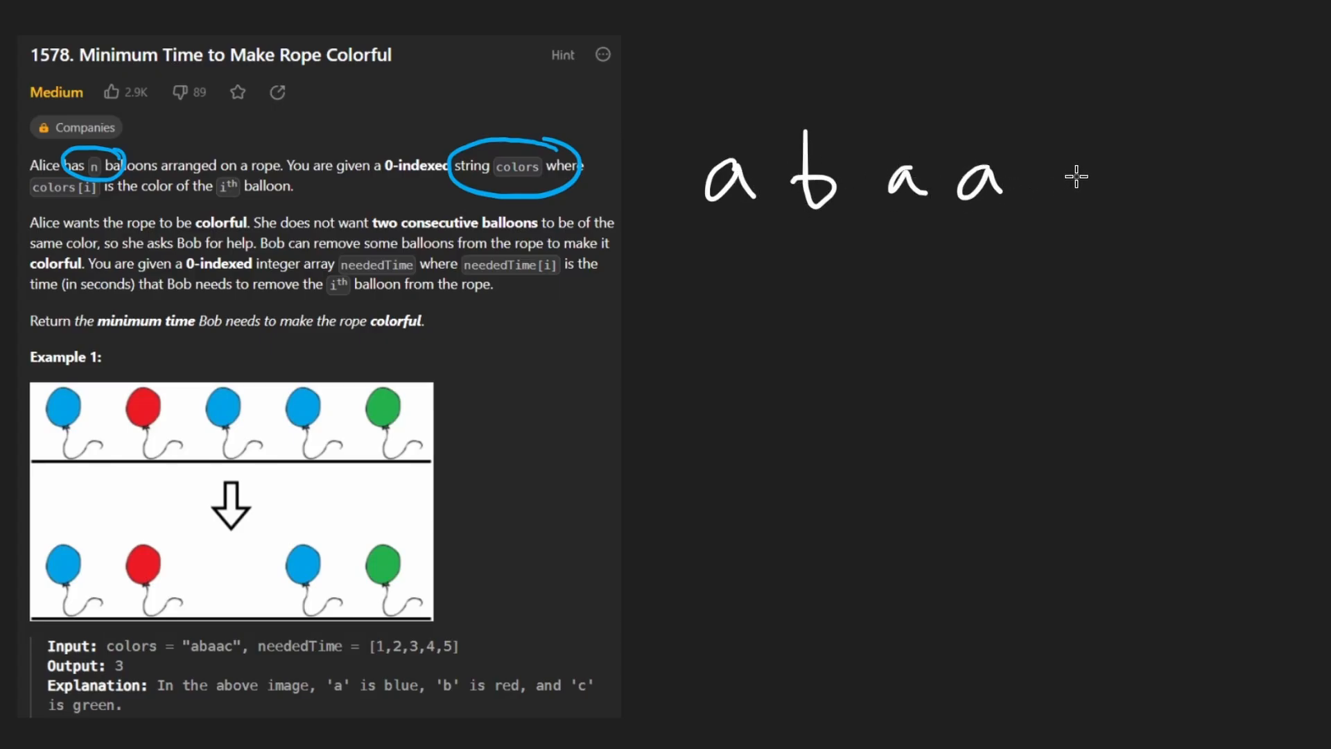
drag(1044, 161, 1095, 204)
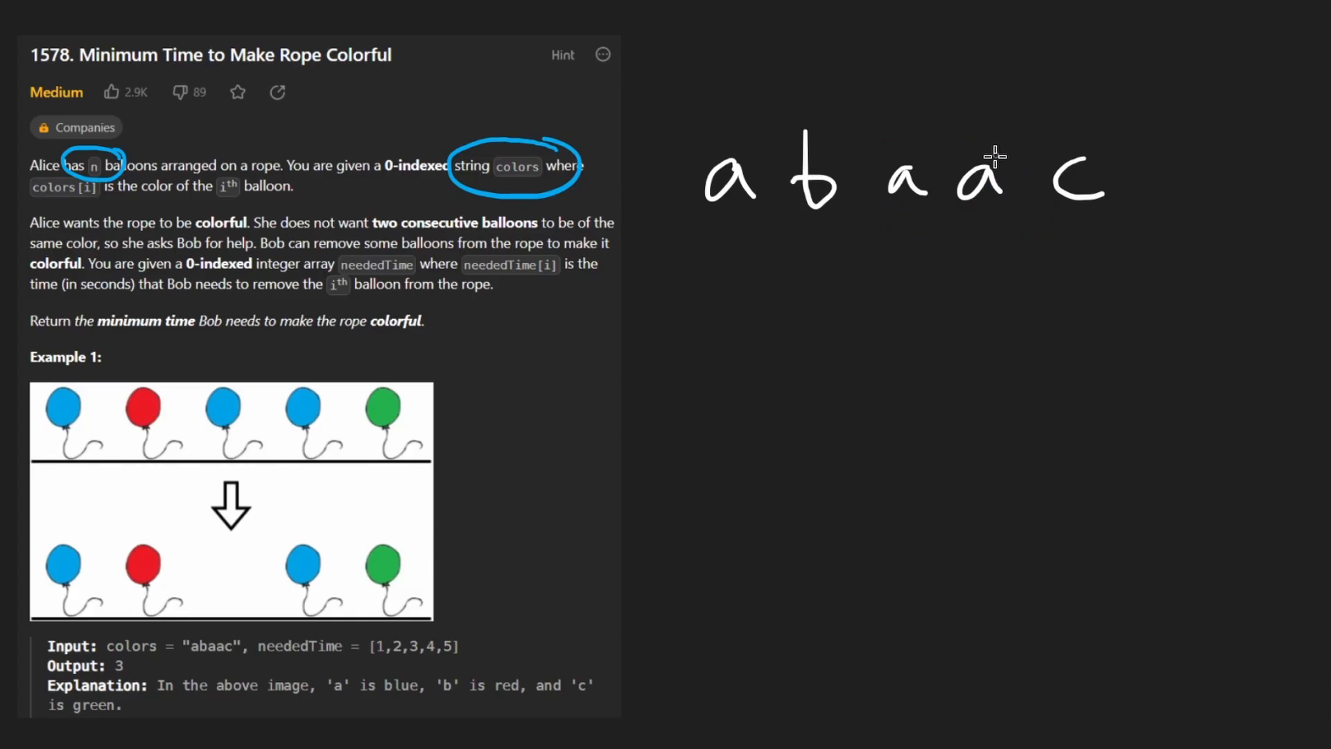
drag(700, 235, 848, 228)
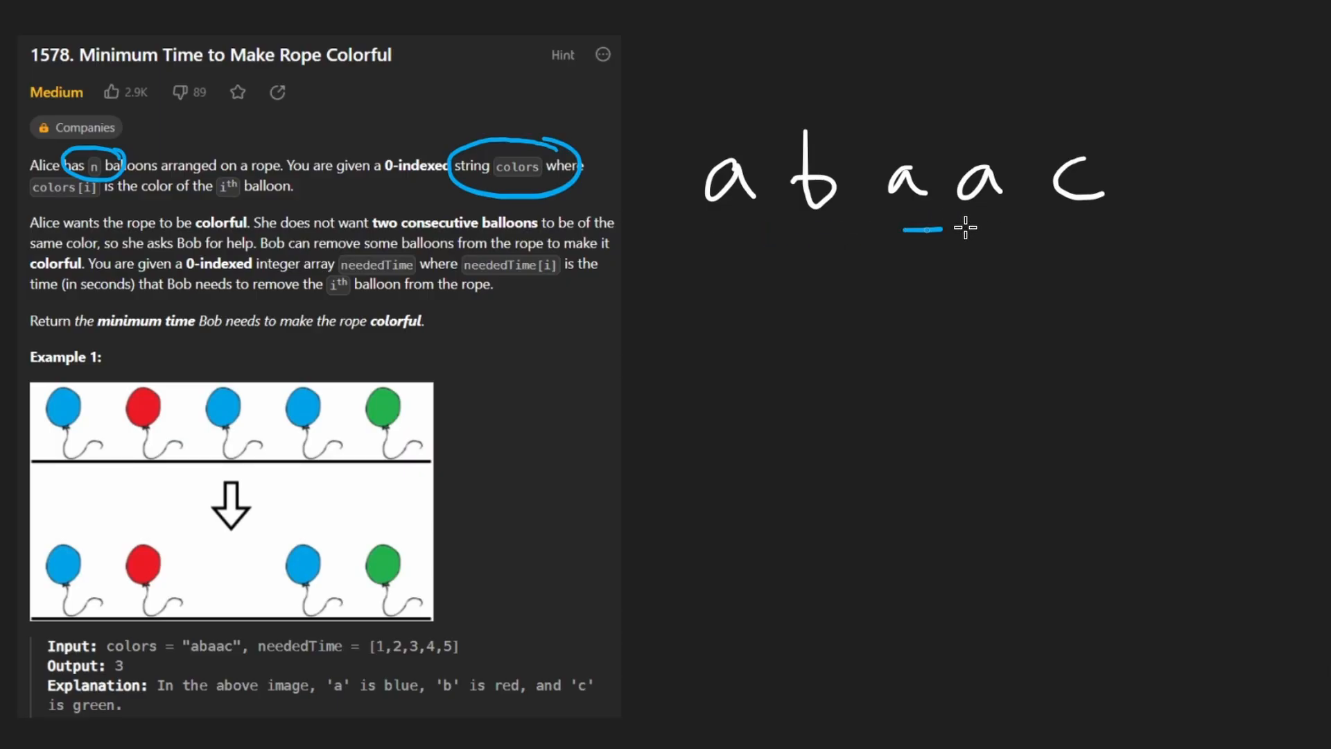
drag(883, 229, 1049, 225)
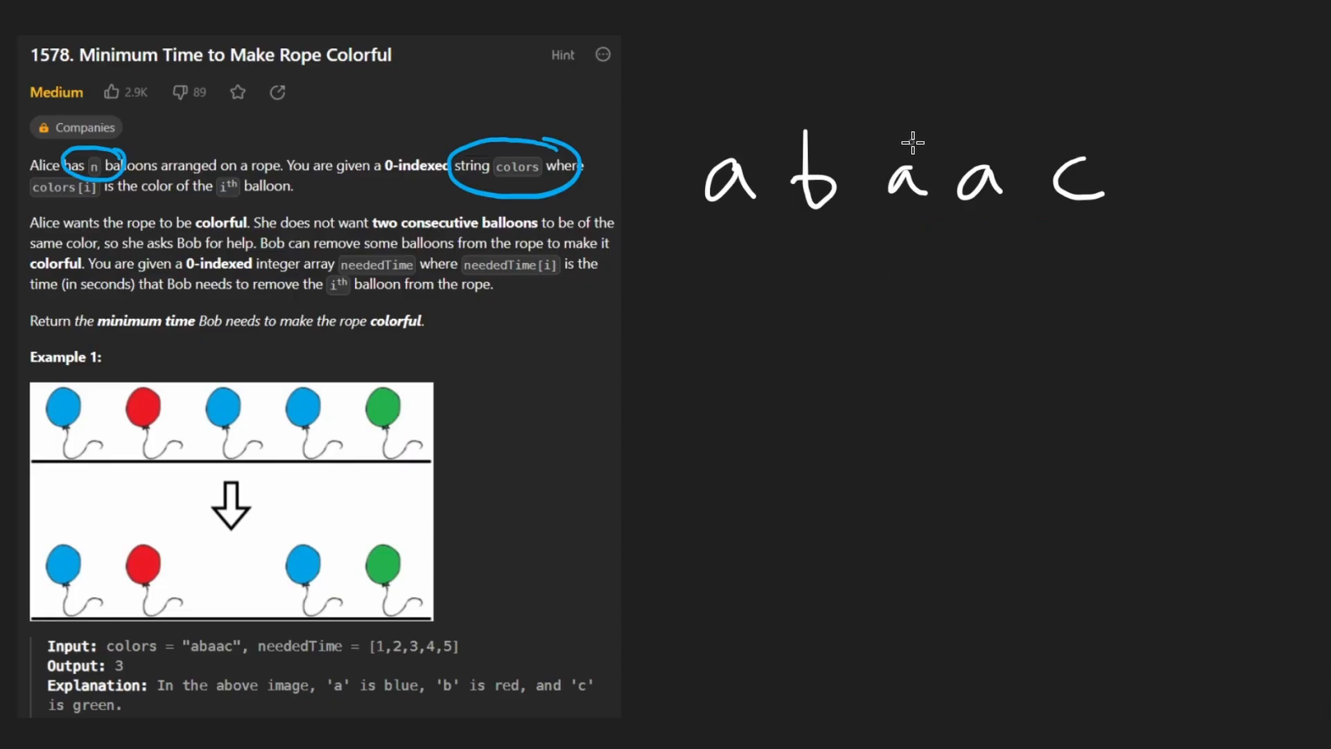
- Cross out the second adjacent a, underline 'minimum time', then erase those marks
drag(865, 136, 939, 228)
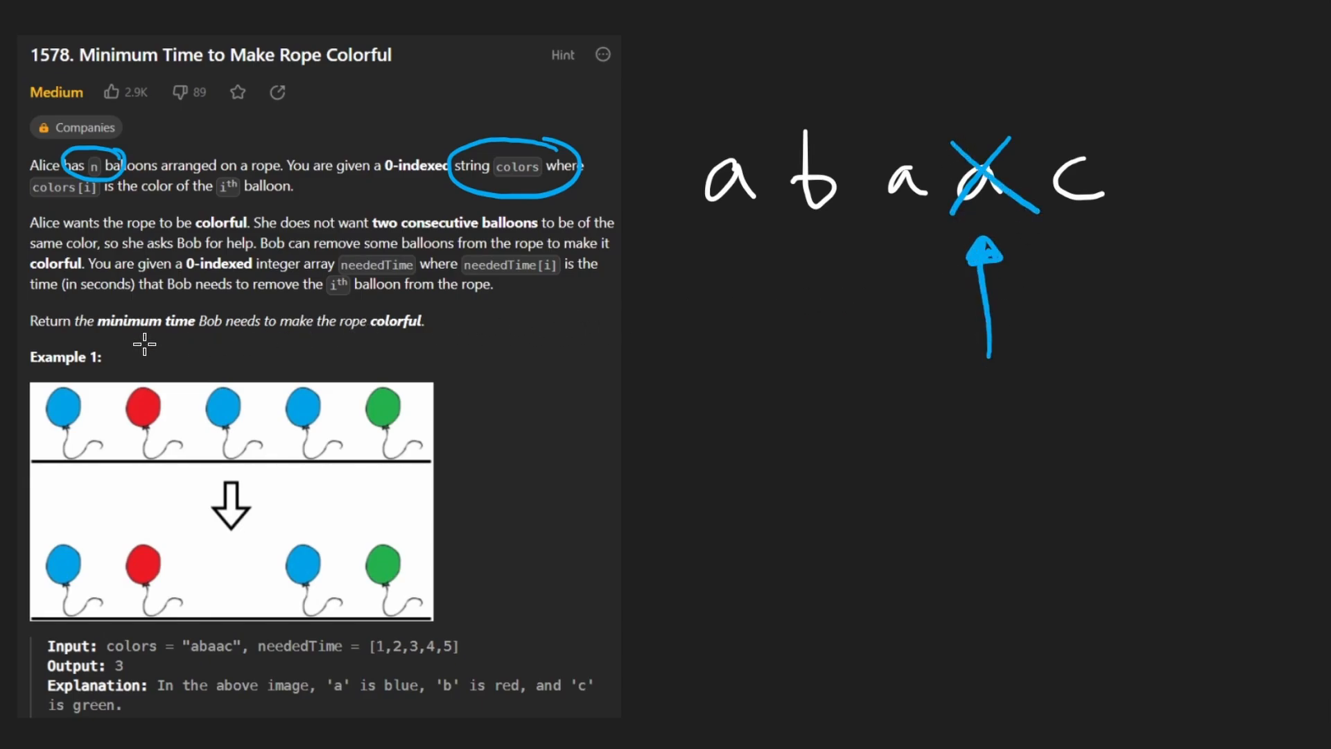
drag(76, 341, 263, 341)
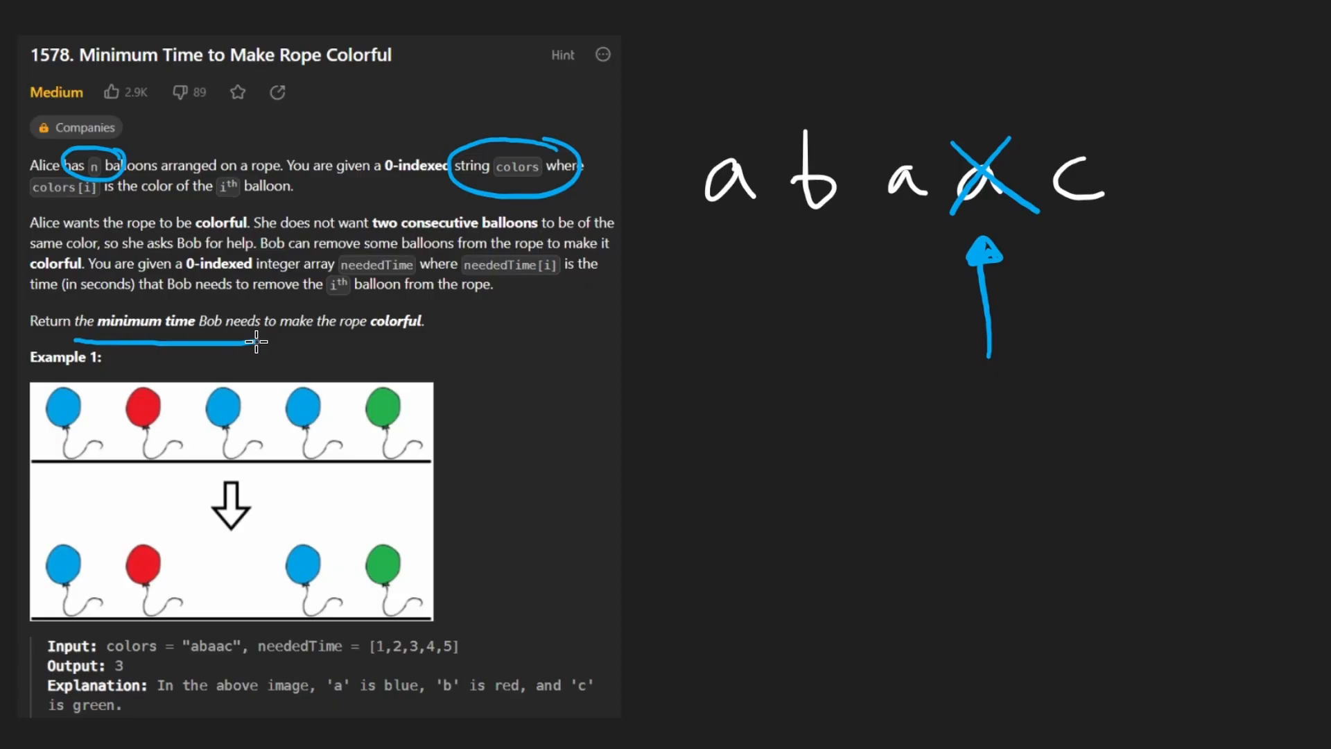
drag(259, 342, 429, 304)
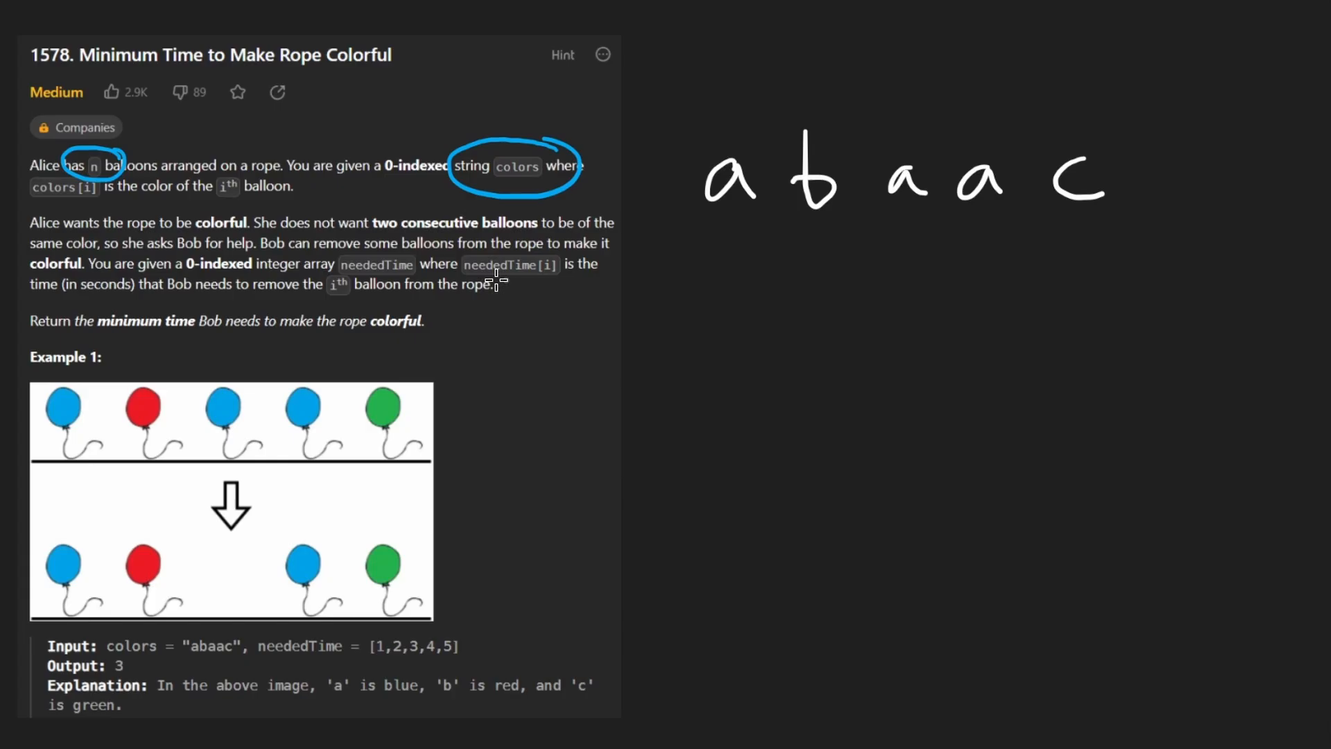
- Circle neededTime, draw arrows from each letter to its time 1–5, and box the adjacent a pair
drag(220, 644, 467, 671)
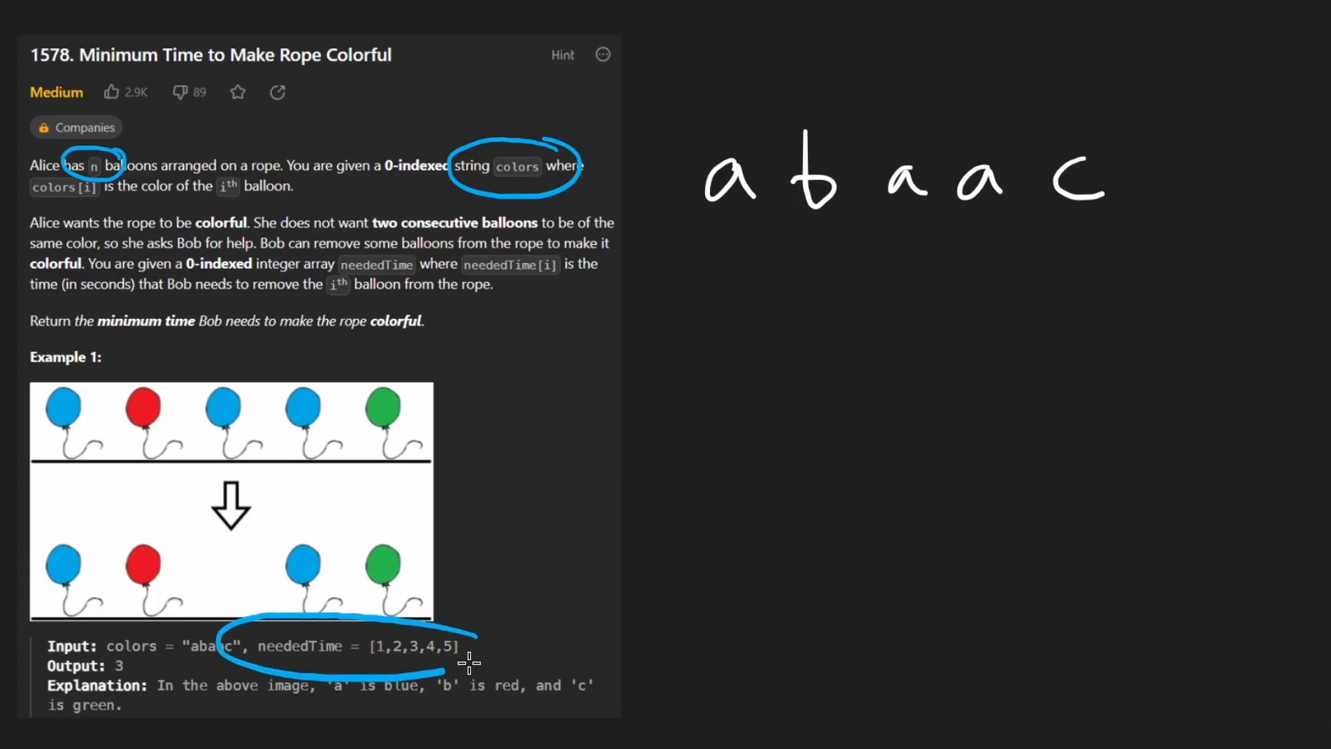
drag(732, 221, 735, 288)
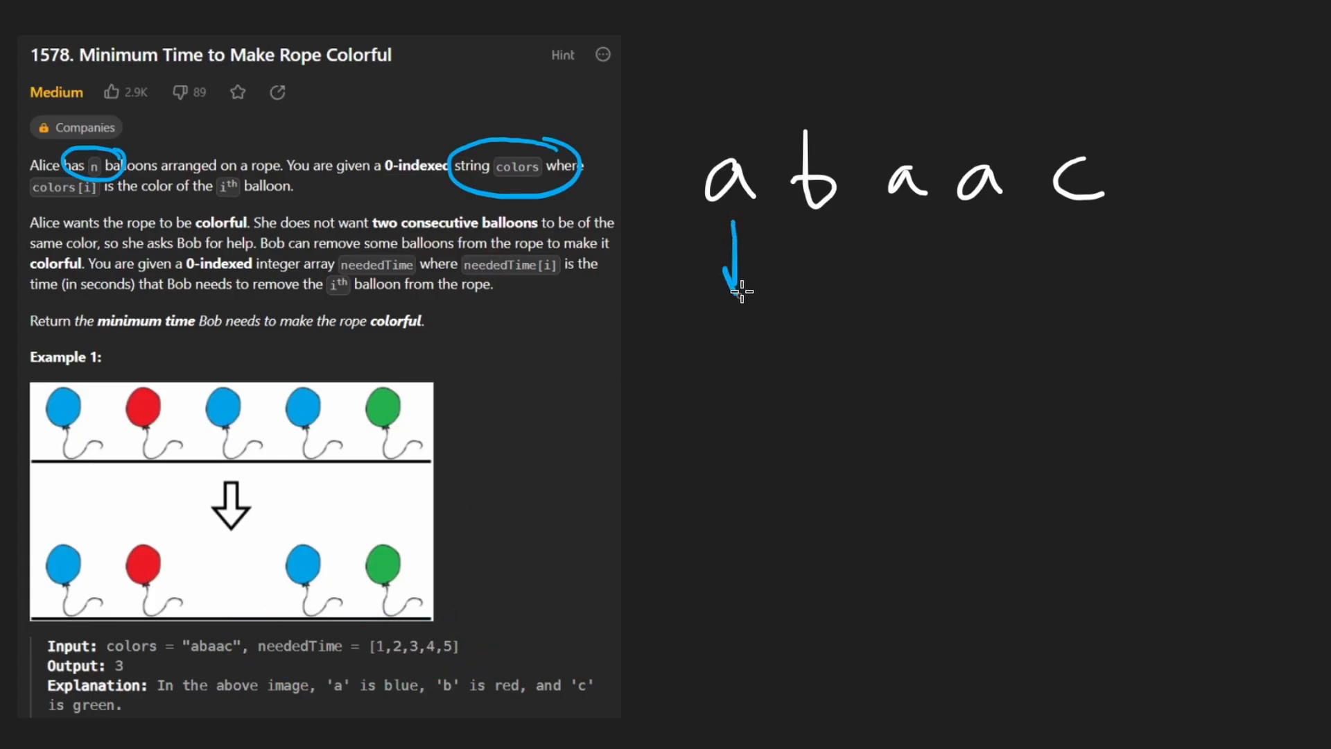
drag(816, 225, 812, 292)
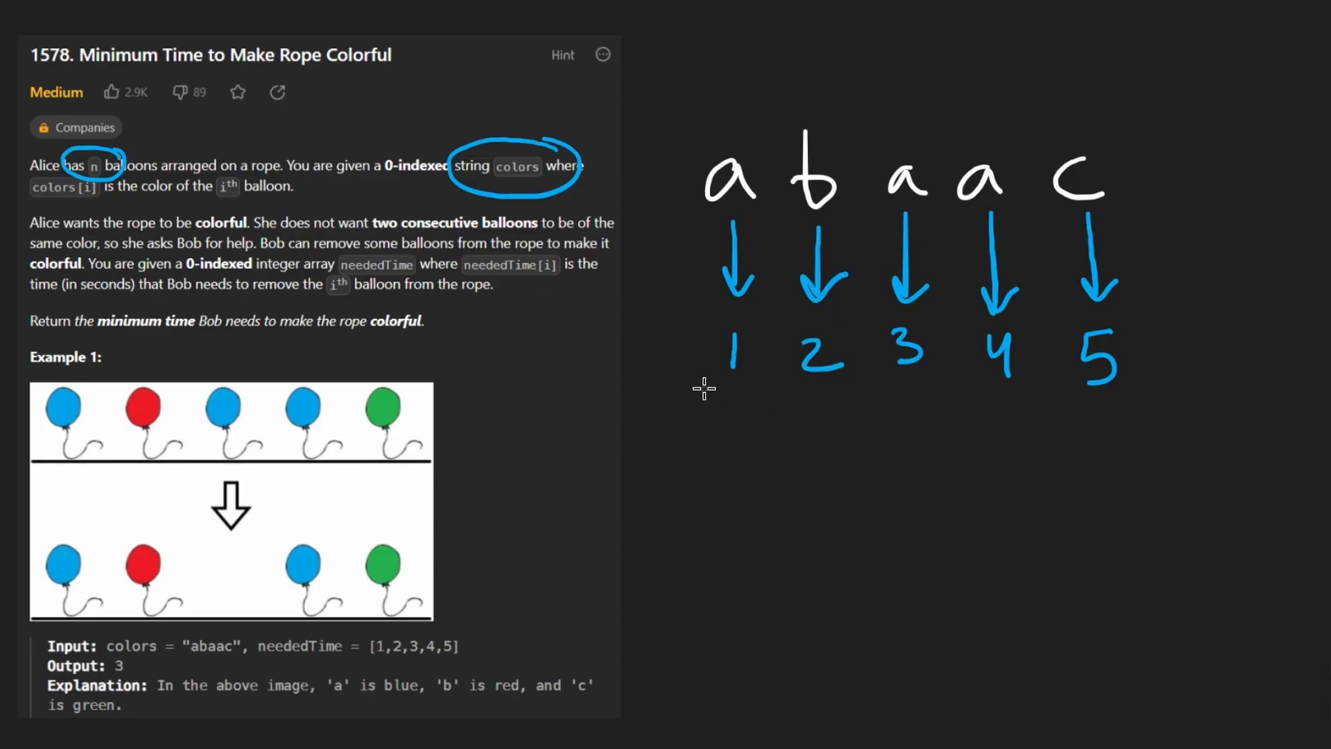
drag(713, 387, 1128, 404)
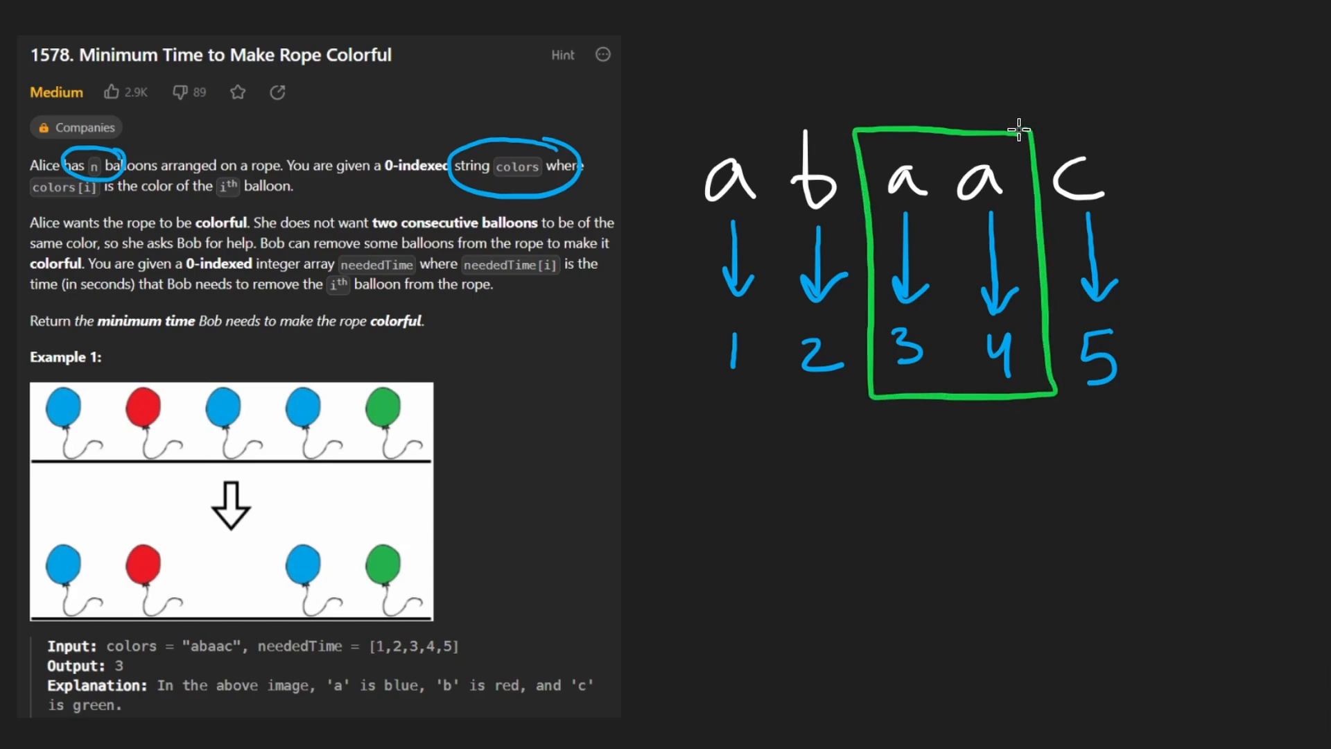
mouse_move(798, 393)
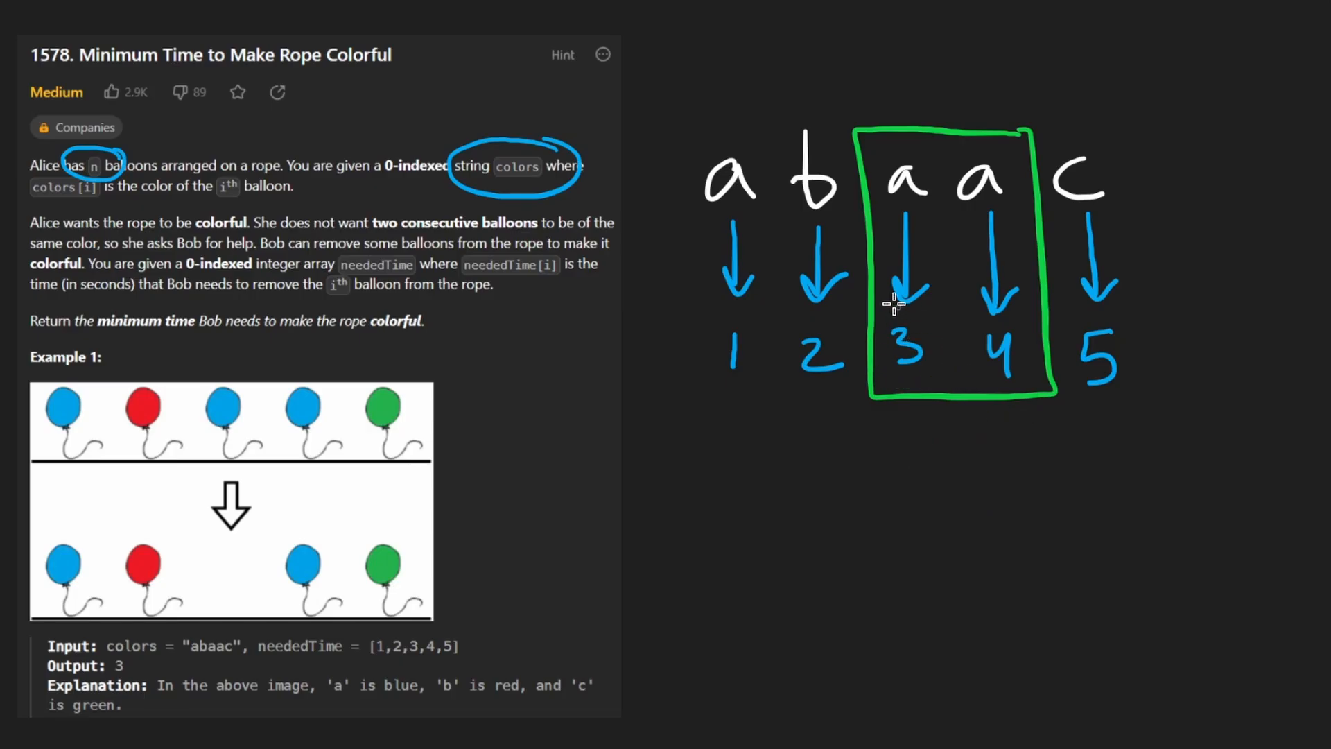
- Cross out the first a of the pair, box its time 3, then erase the green marks
drag(879, 148, 933, 229)
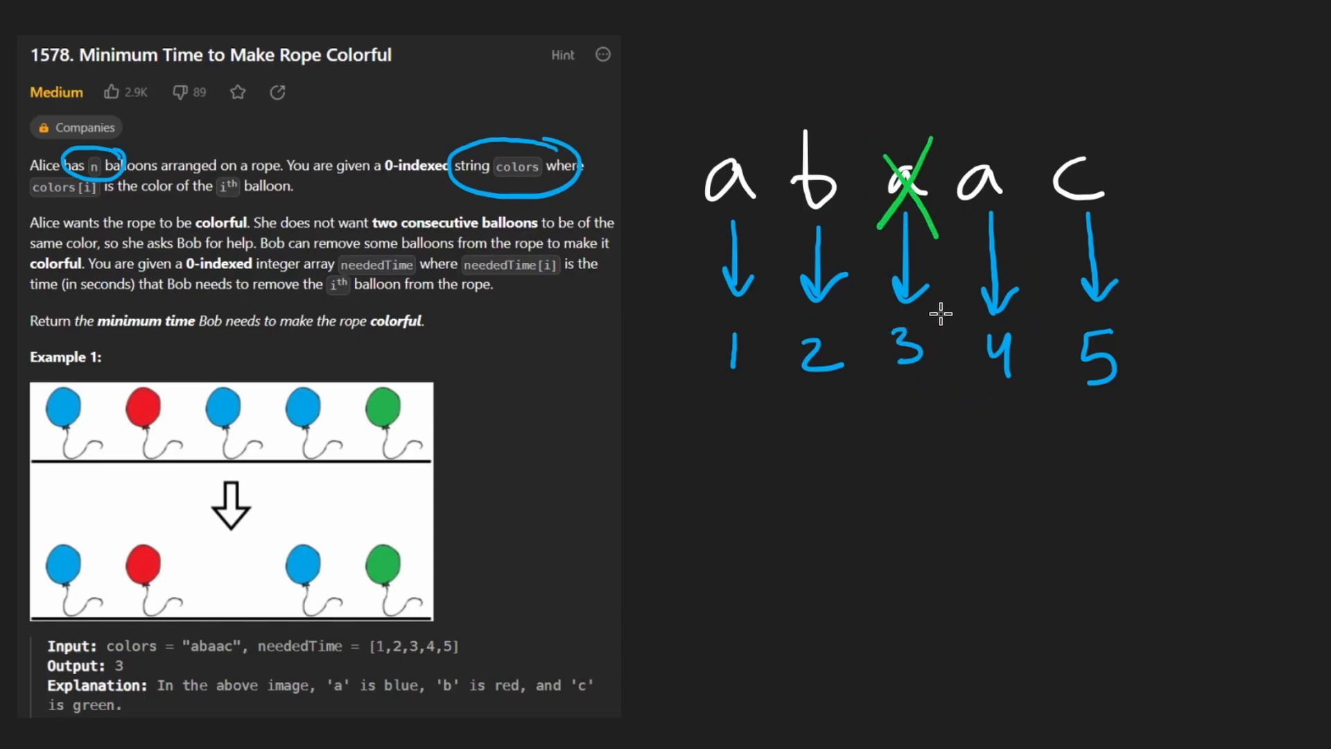
drag(879, 319, 956, 373)
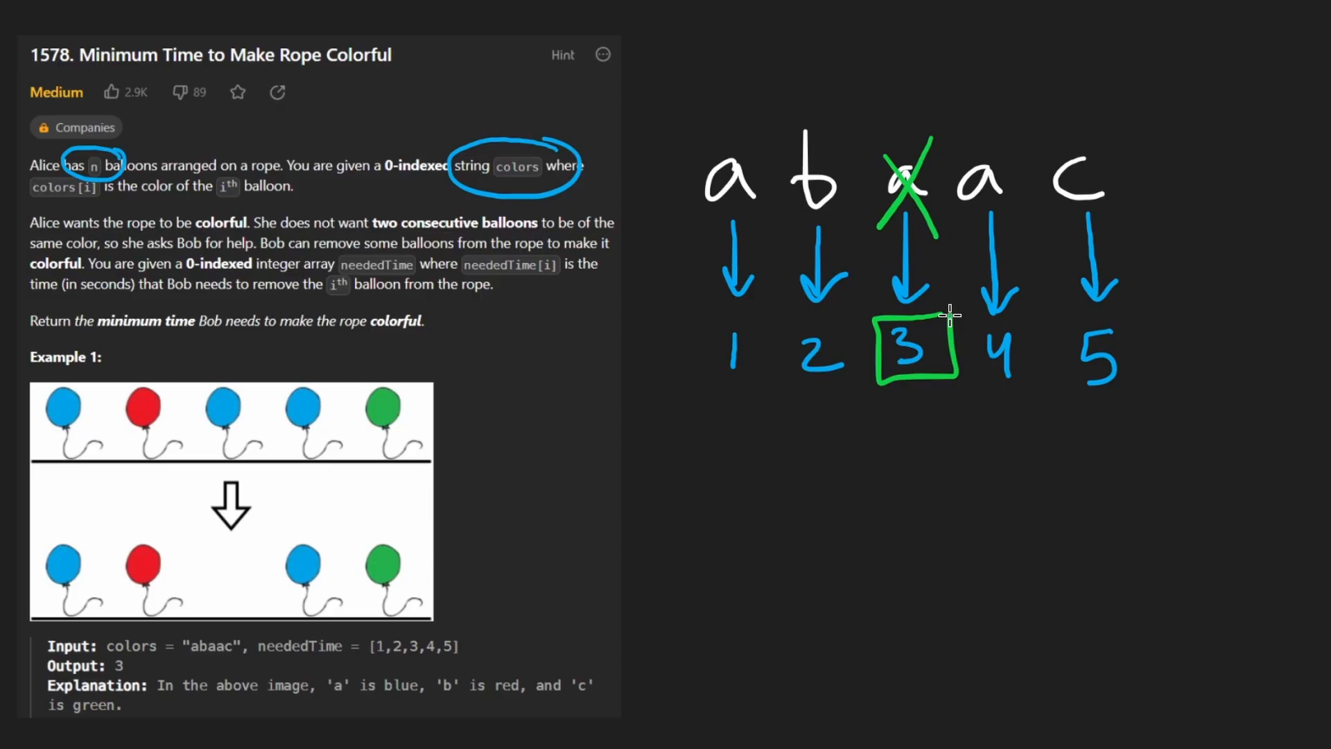
drag(924, 508, 912, 408)
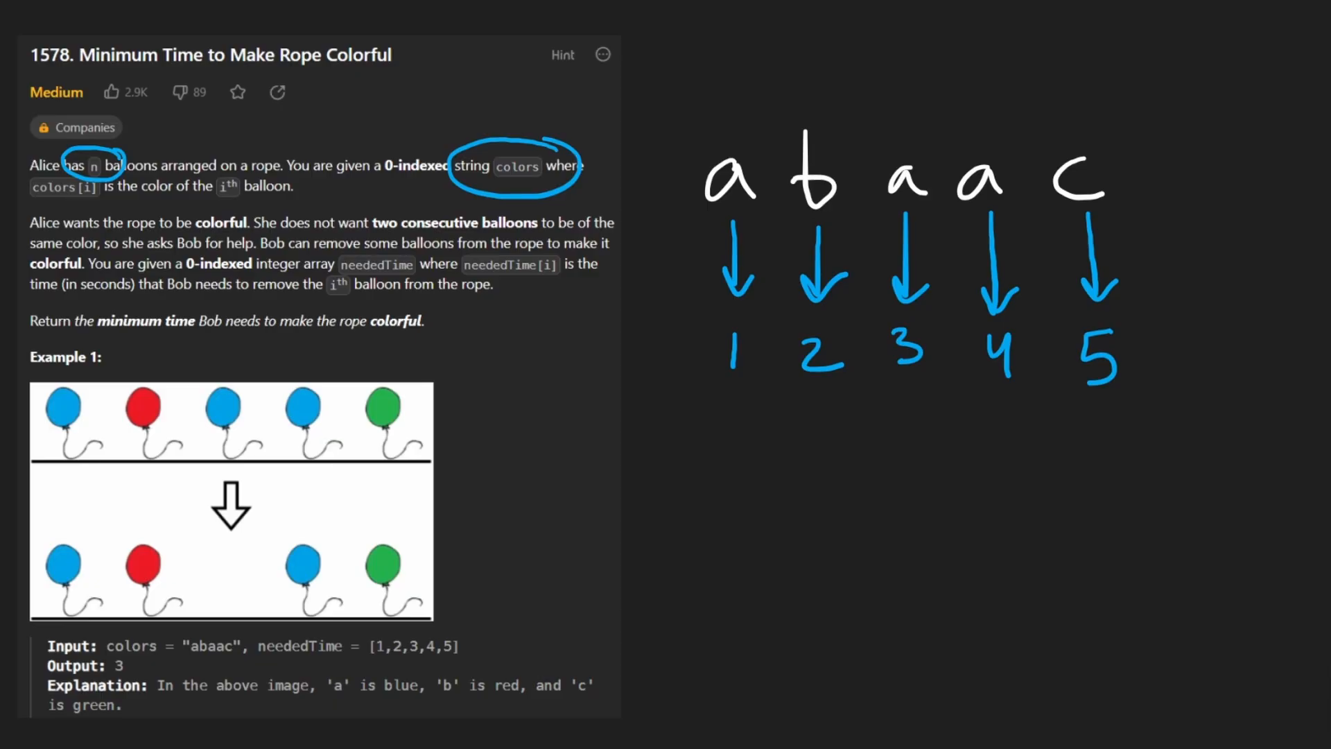
mouse_move(767, 472)
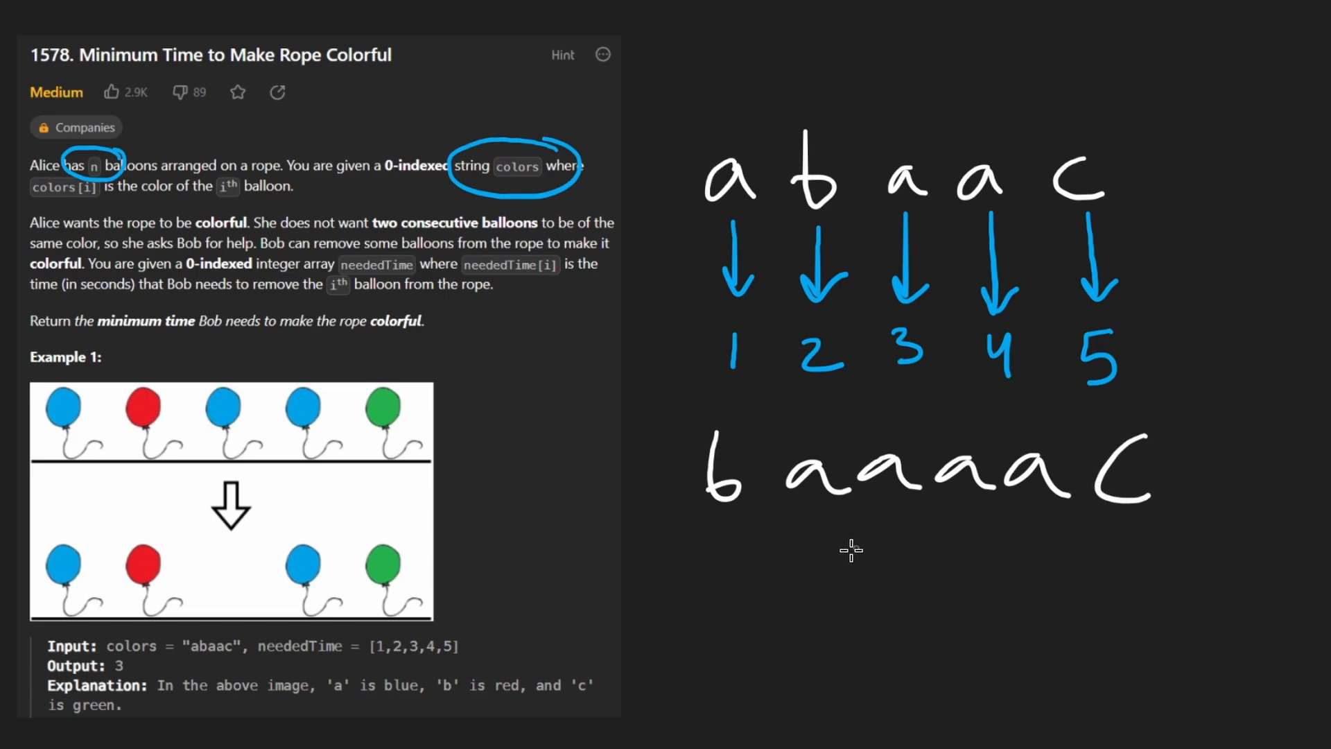
- Note Backtracking/DP, sketch branching choices under the run of a's, erase them, and box the four a's
drag(768, 511, 845, 508)
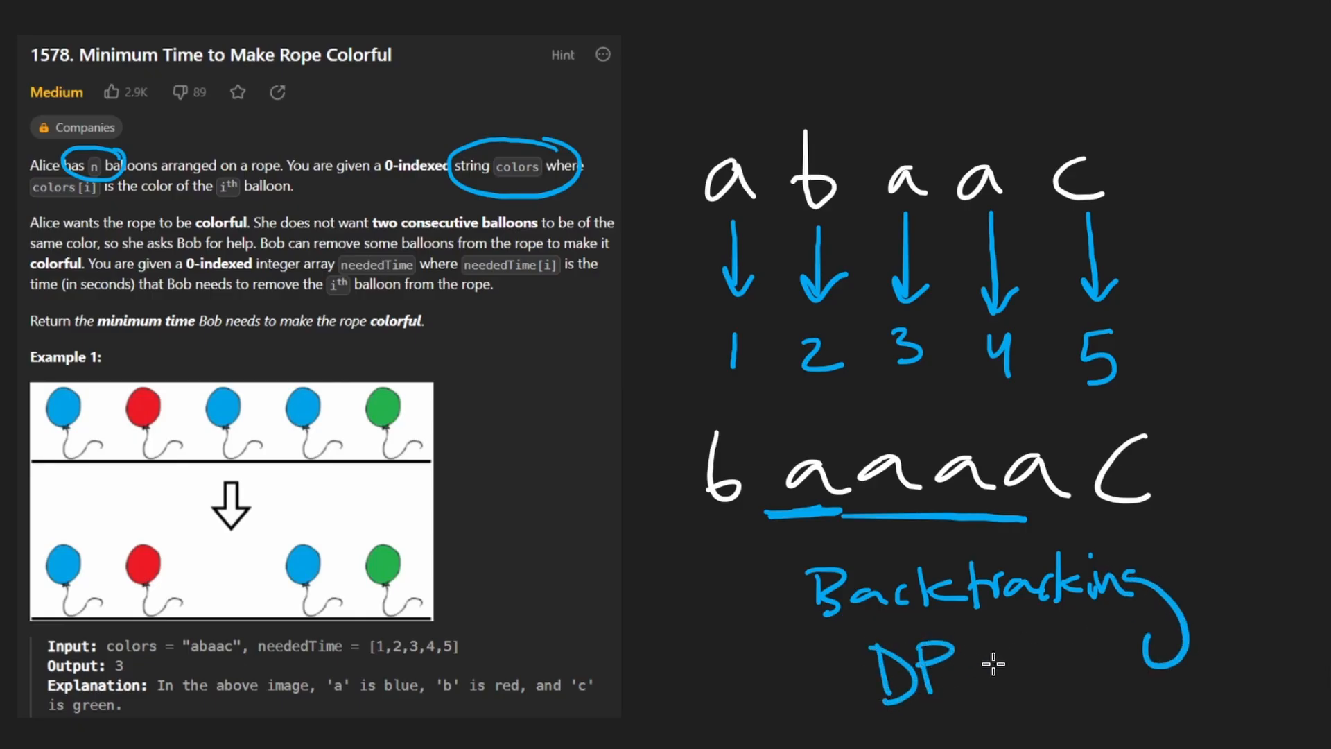
drag(1188, 529, 776, 679)
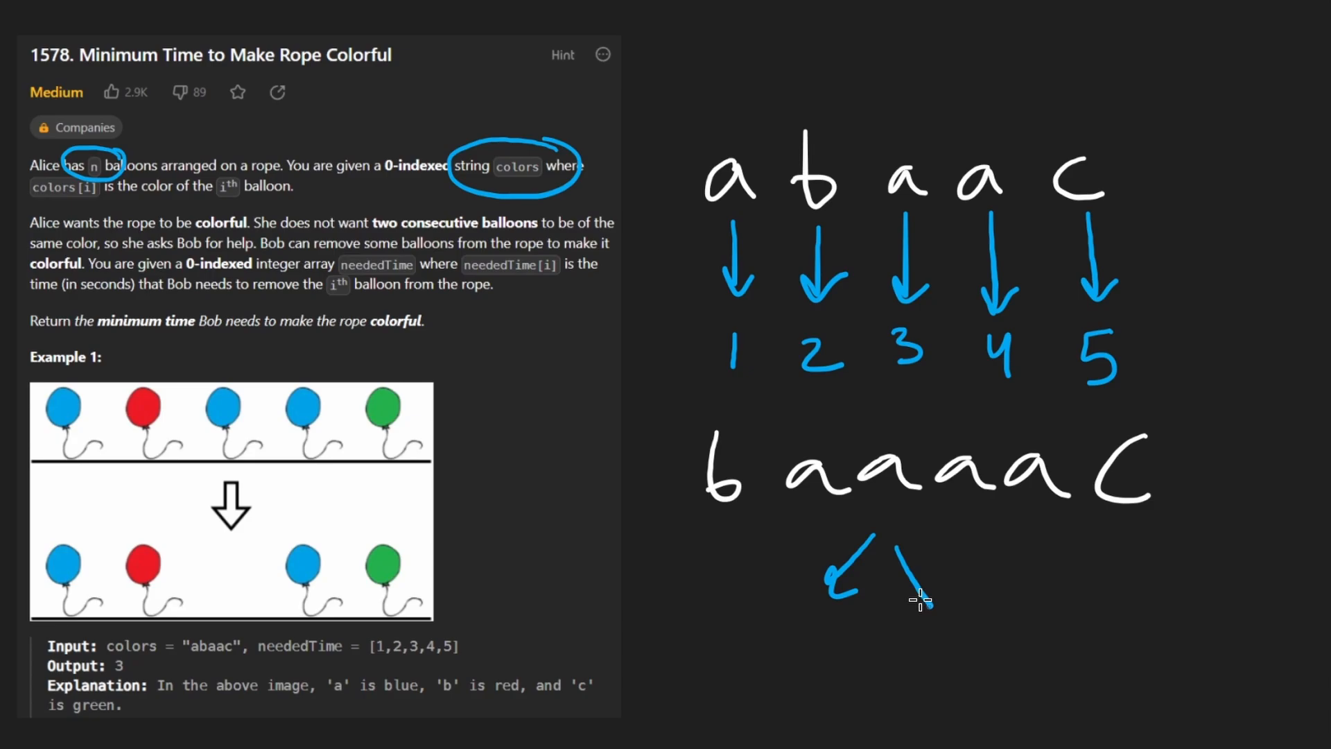
drag(913, 556, 942, 611)
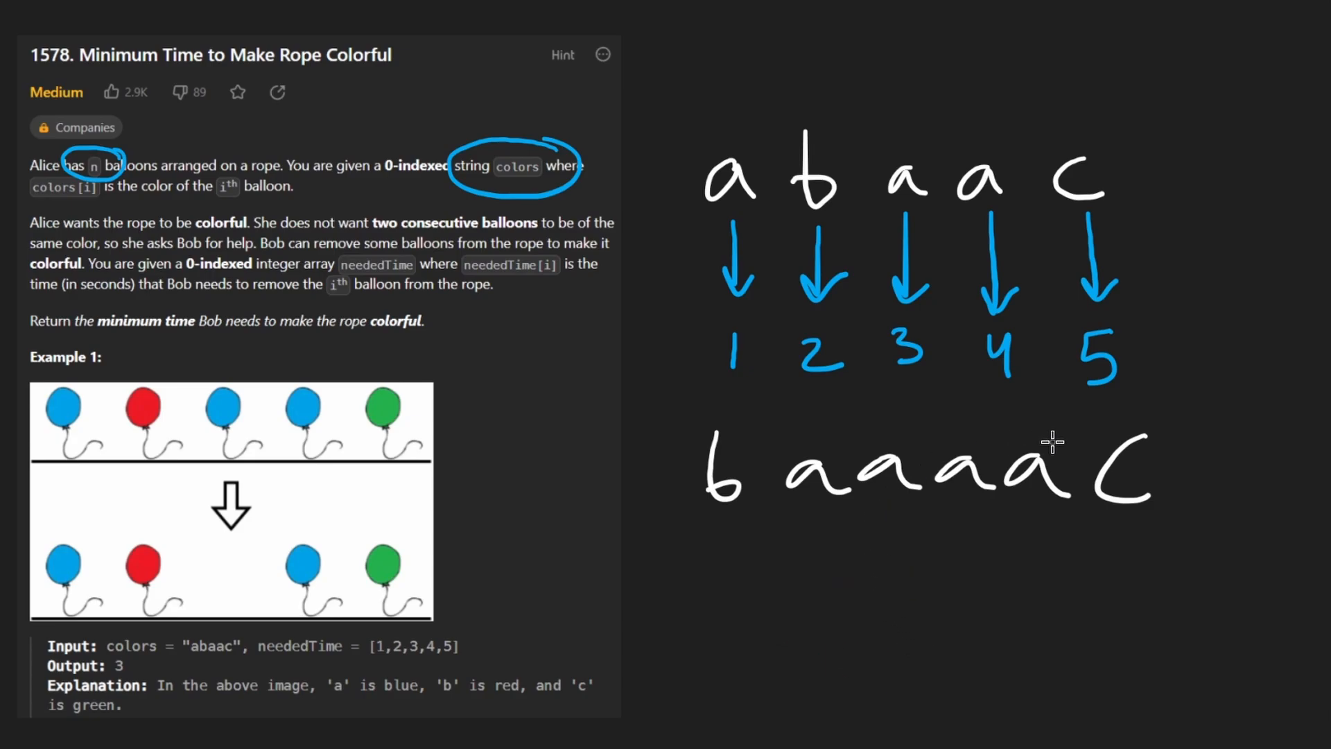
mouse_move(1064, 428)
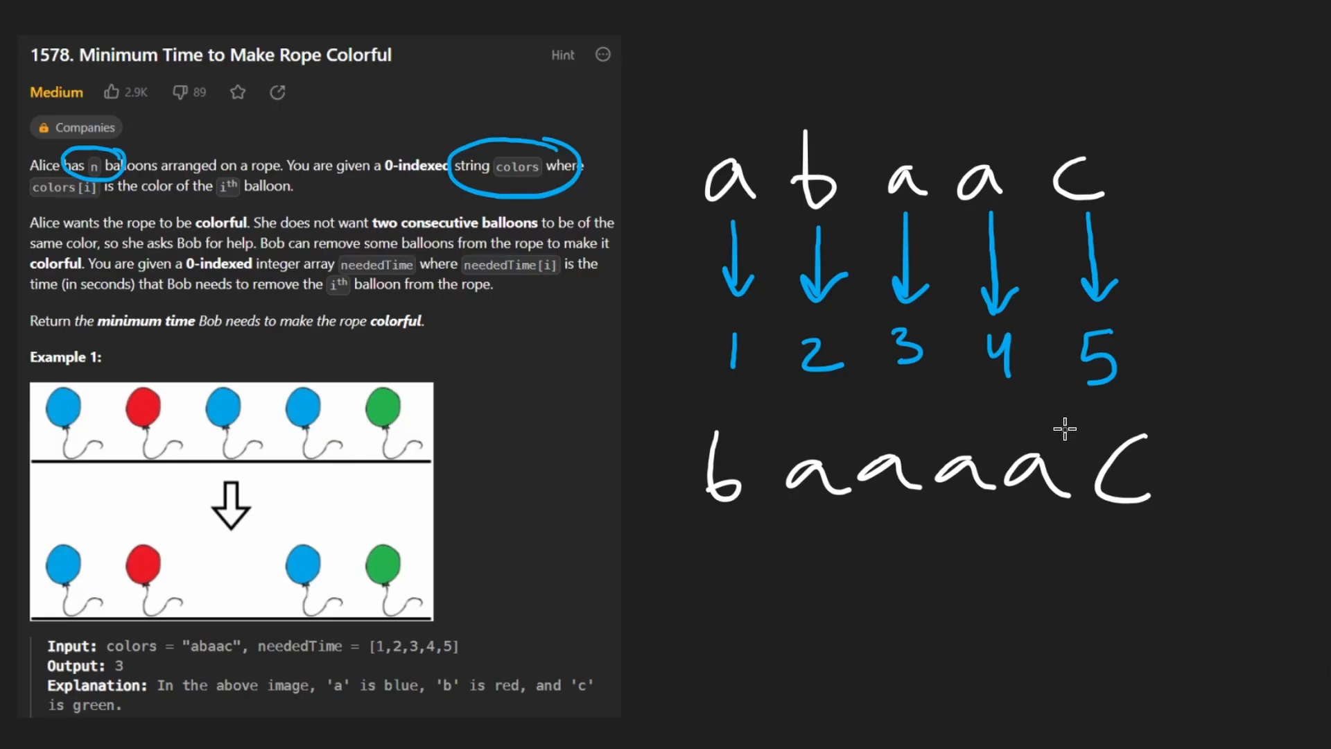
drag(1065, 428, 1064, 529)
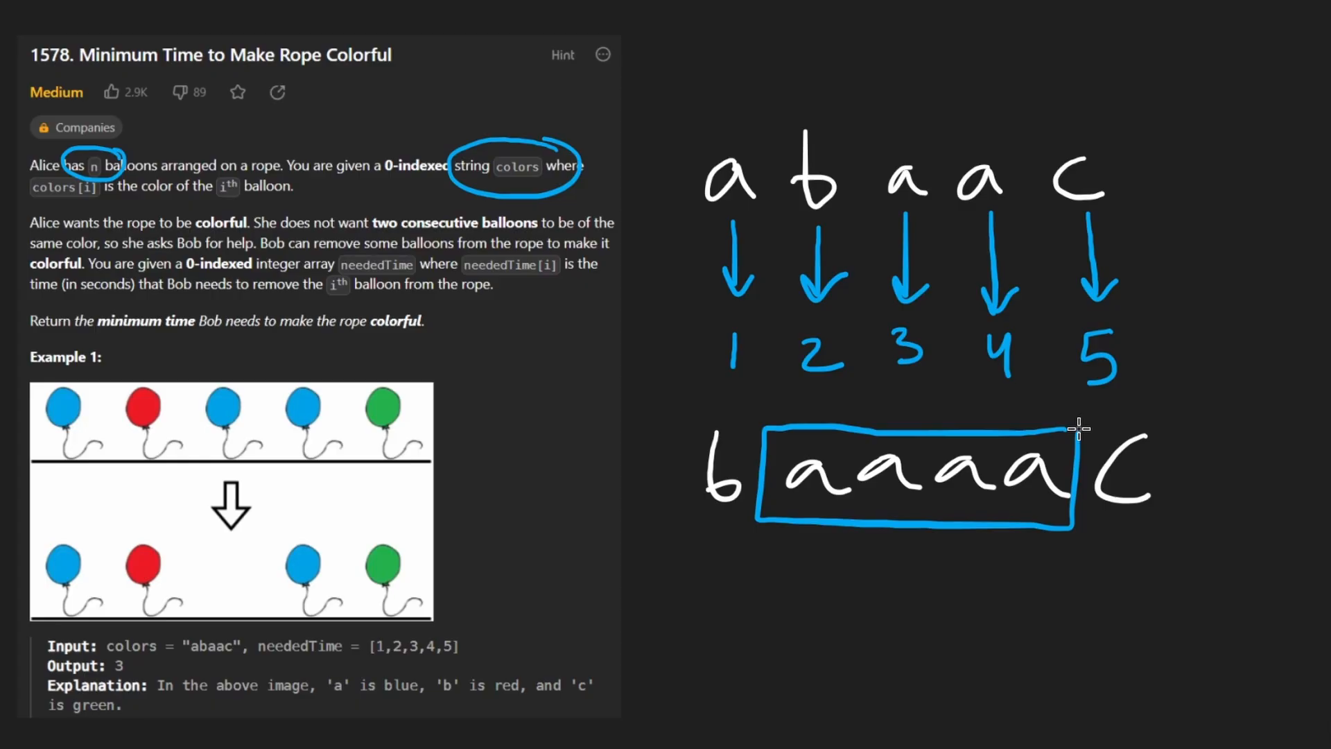
mouse_move(872, 501)
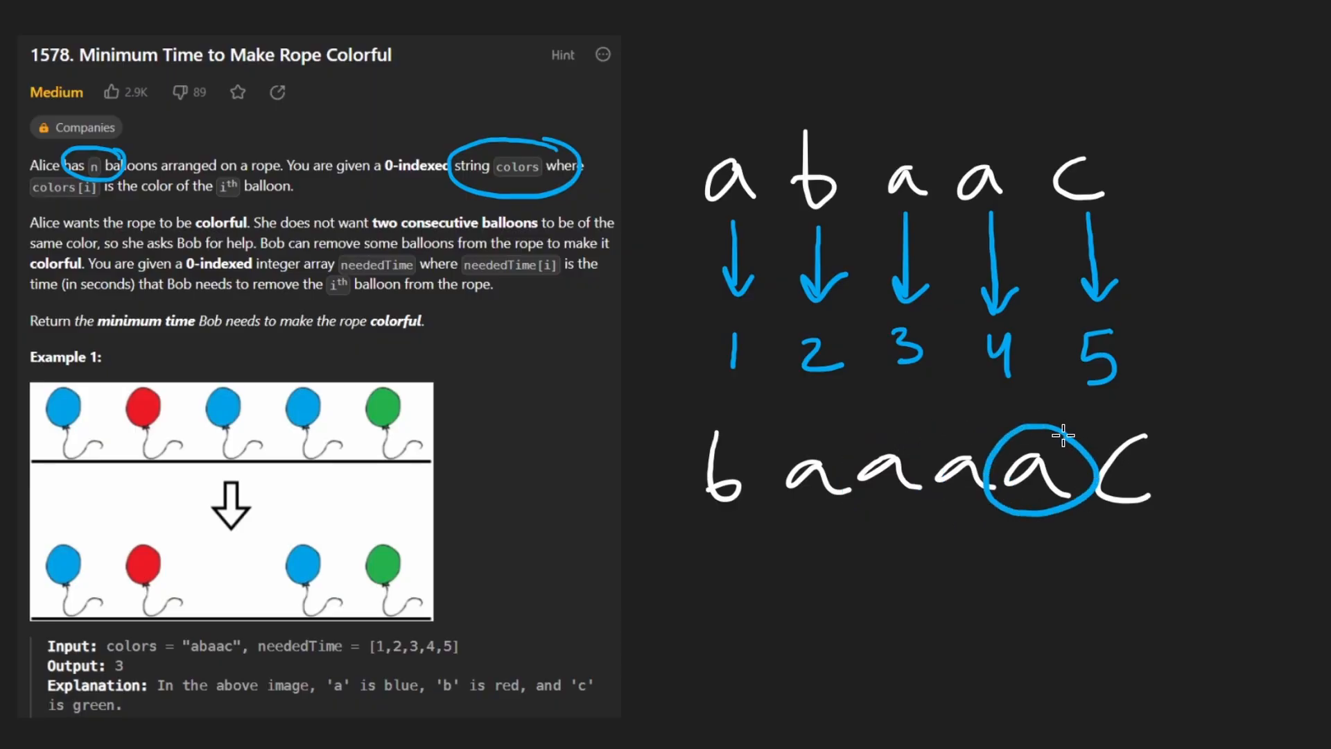
mouse_move(824, 466)
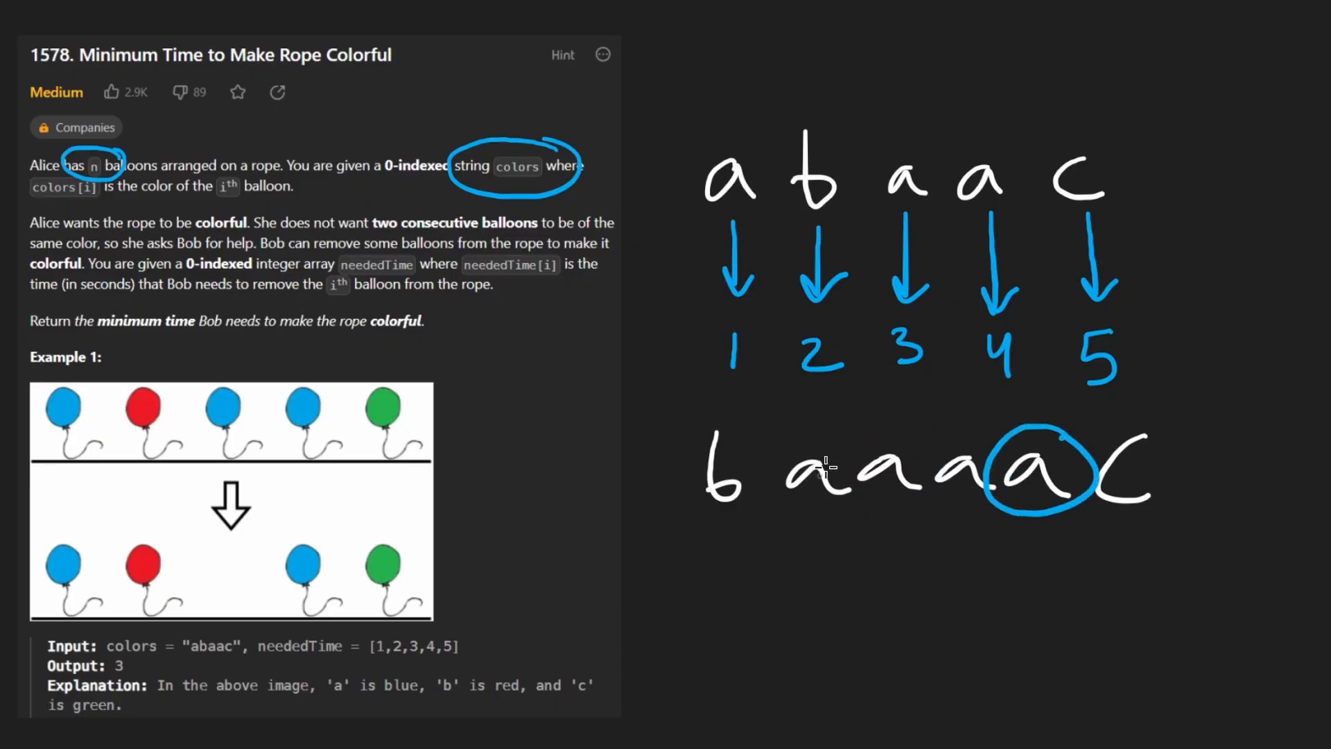
- Circle the first a with its index, write 'Greedy', then erase the sketch under the string
drag(823, 463, 824, 463)
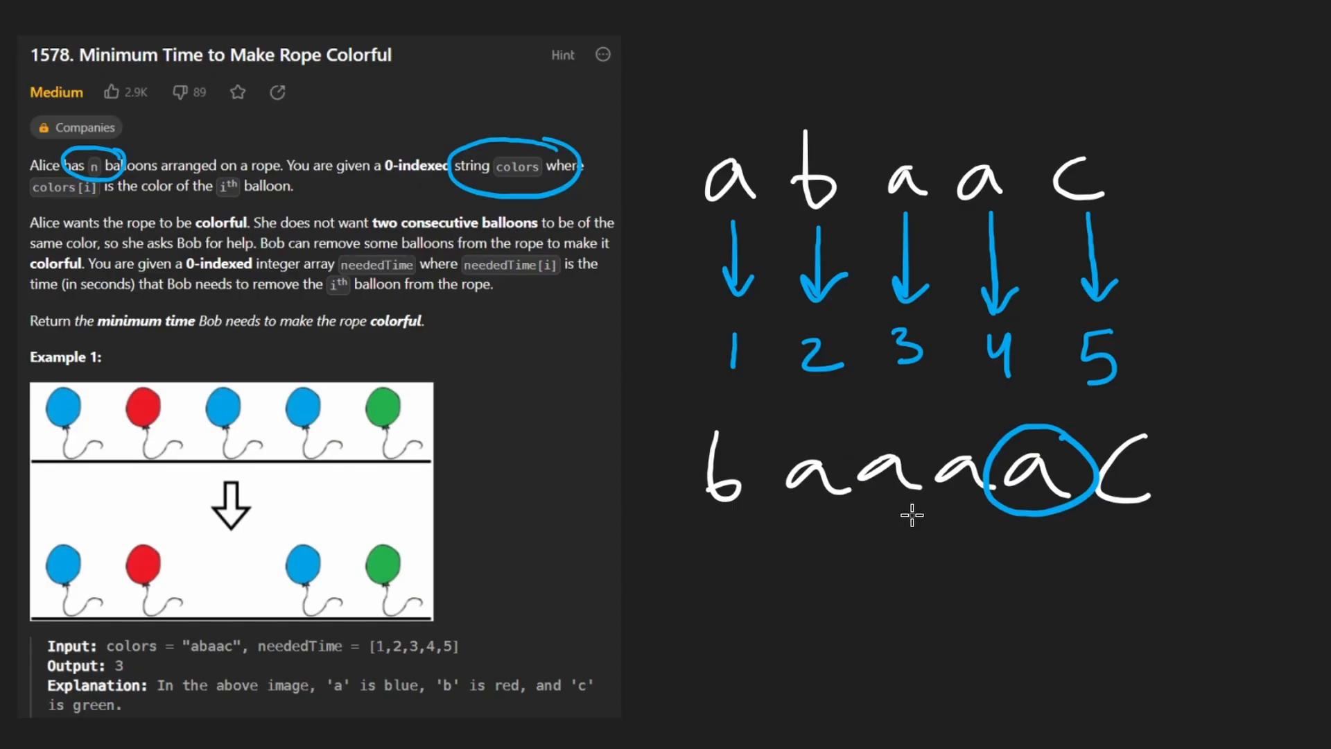
mouse_move(908, 500)
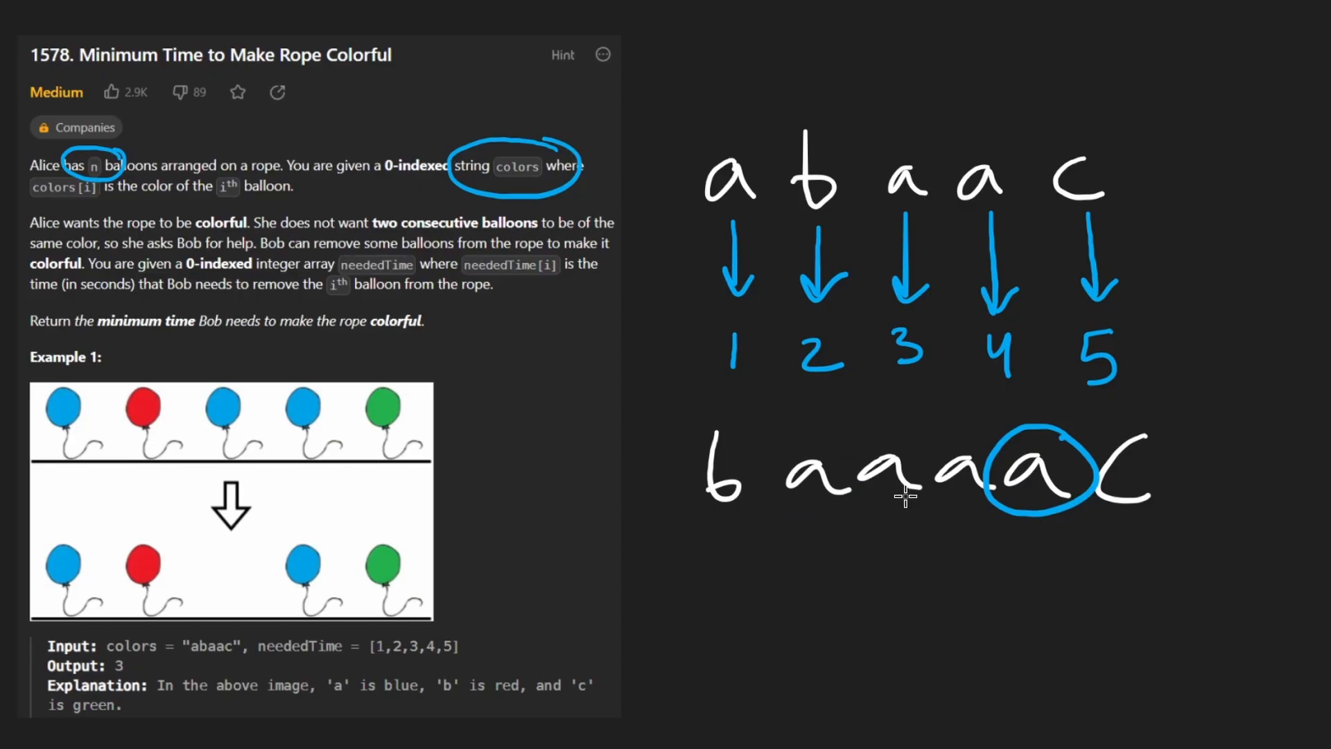
mouse_move(804, 515)
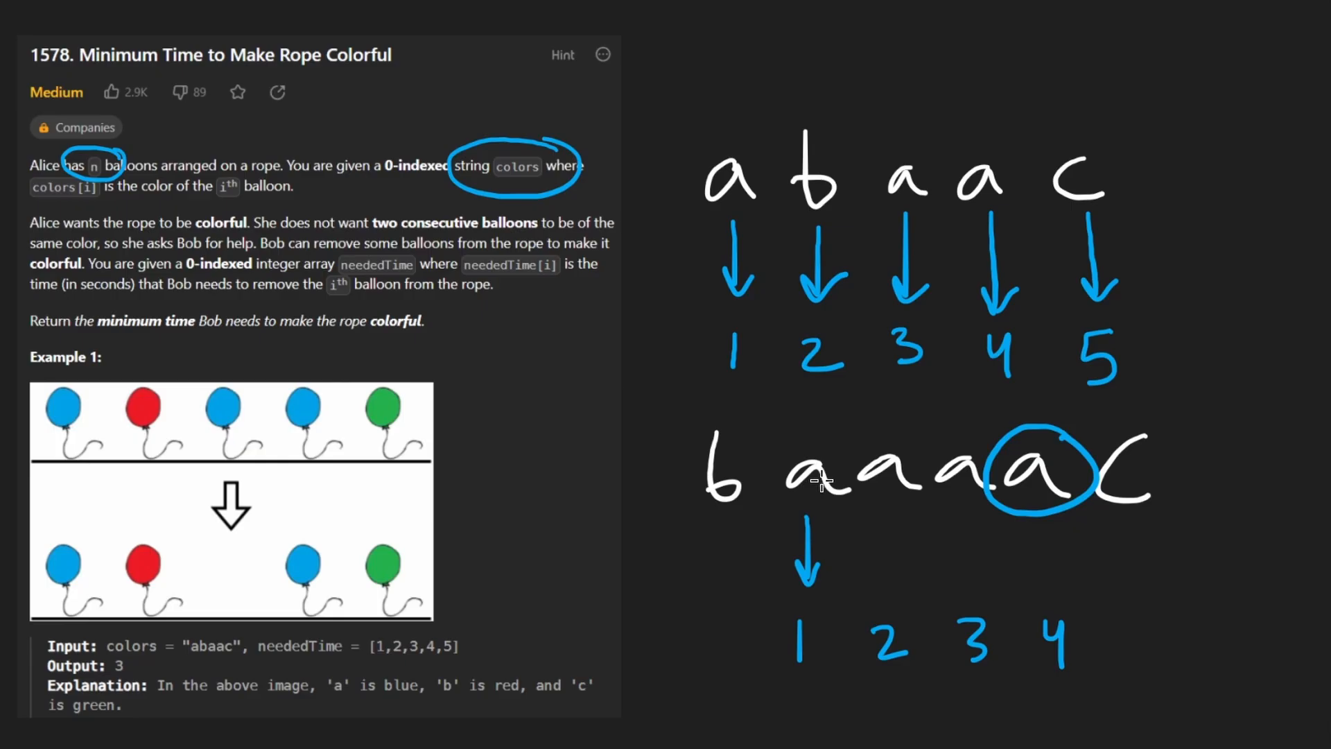
drag(815, 432, 803, 671)
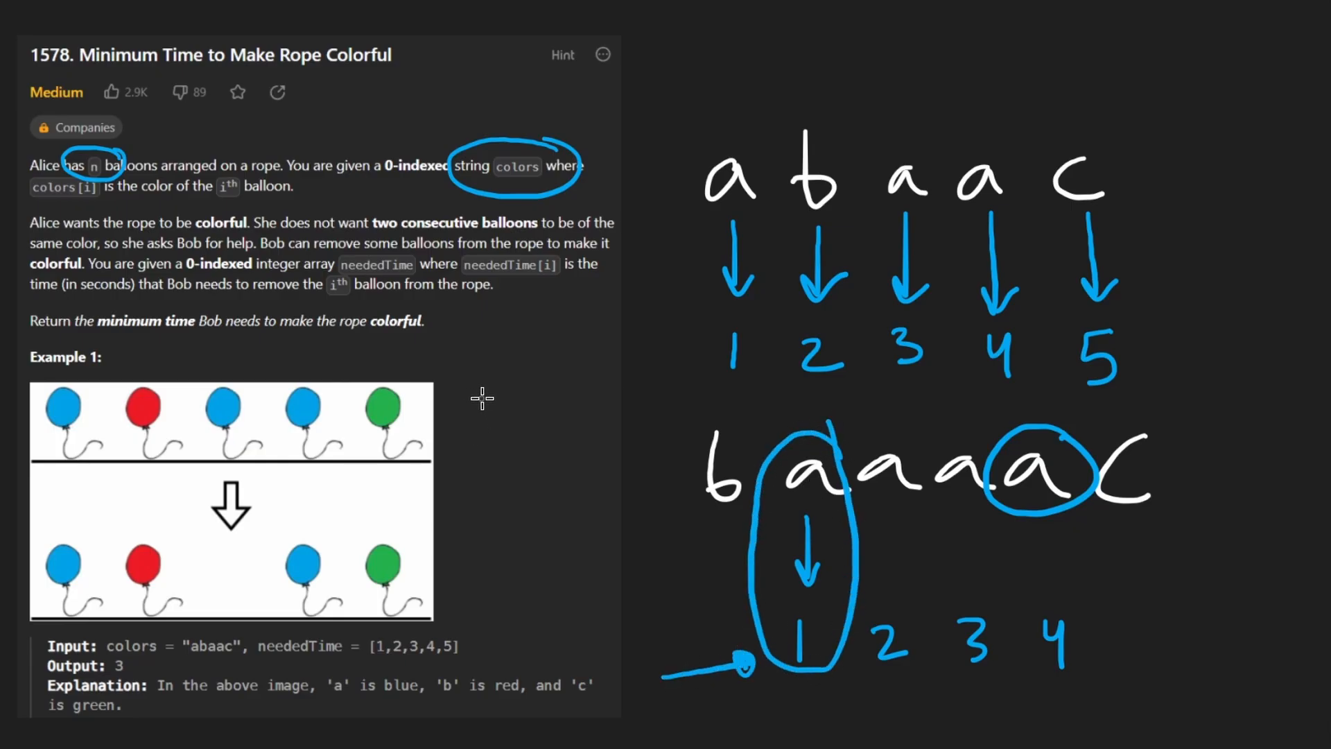
text(Greedy)
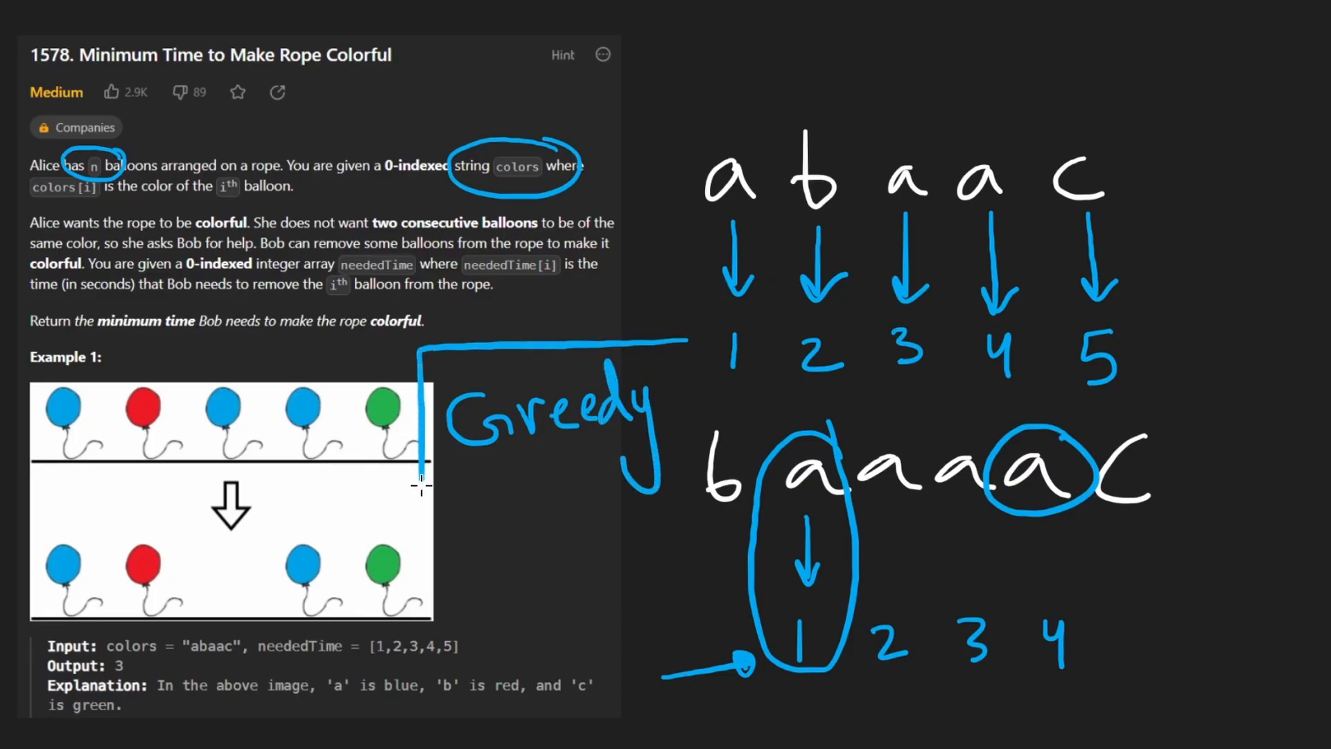
drag(421, 487, 696, 338)
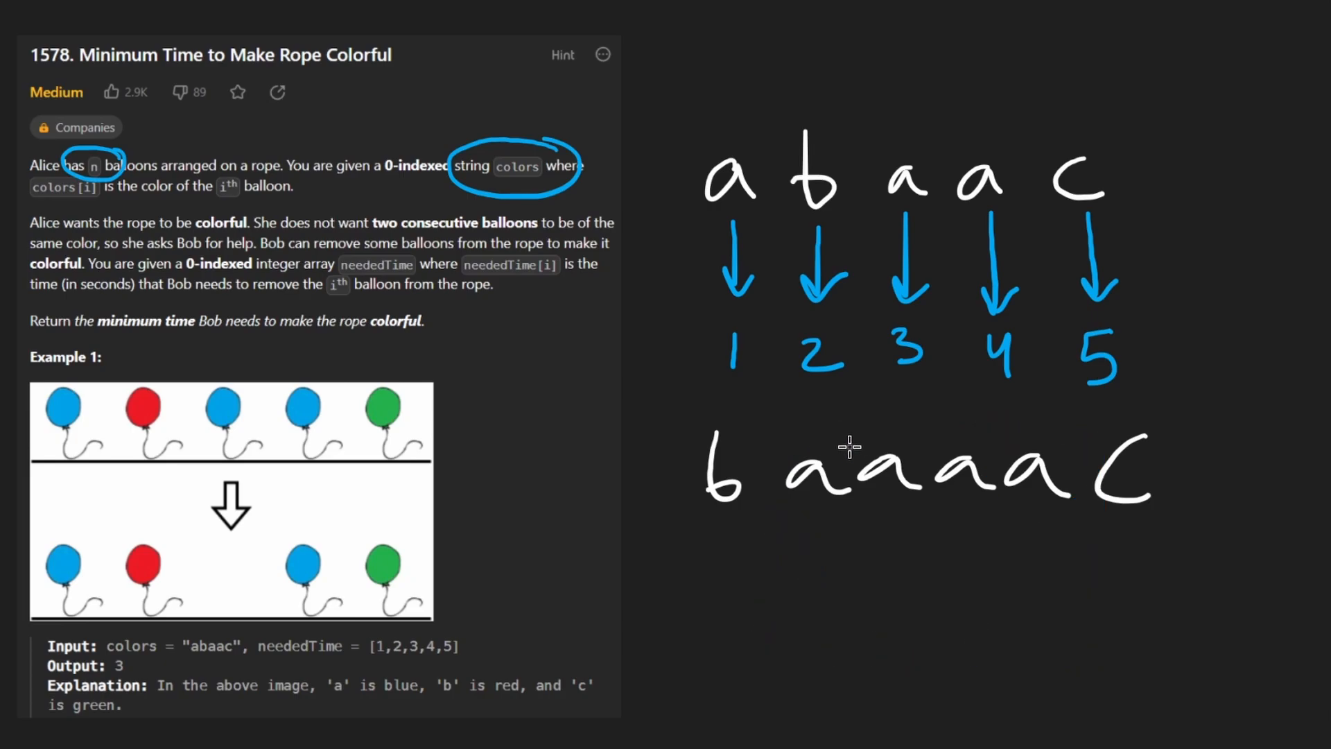
- Draw pointer arrows under the repeated a's, trim the extra ones, and cross out the first a
drag(807, 585, 811, 513)
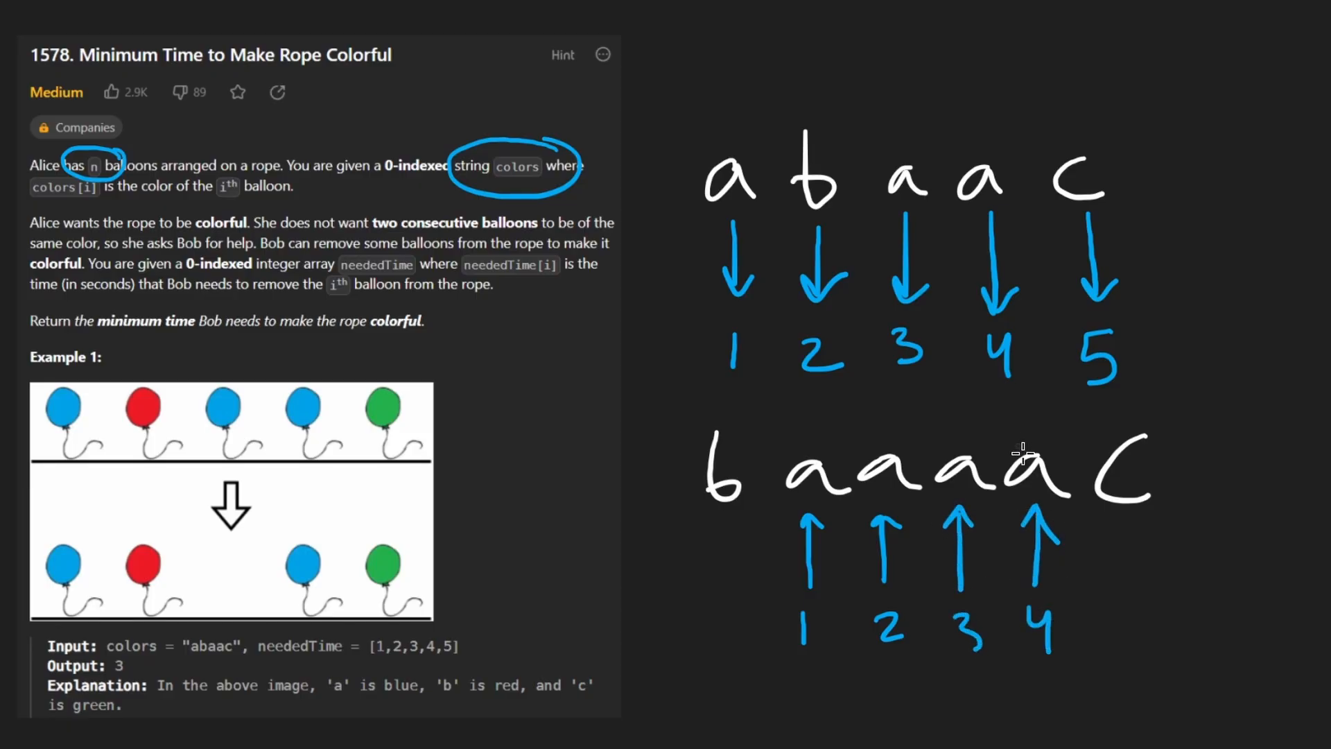
drag(1027, 425, 1112, 632)
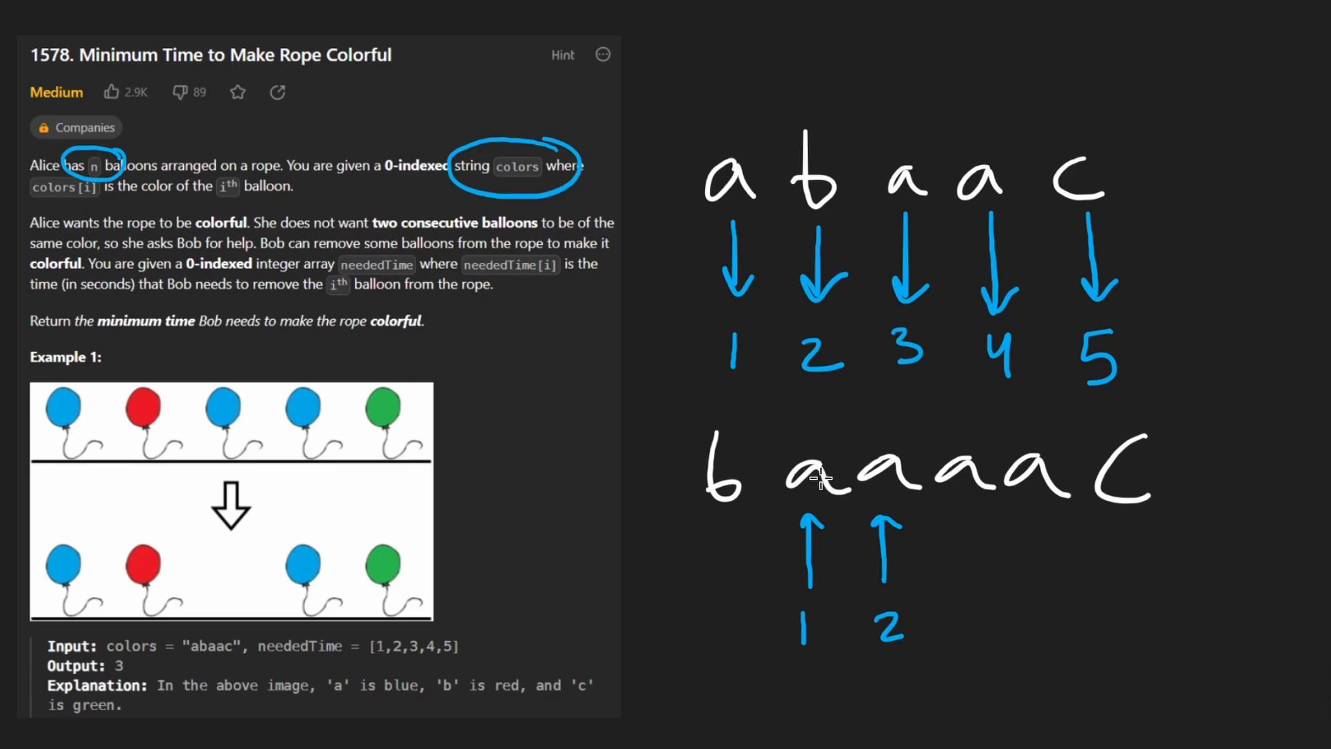
drag(776, 450, 836, 632)
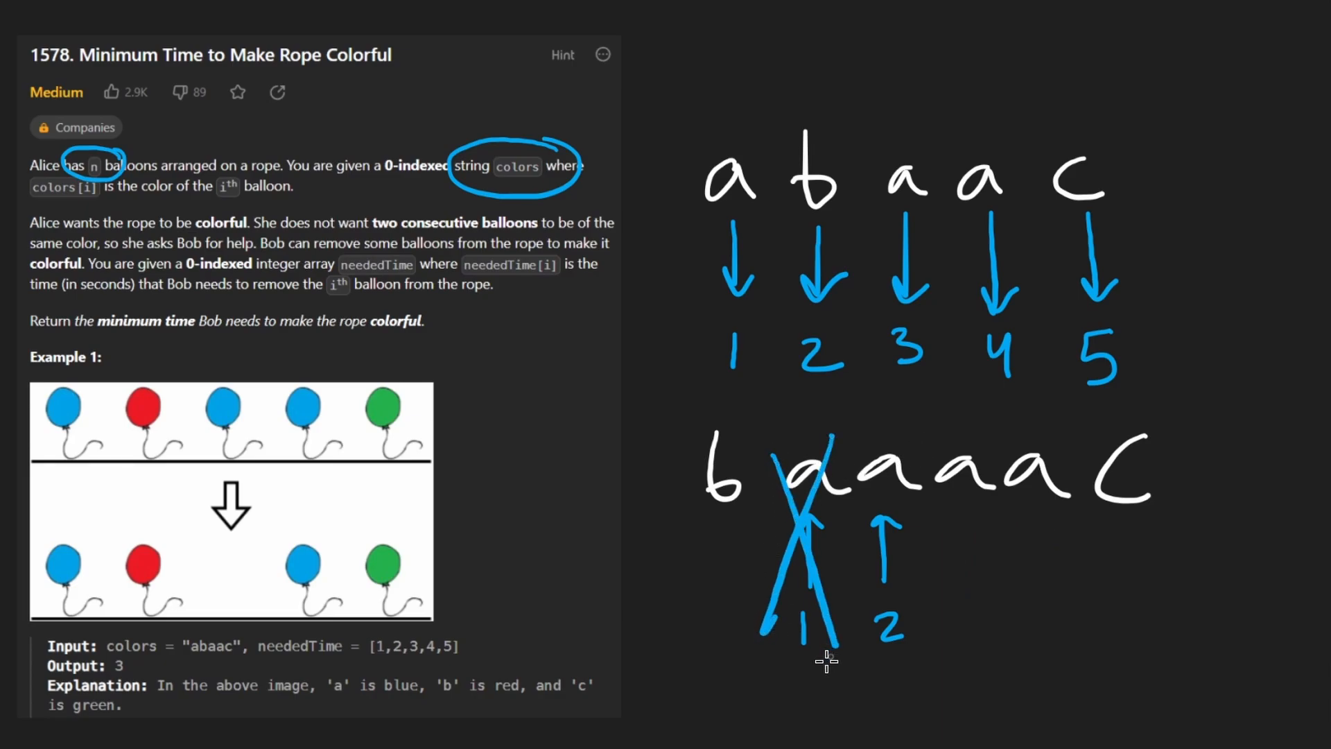
drag(764, 666, 836, 668)
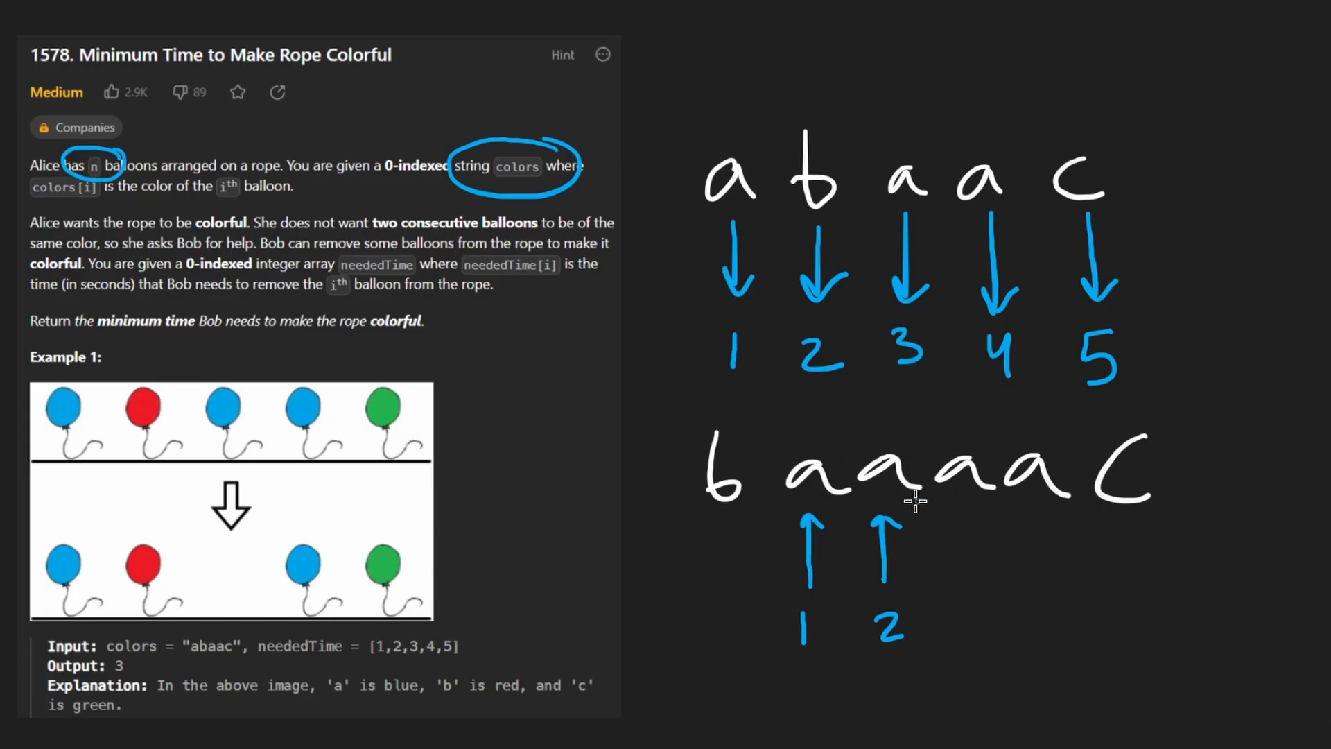
drag(784, 445, 853, 513)
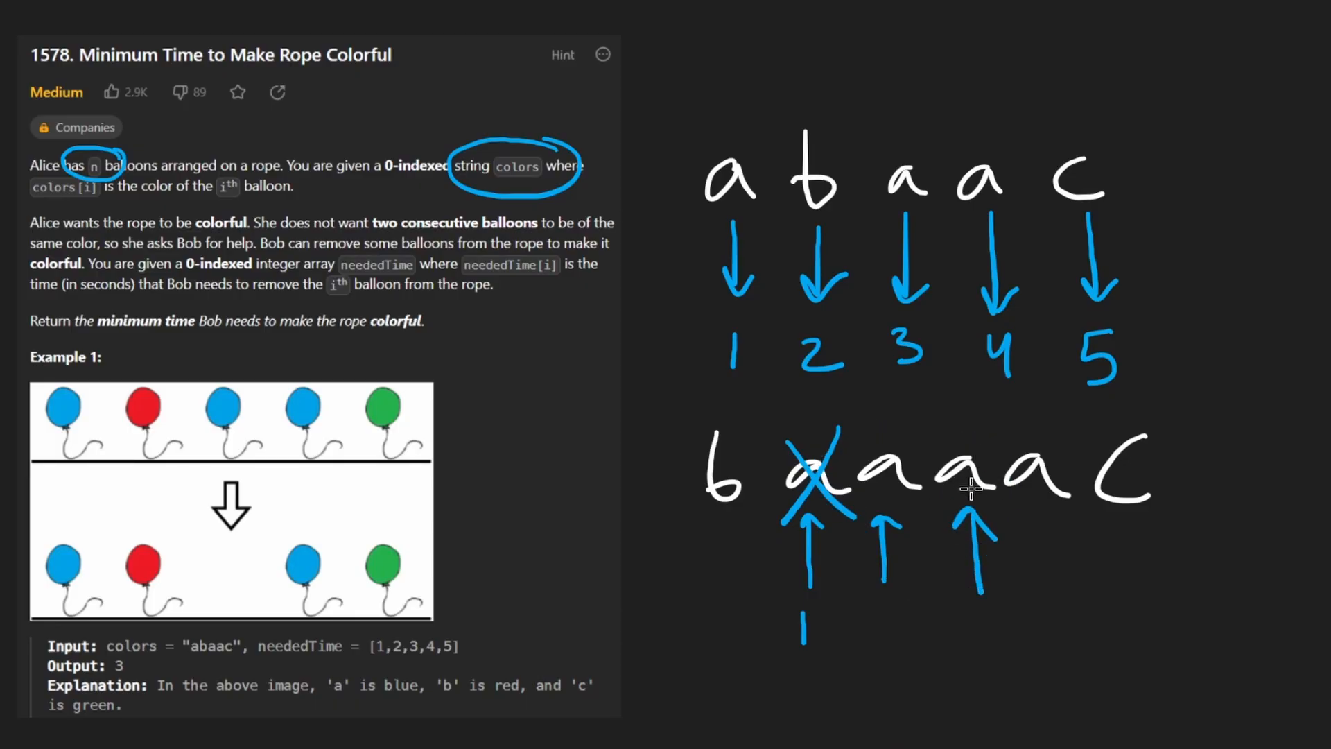
- Cross out the second and third a's, circle the kept a's, and link removed balloons to the time
drag(875, 441, 917, 501)
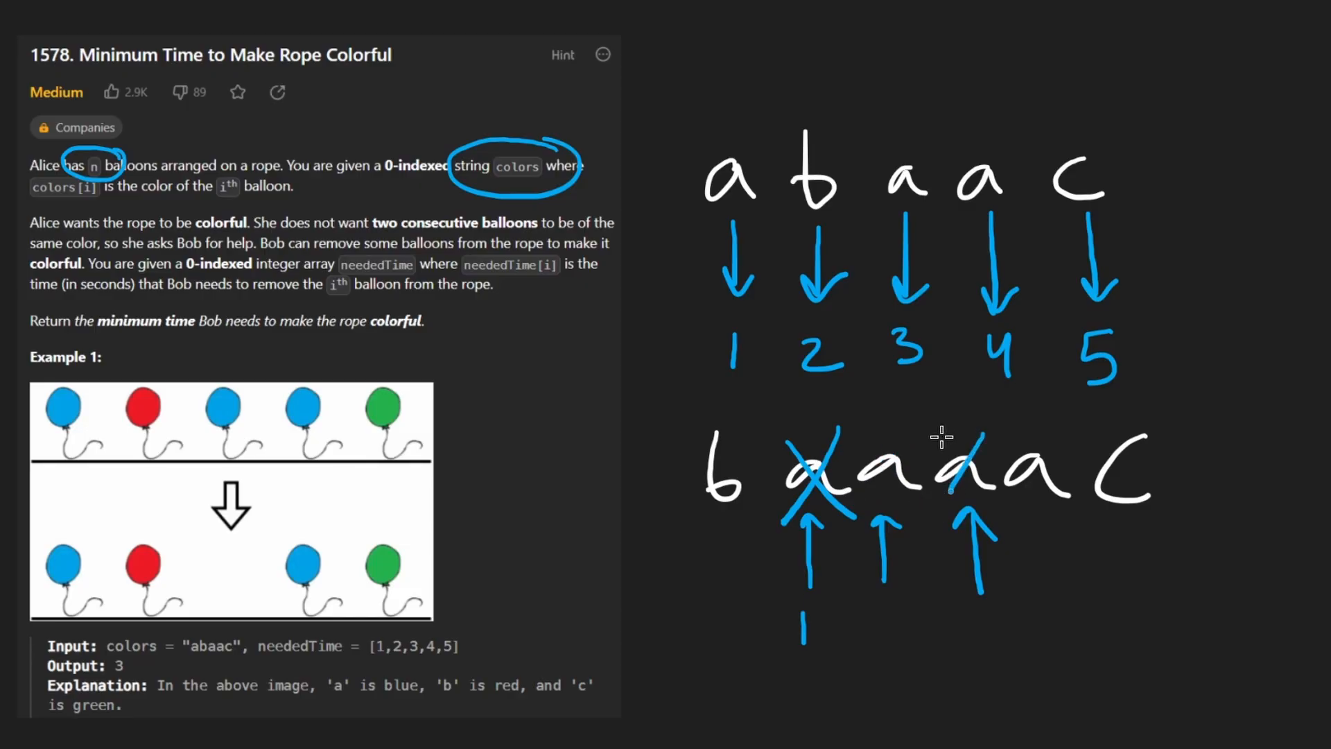
drag(943, 437, 992, 497)
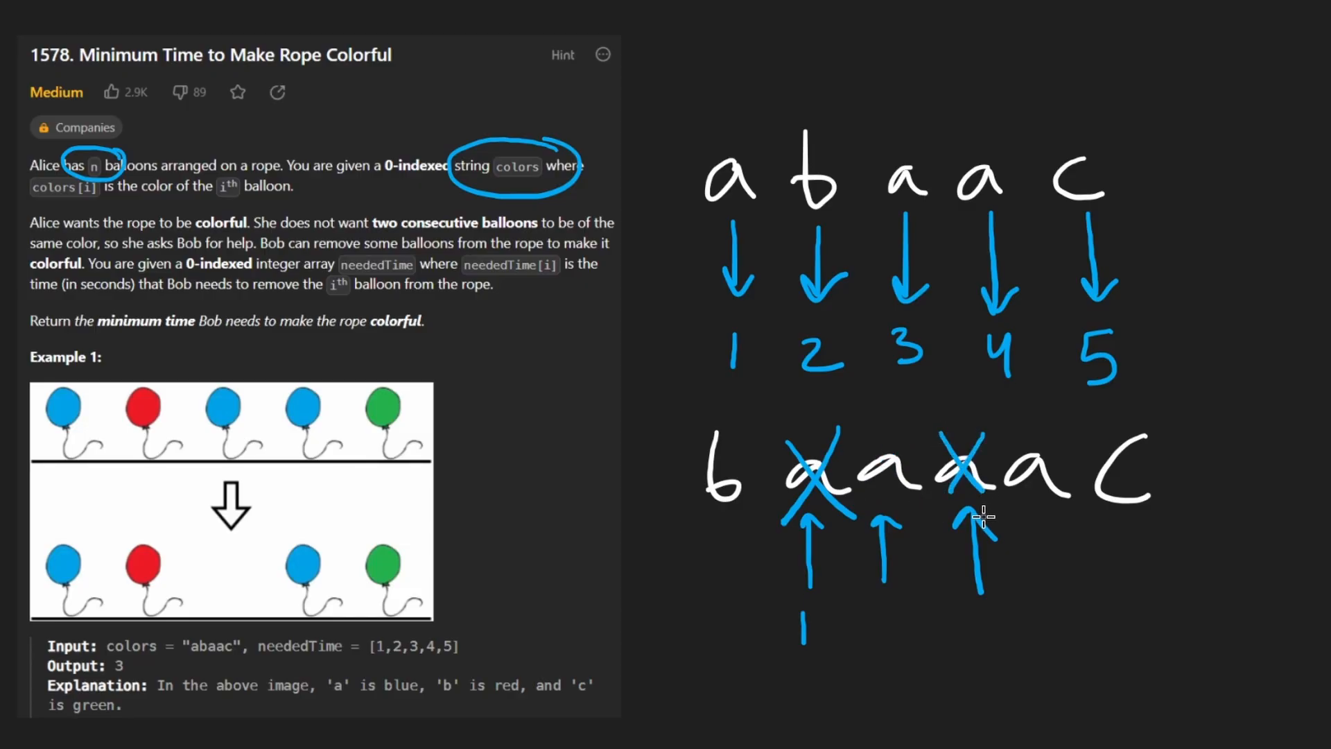
drag(1056, 595, 1056, 513)
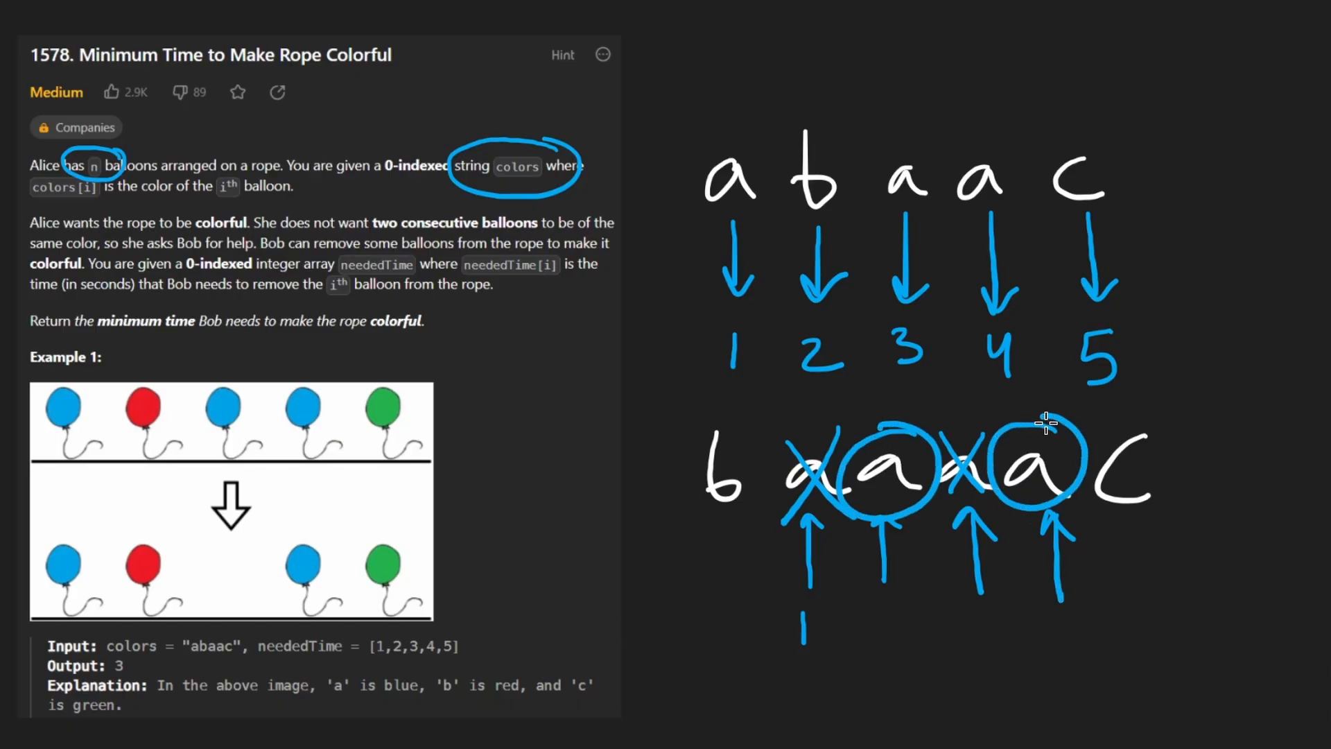
drag(933, 412, 1196, 399)
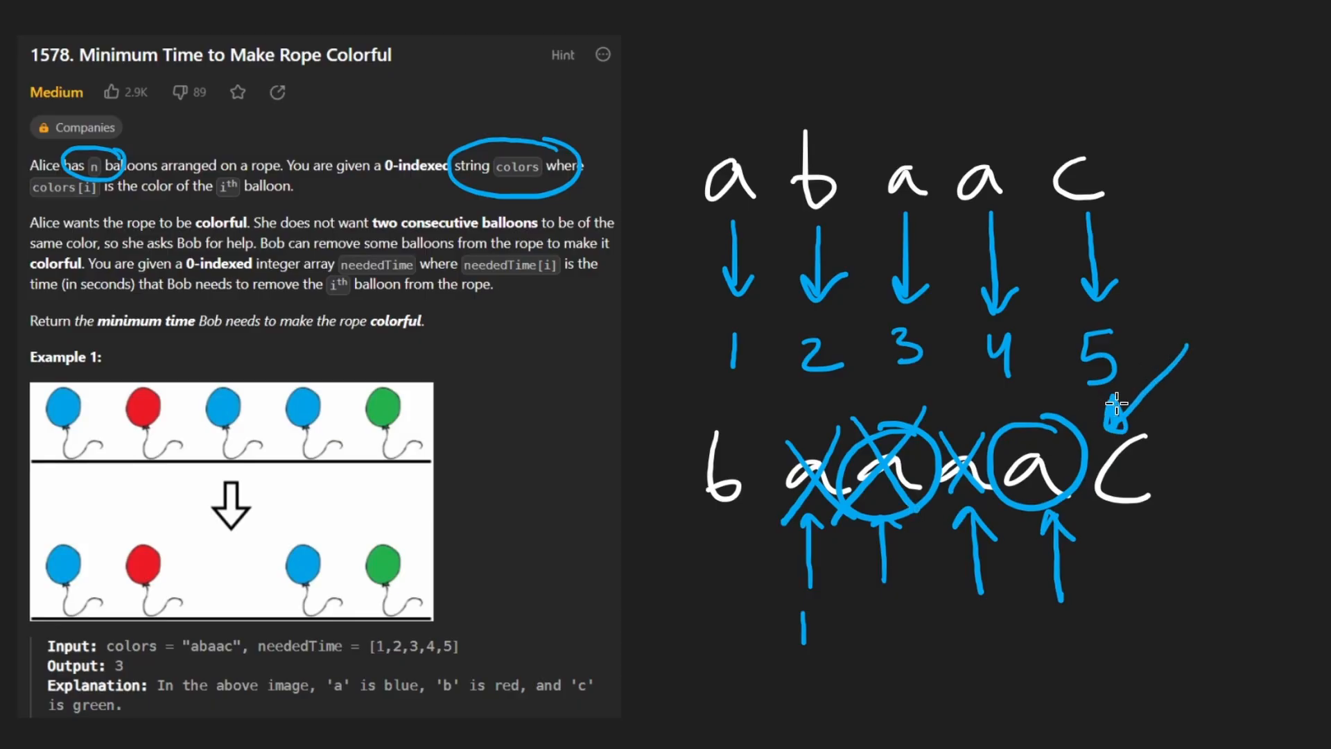
mouse_move(1118, 425)
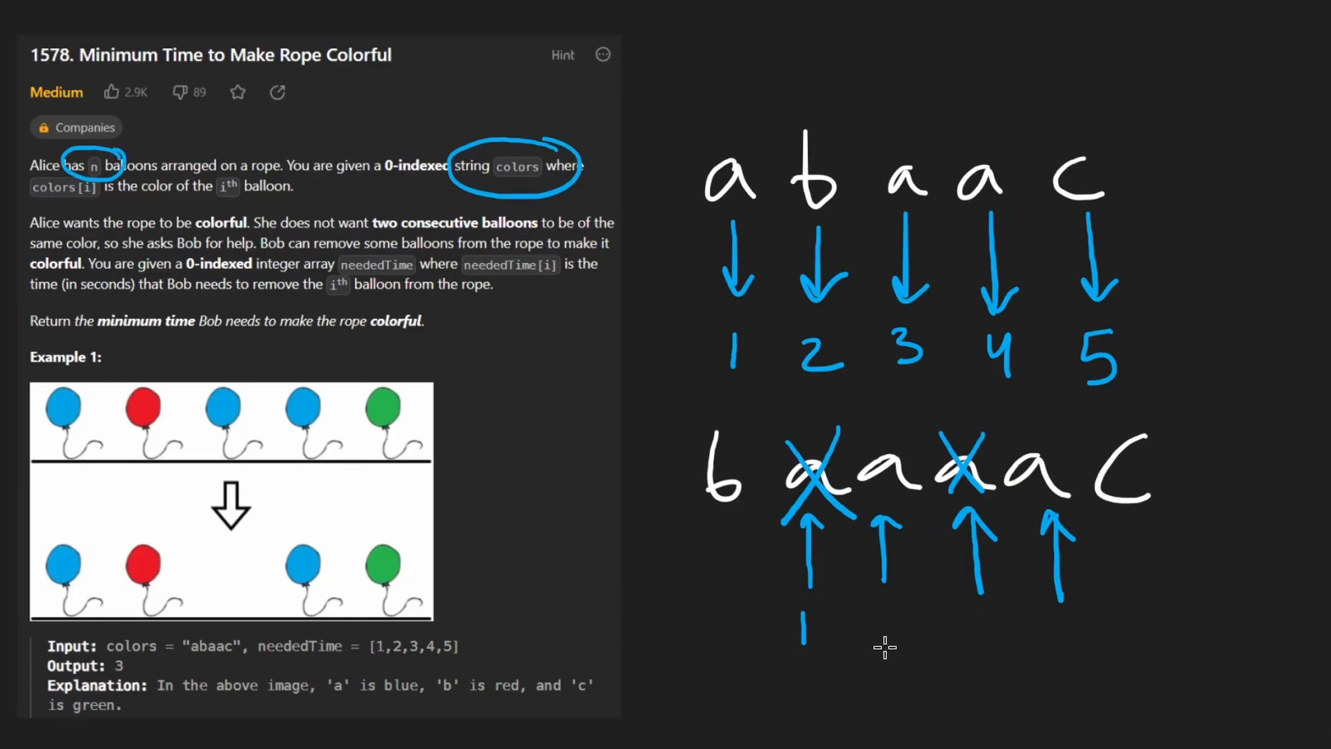
mouse_move(884, 624)
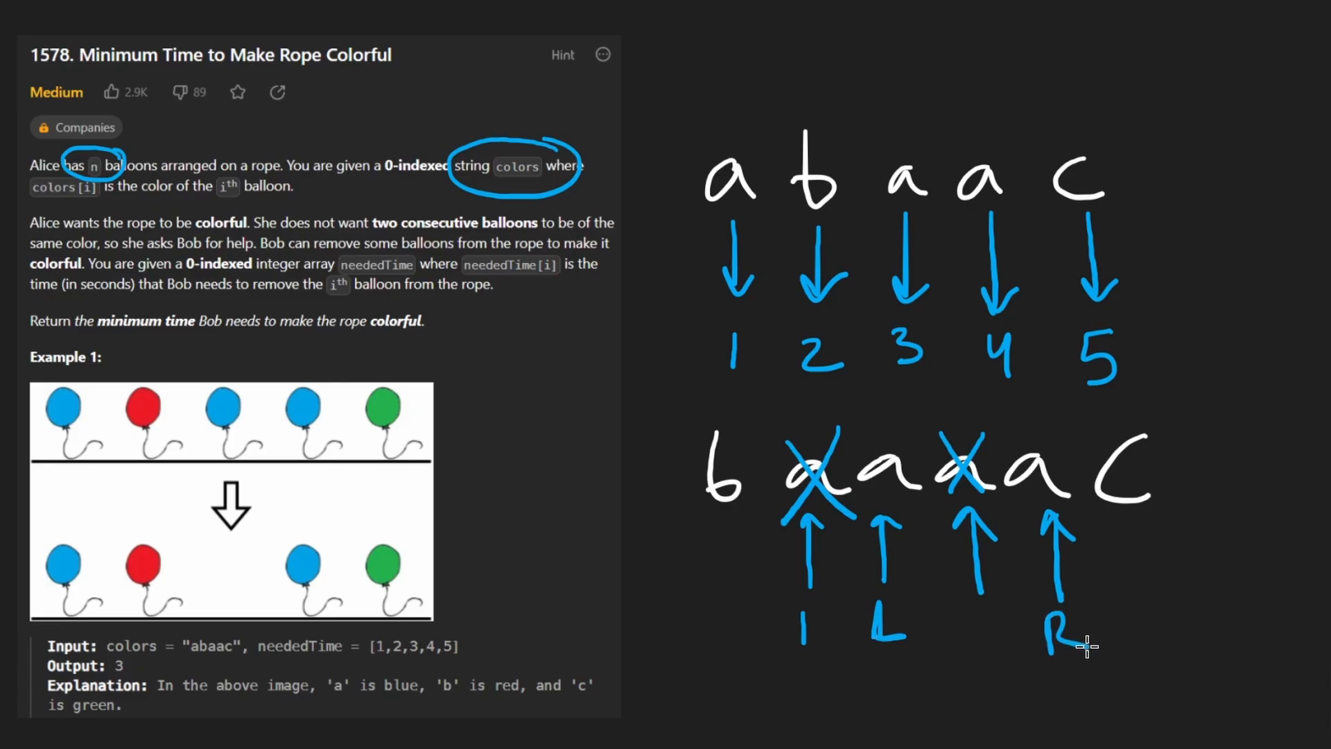
mouse_move(1091, 633)
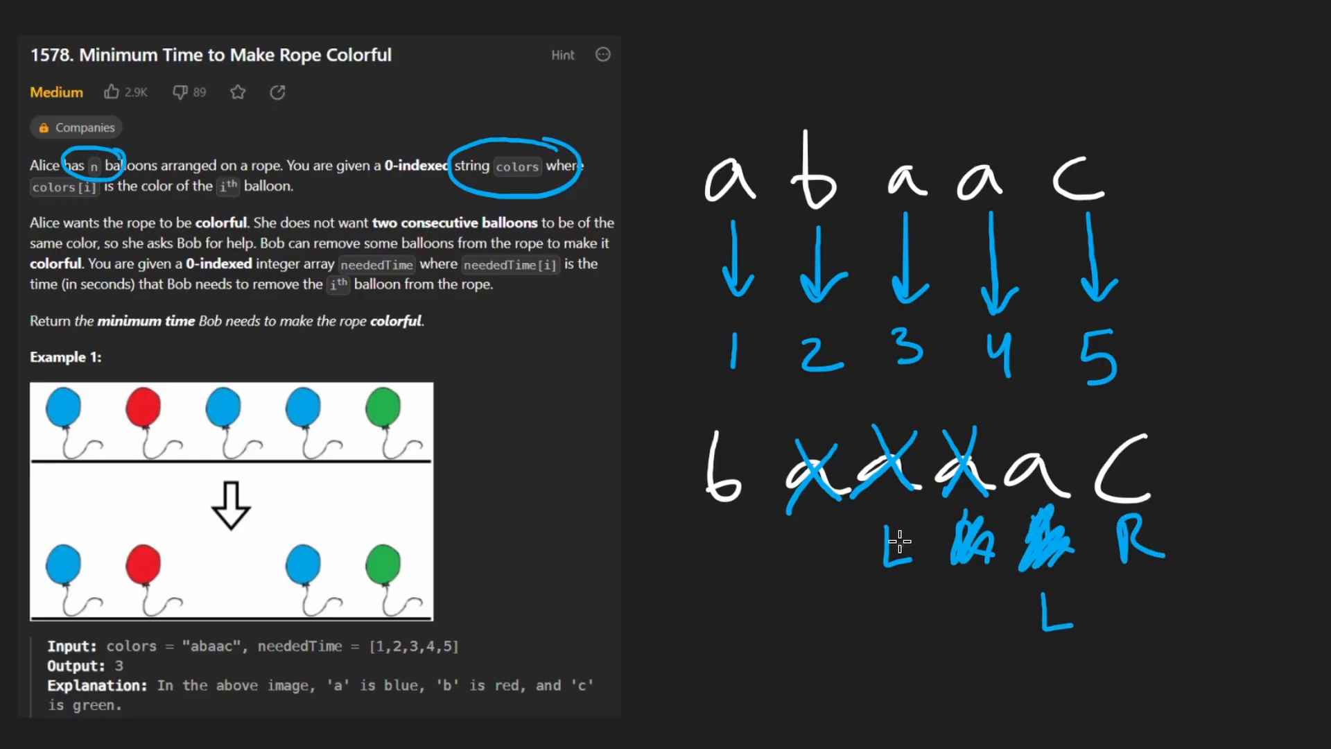
drag(883, 544, 925, 577)
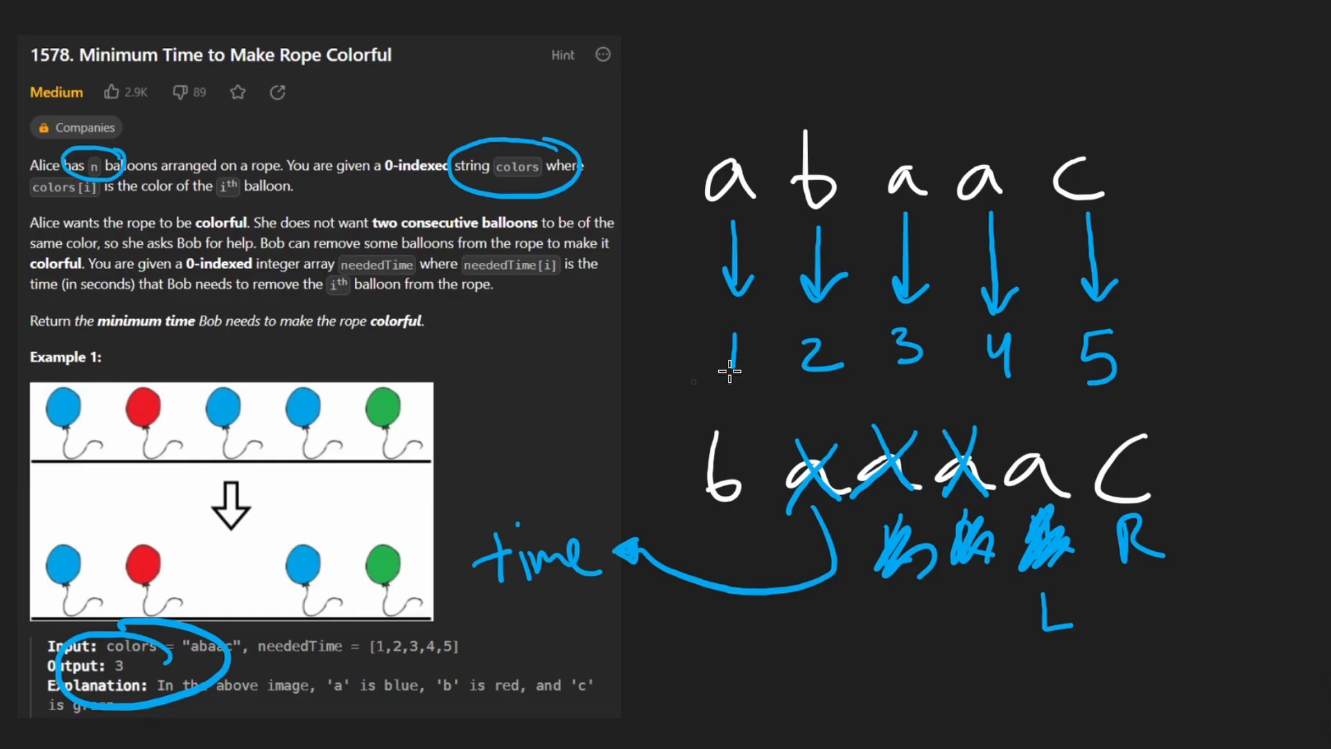
- Write O(n) beneath the sketch, emphasise the n, and circle the example output
drag(764, 404, 1188, 517)
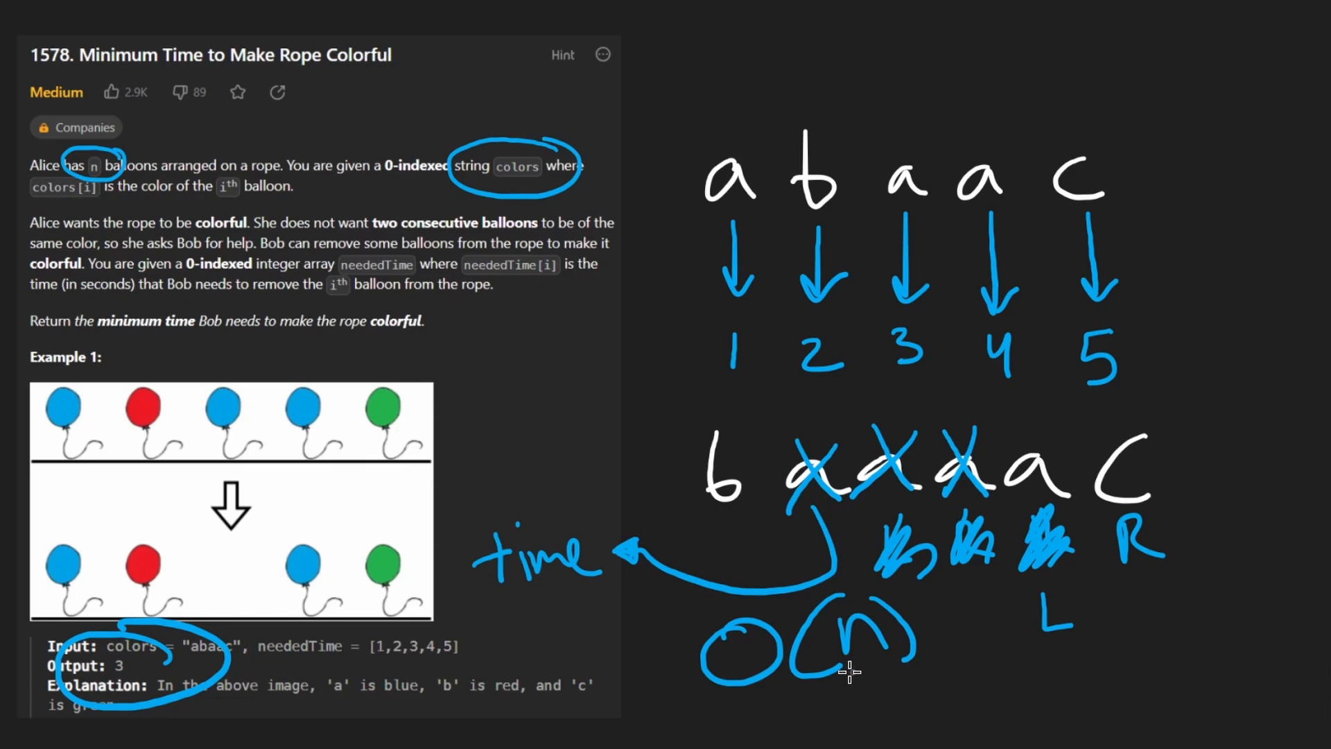
drag(848, 671, 1205, 480)
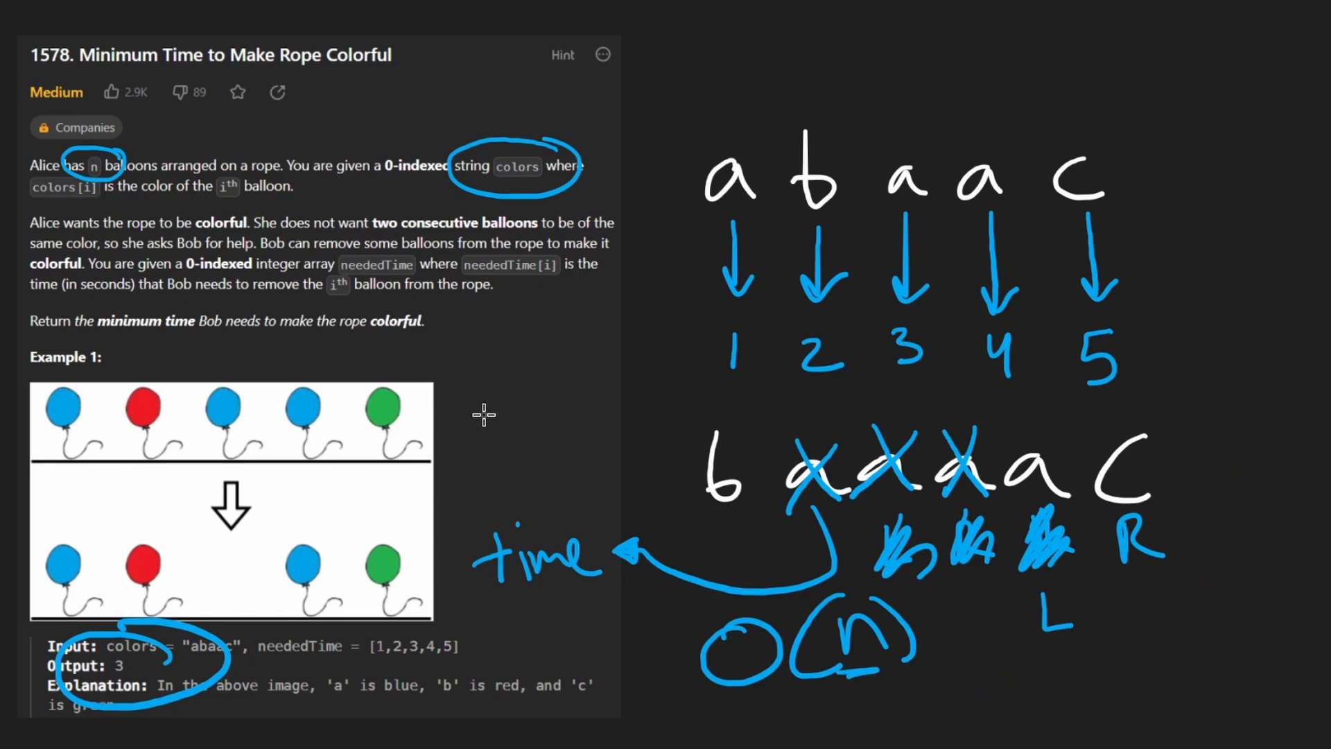
drag(475, 416, 645, 441)
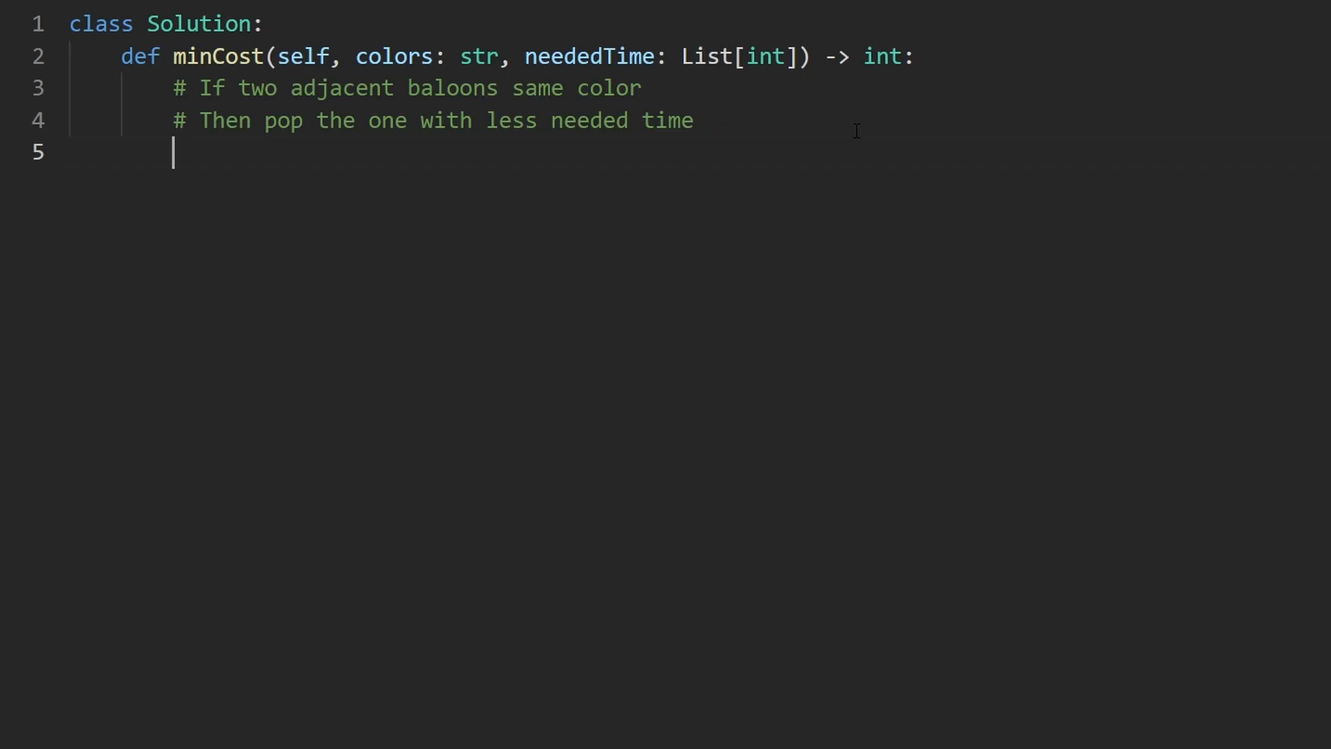
- Initialise res = 0 and l = 0 at the top of minCost
text(res)
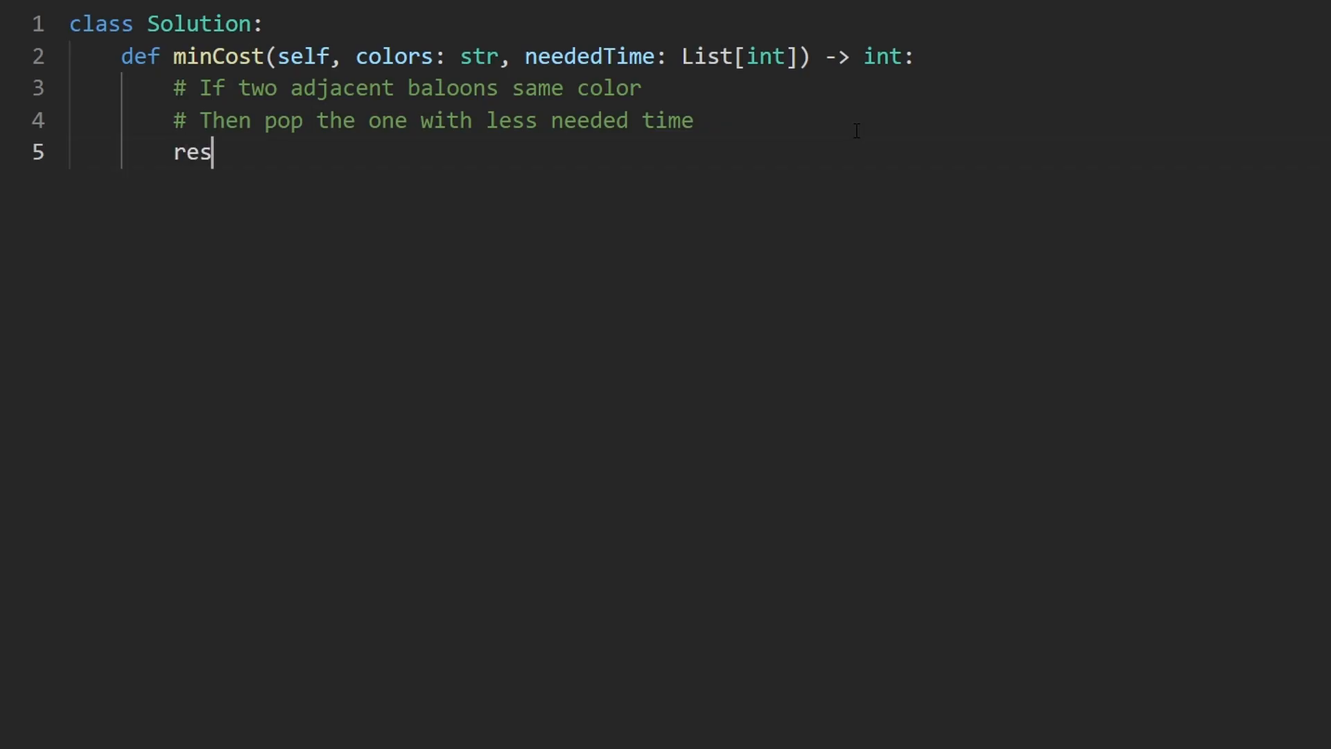
text(= 0)
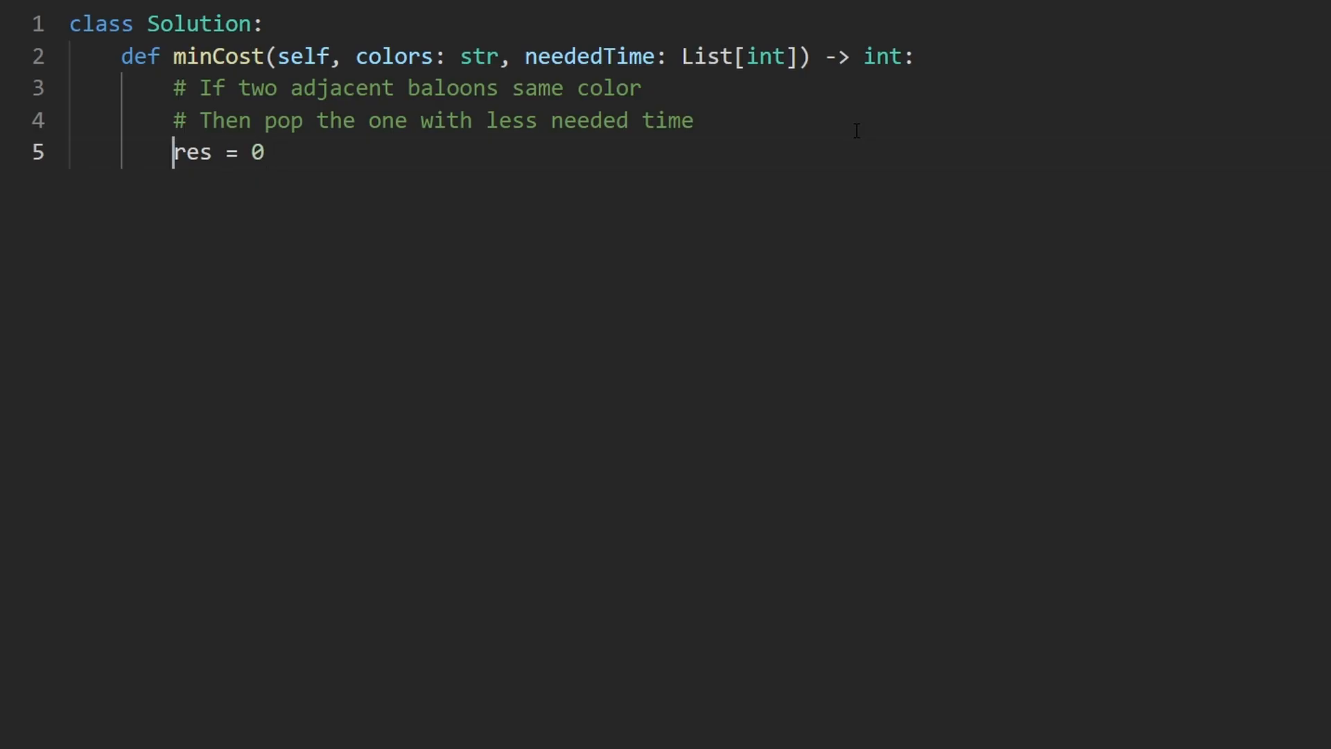
text(l =)
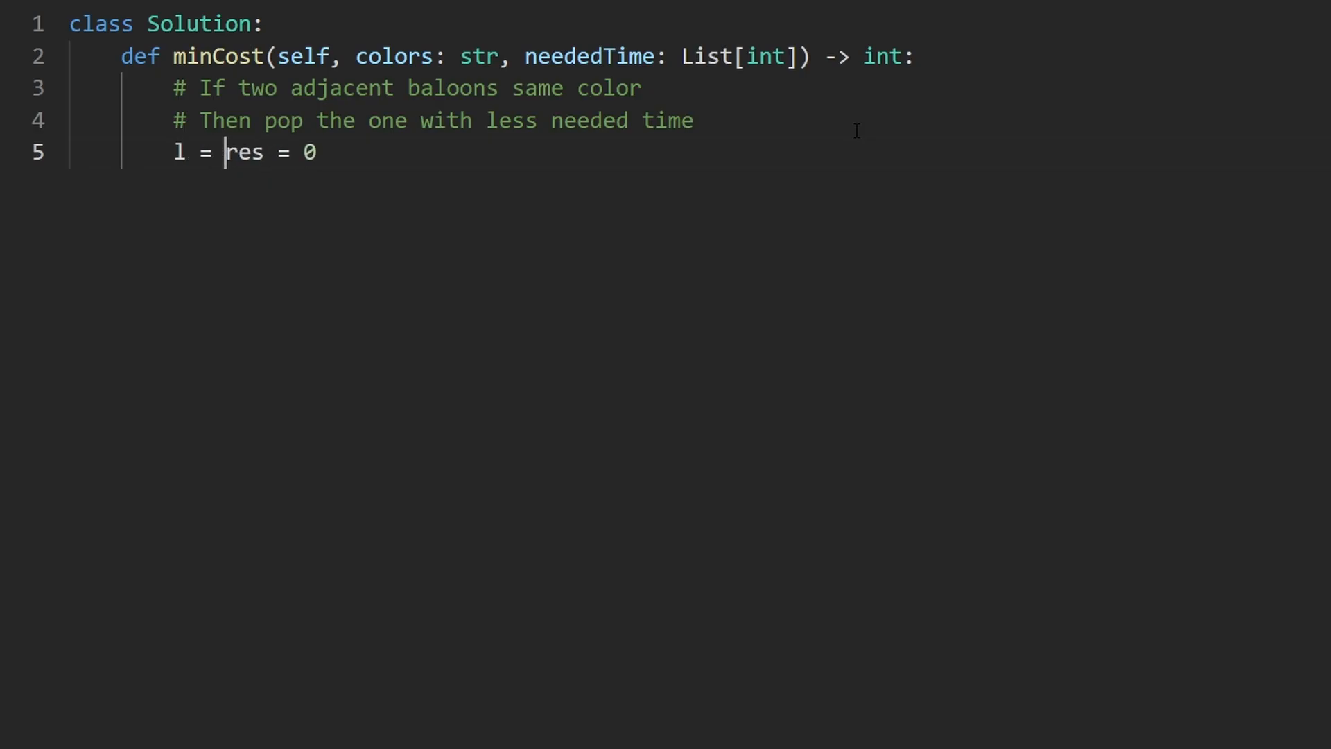
key(Enter)
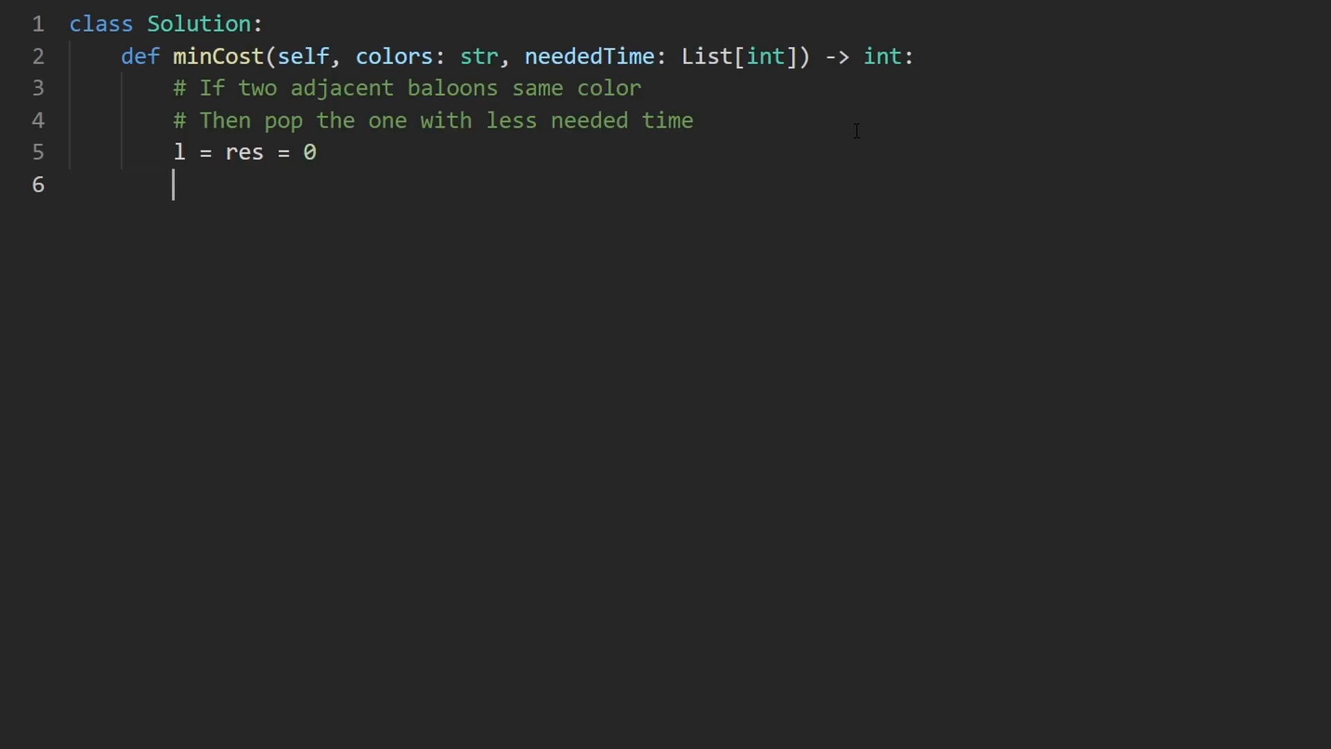
- Write 'for r in range(1, len(colors)):' and 'return res' after the loop
text(for r in ra)
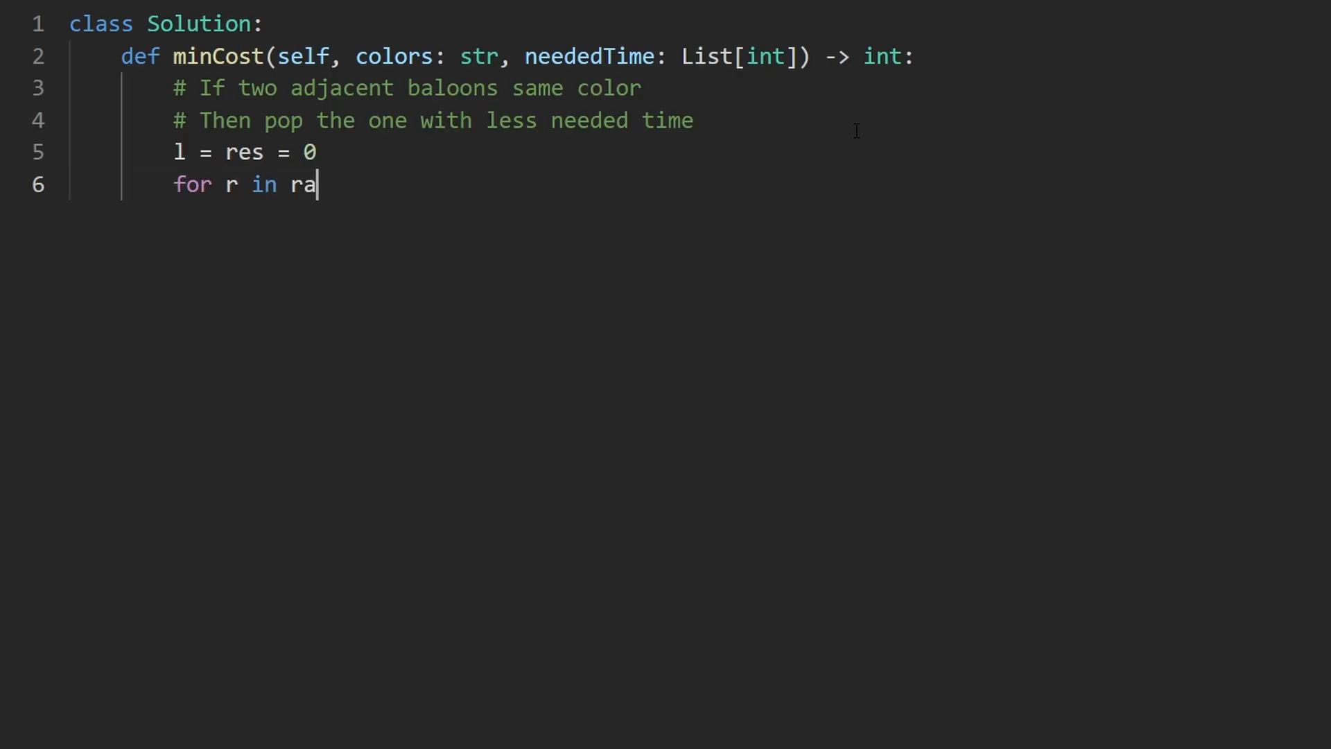
text(nge()
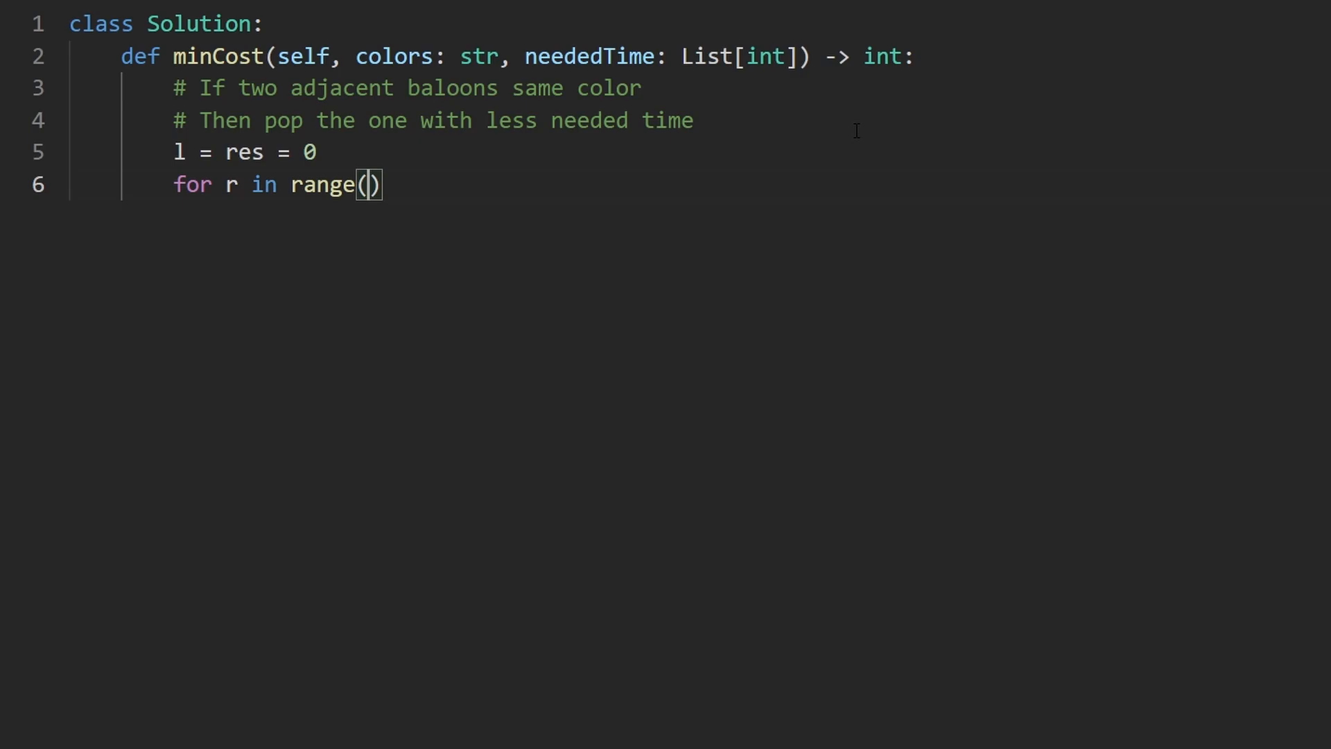
text(1,)
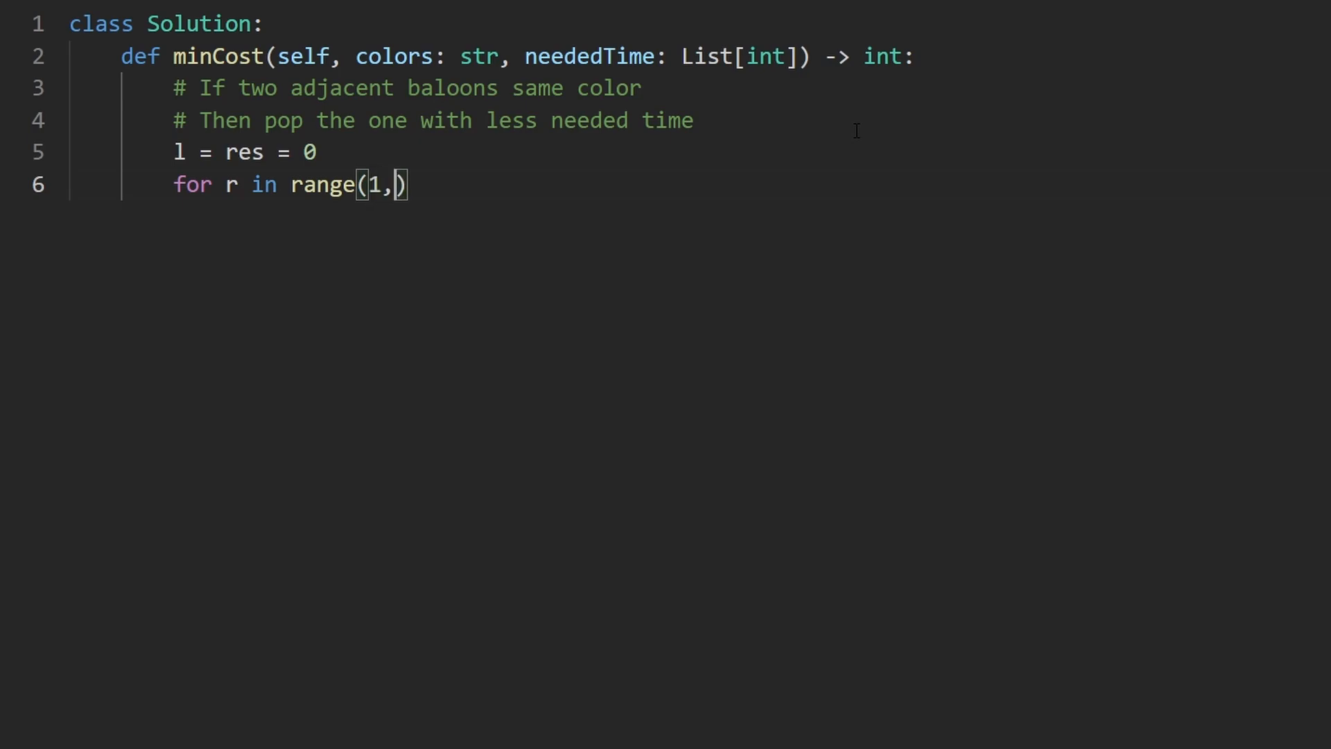
text(" ")
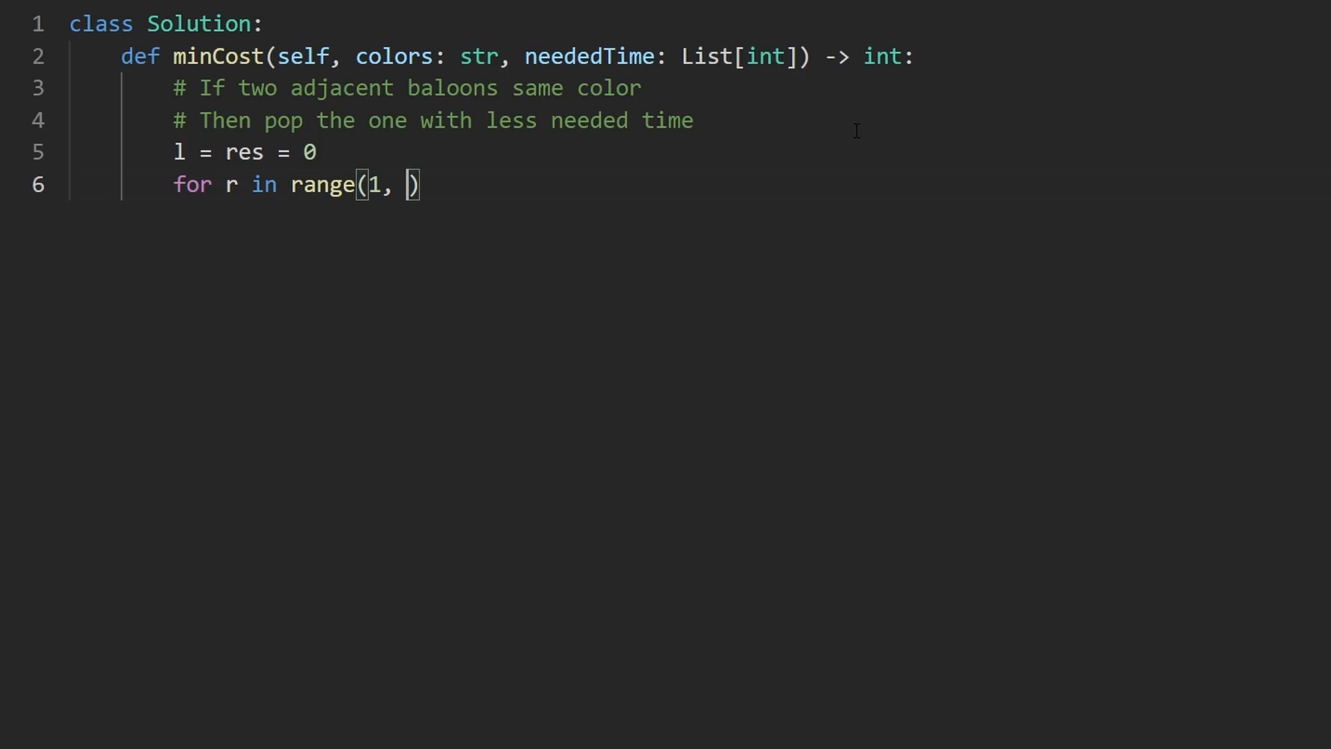
text(len(colors)
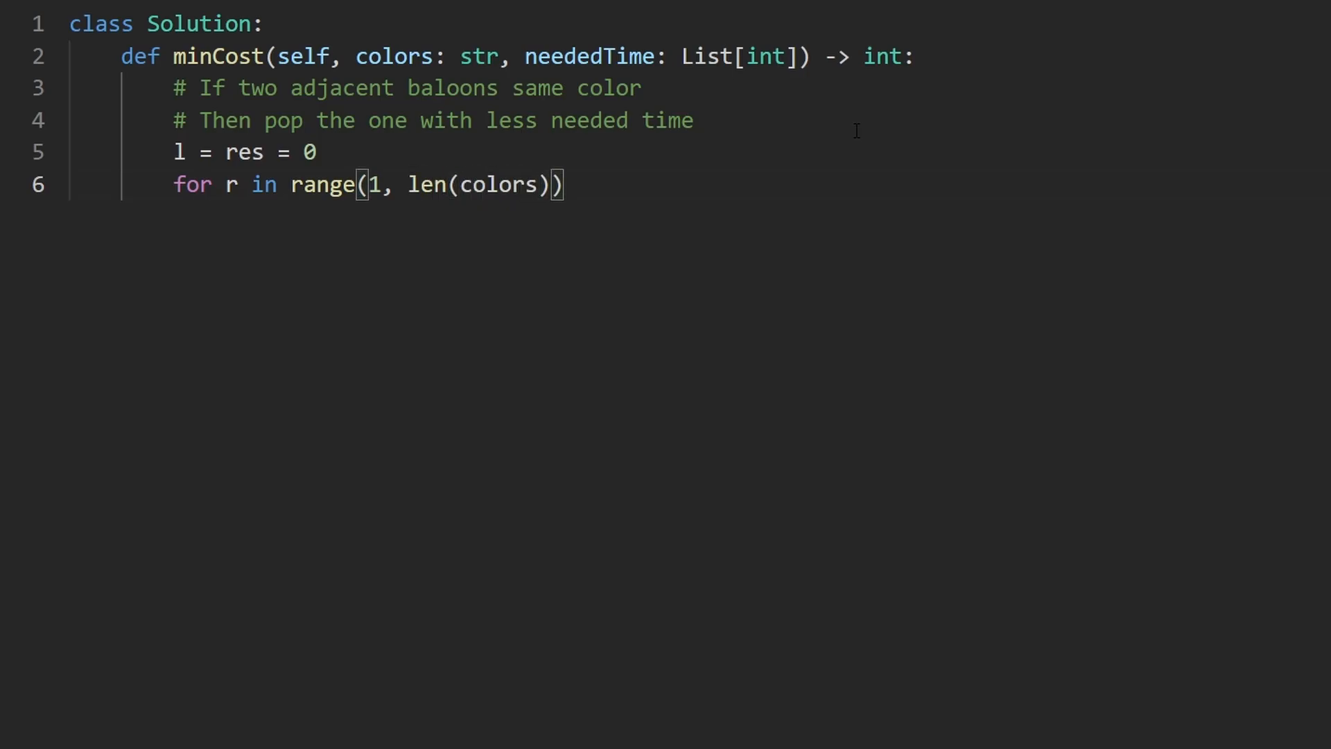
text(:)
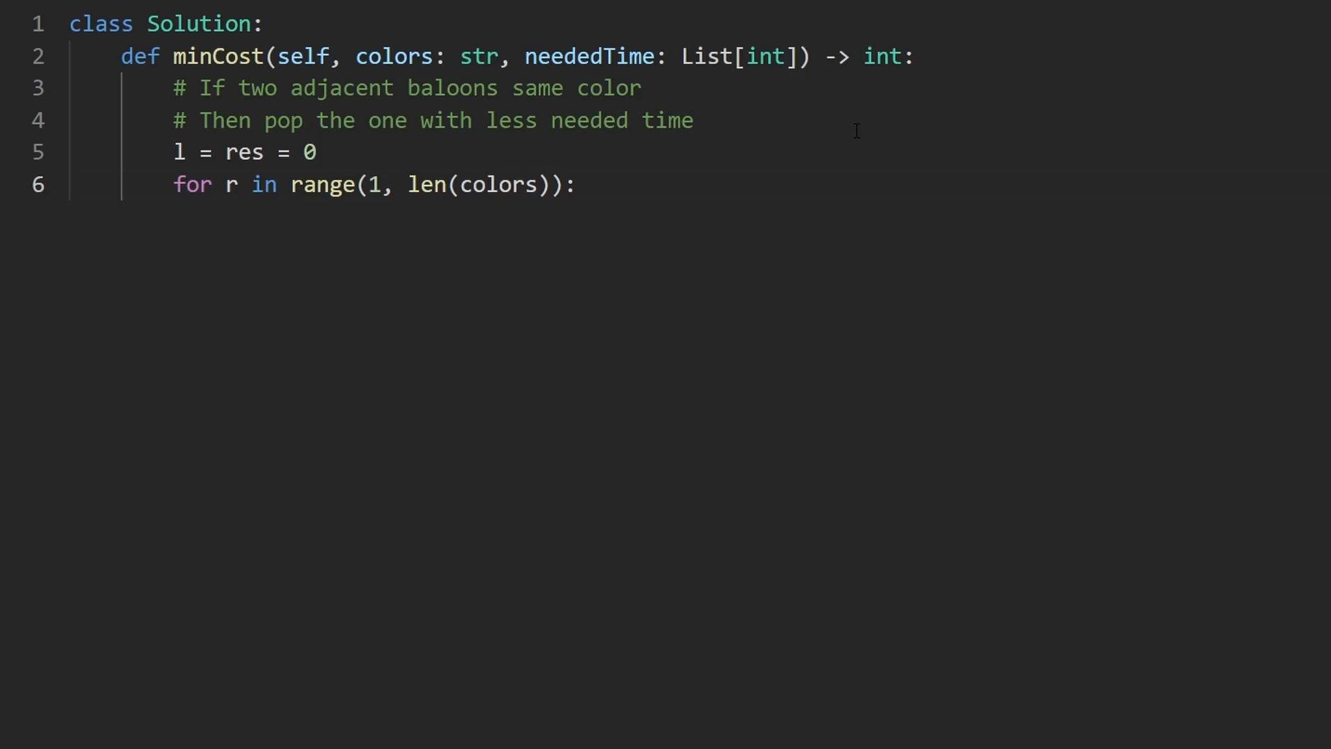
text(return res)
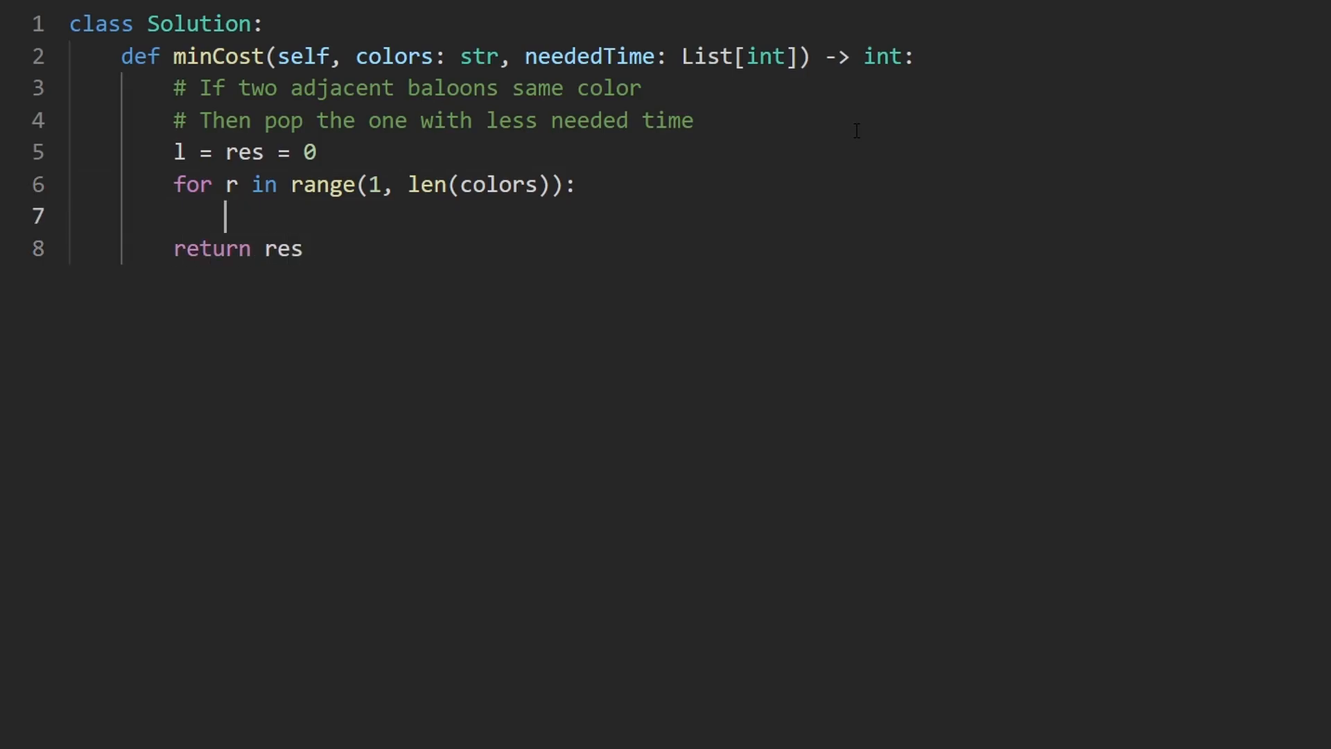
- Add 'if colors[l] == colors[r]:' inside the loop and move into its body
key(enter)
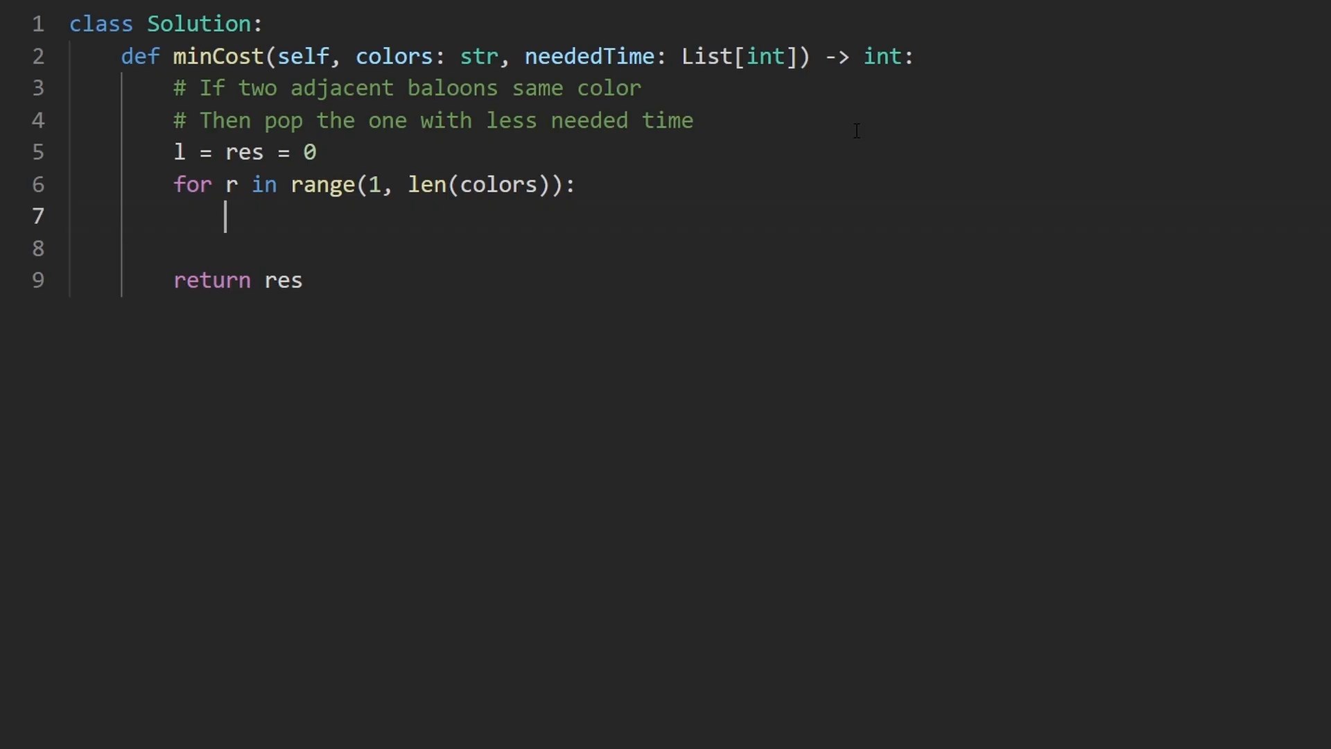
text(if col)
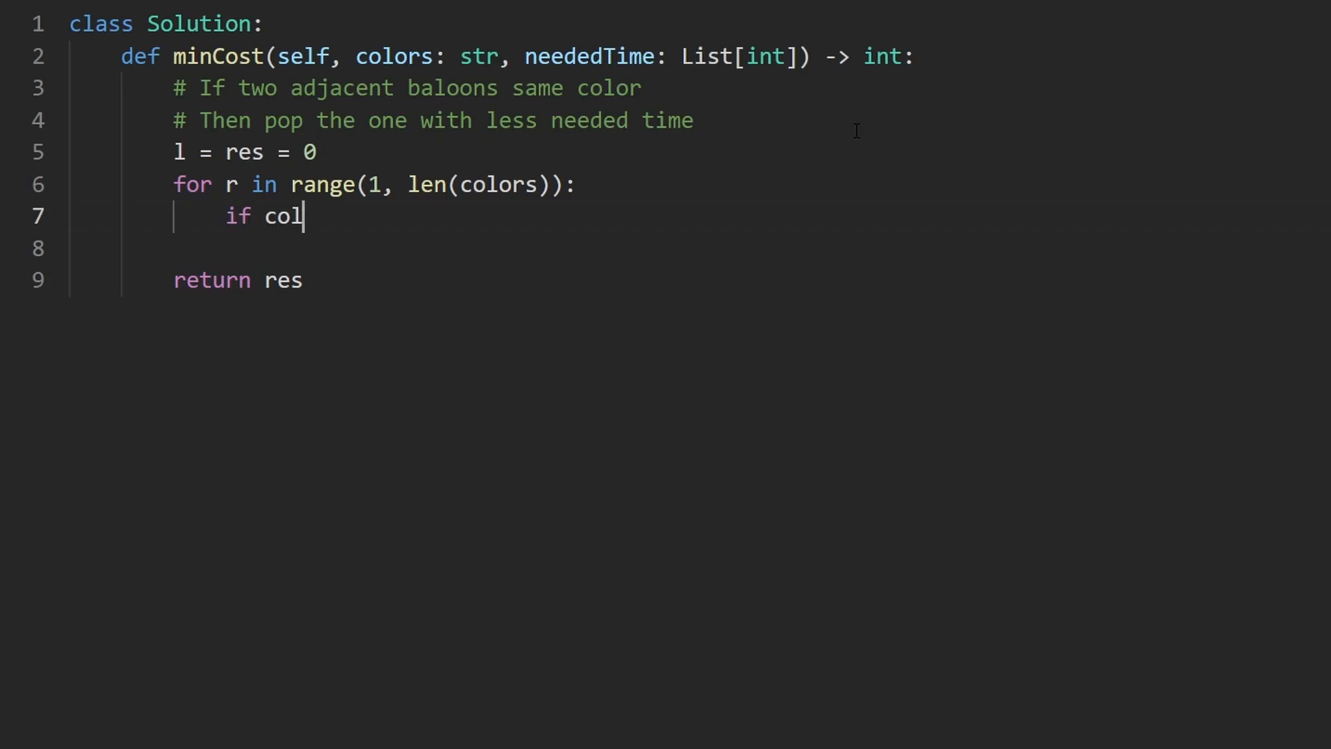
text(ors[l] == colors[r]:)
text(else:)
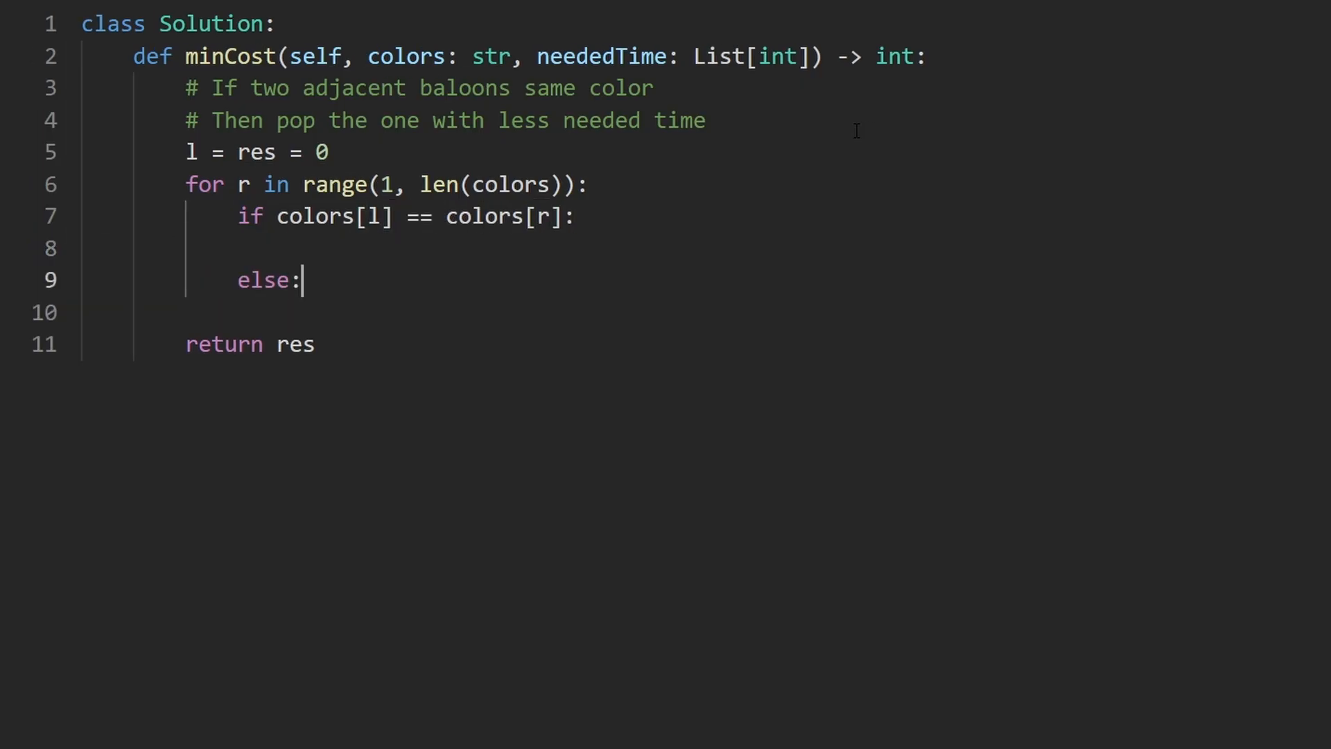
key(enter)
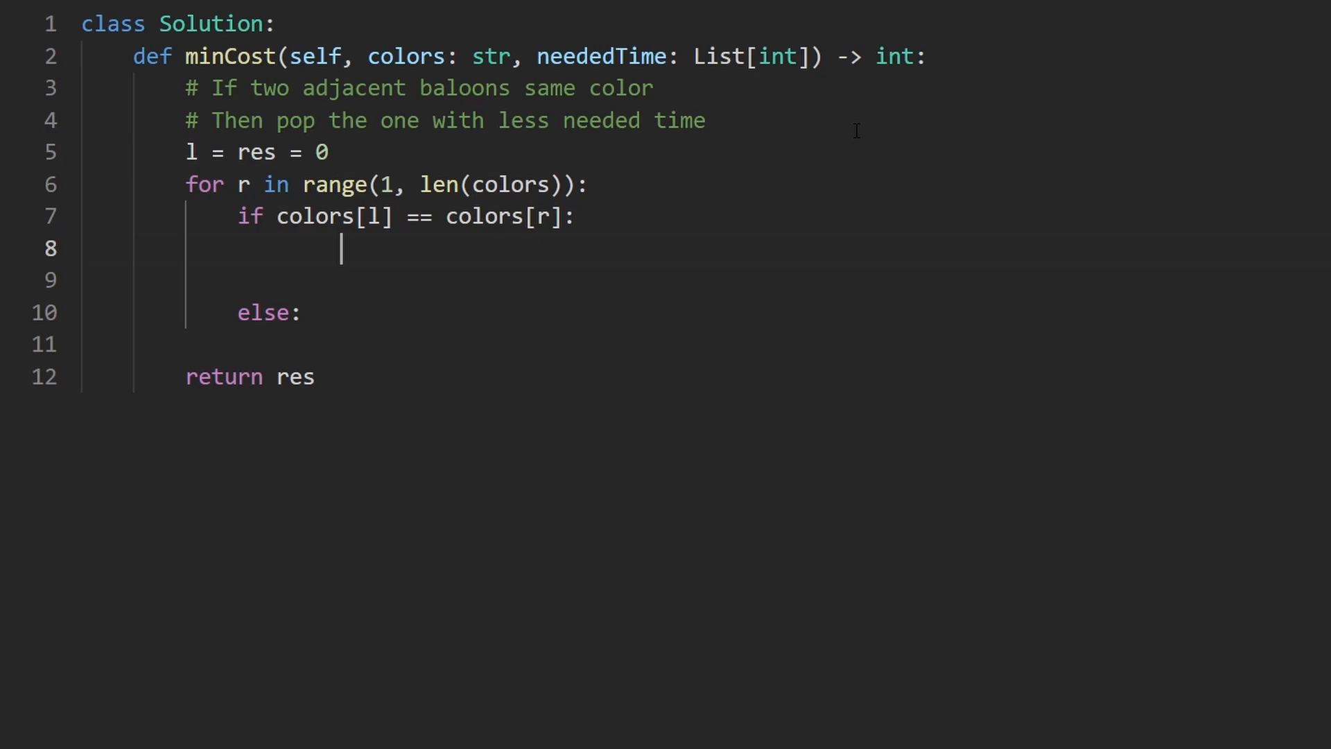
drag(263, 184, 574, 216)
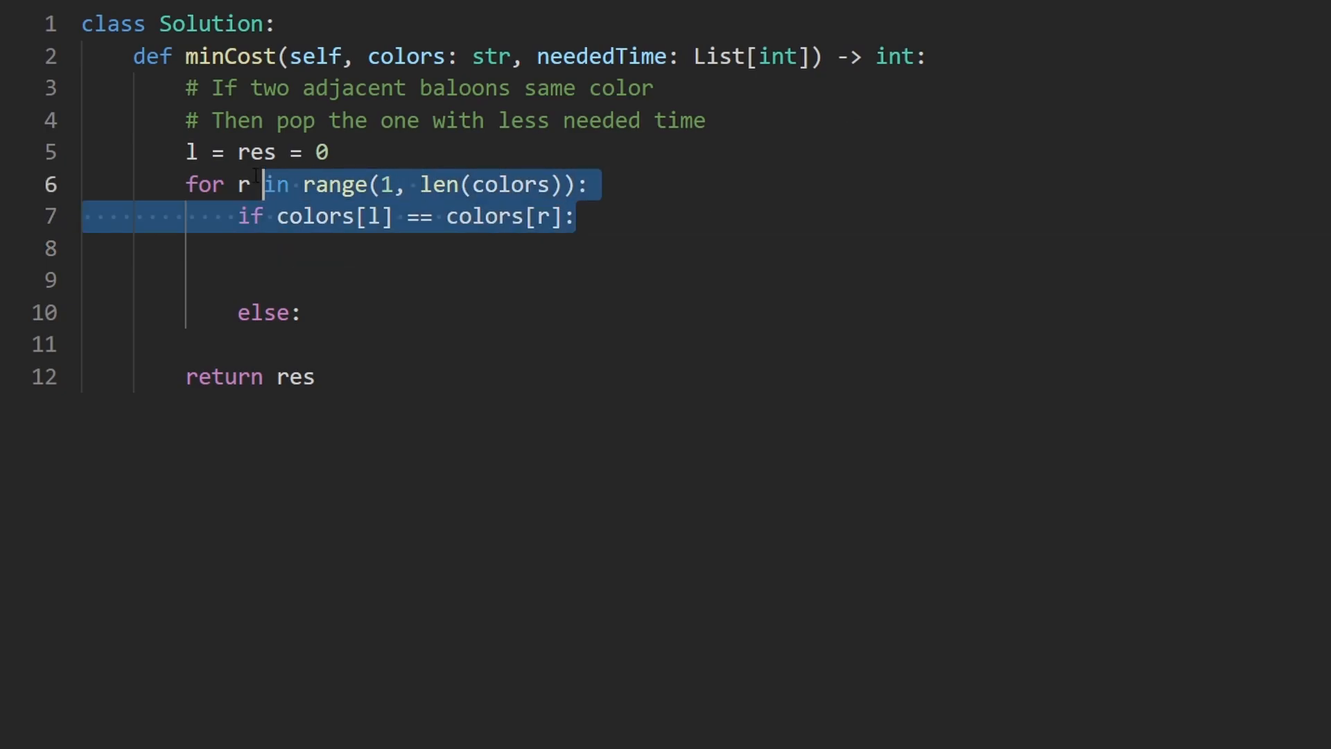
click(414, 246)
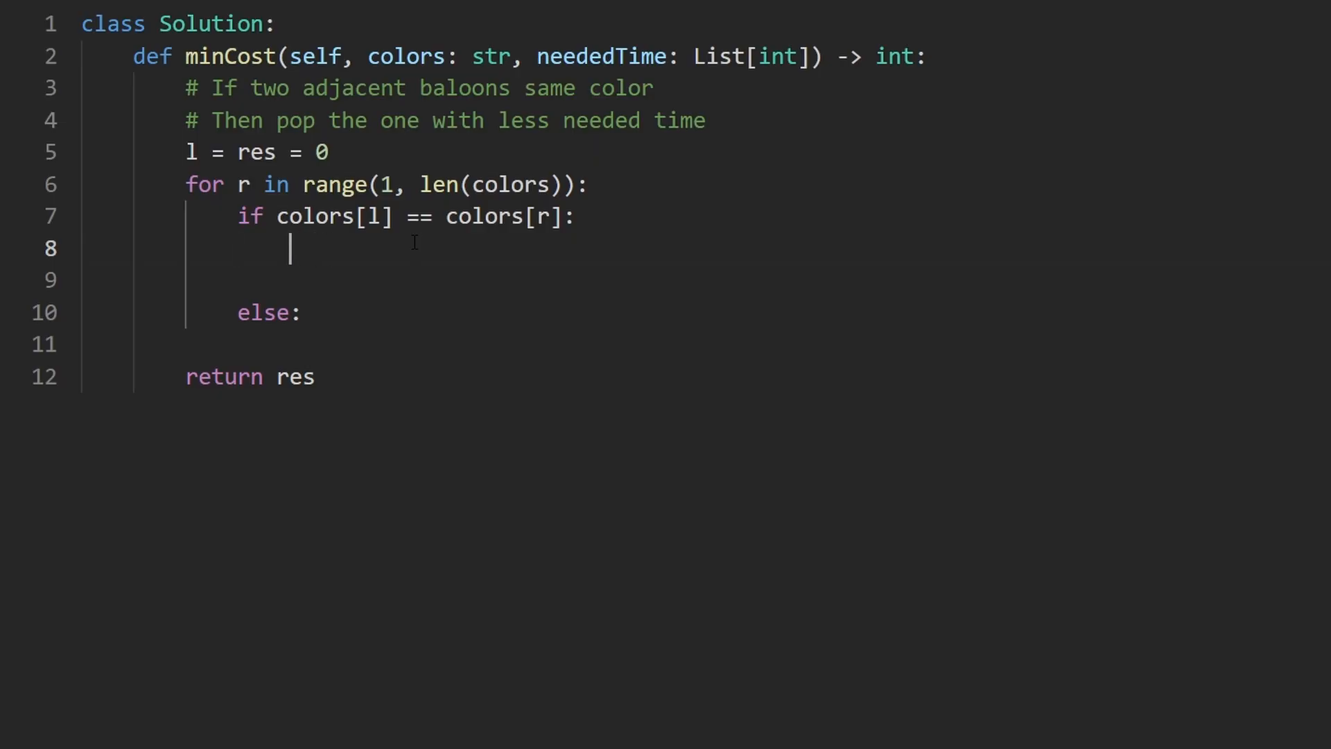
- Add the nested if/else adding neededTime[l] when smaller, else neededTime[r], to res
text(if neededTime)
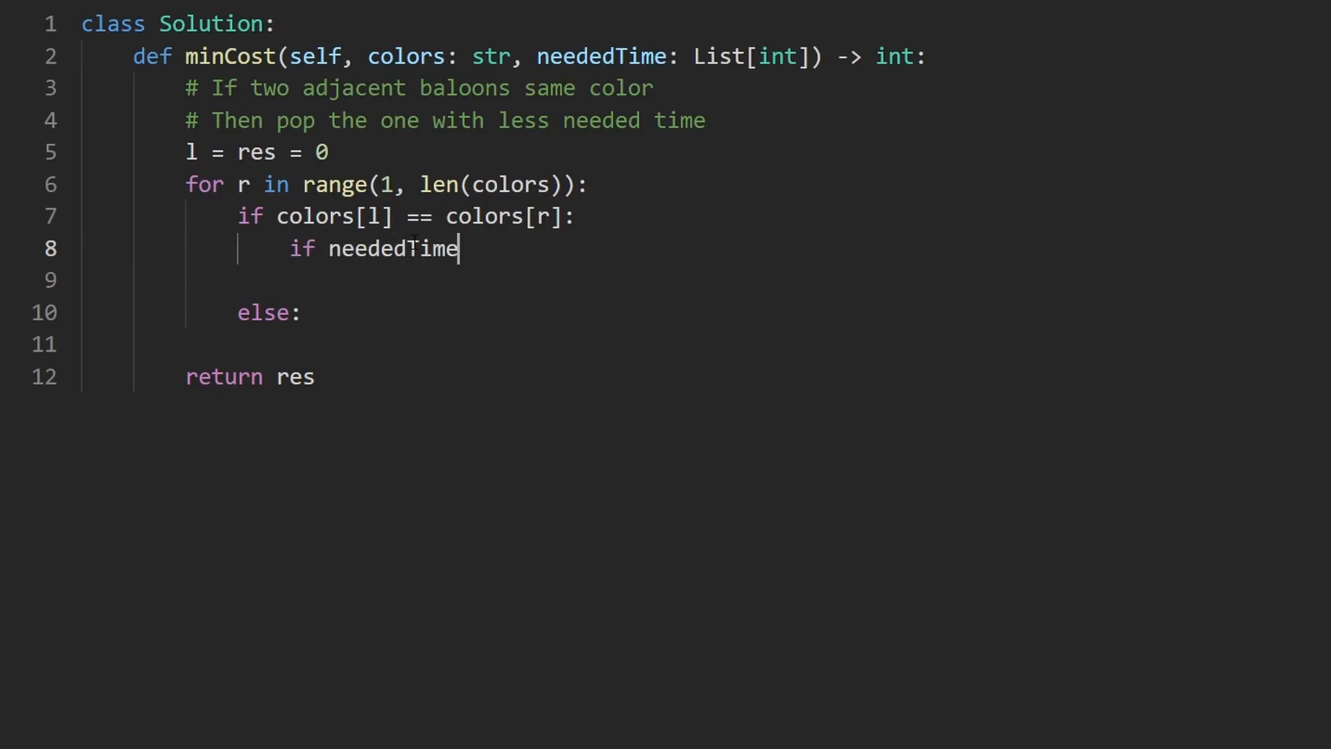
text([l] < e)
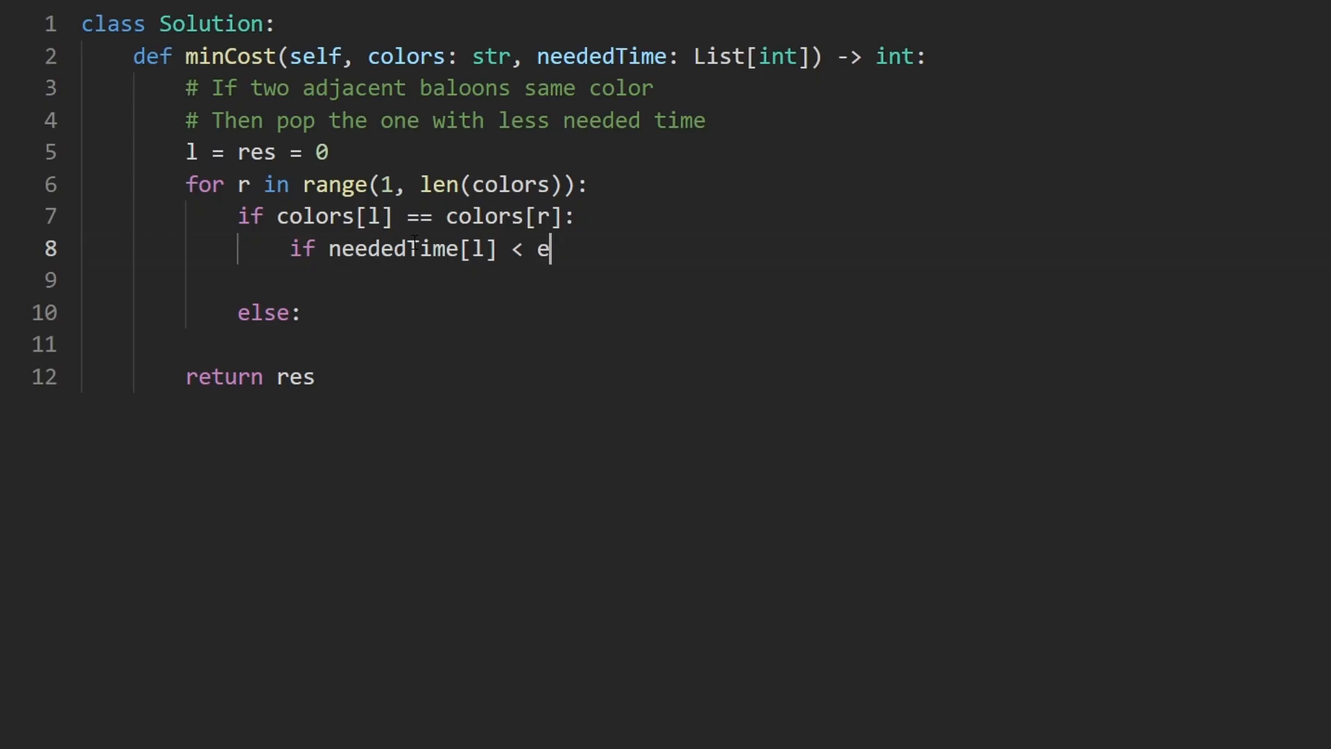
text(neededTime[])
text(r)
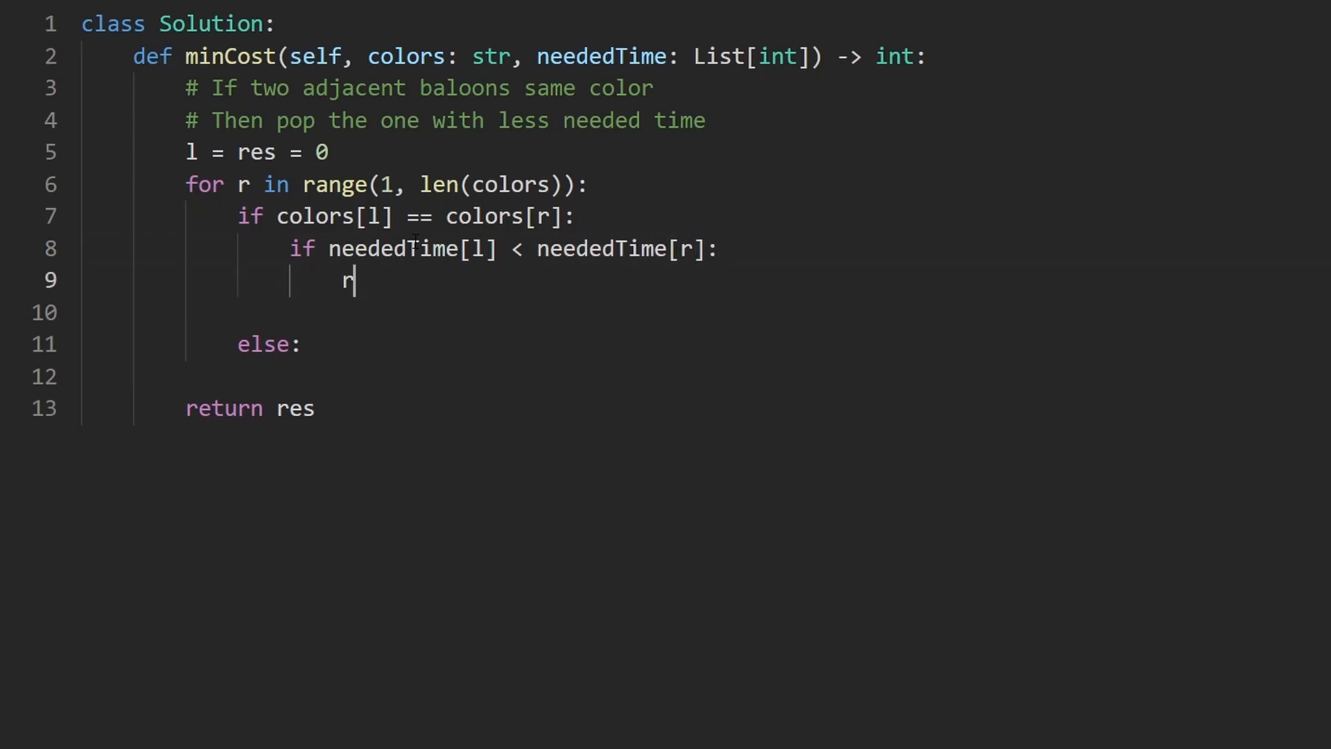
text(es += nee)
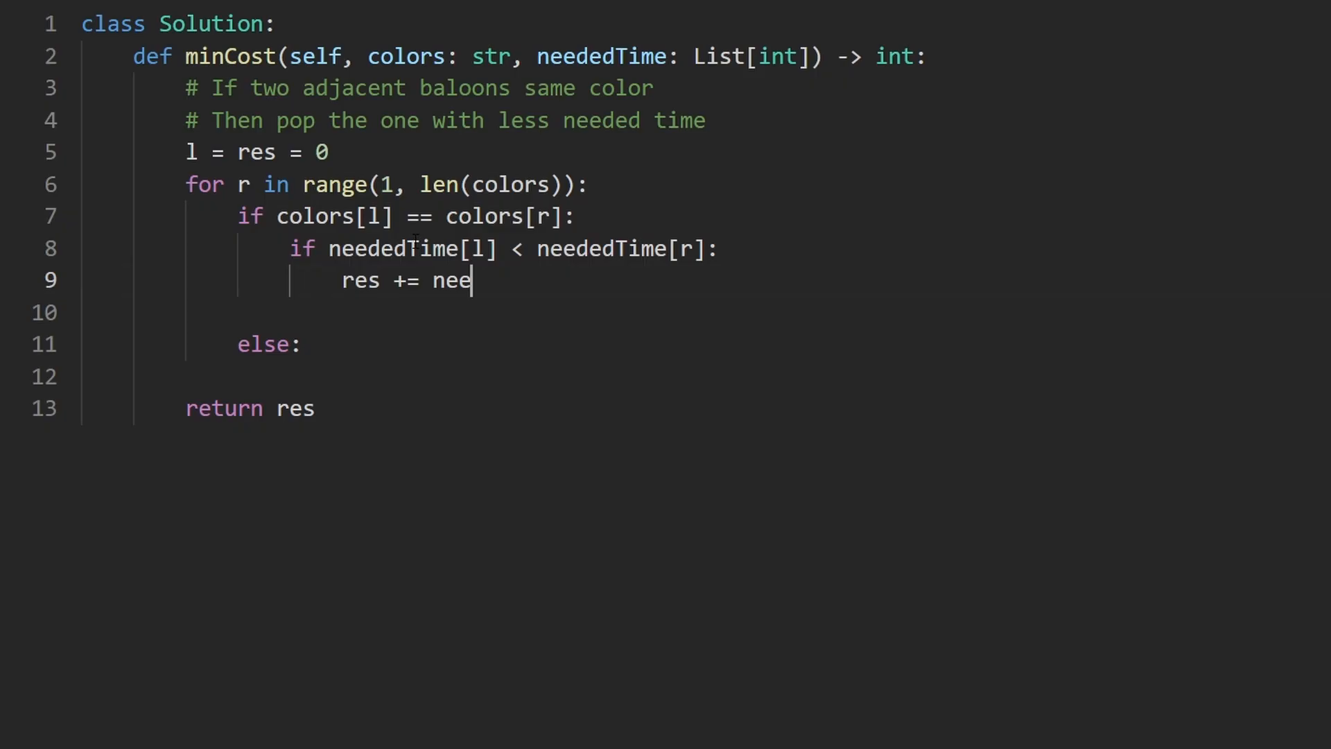
text(dedTIme[l])
text(res)
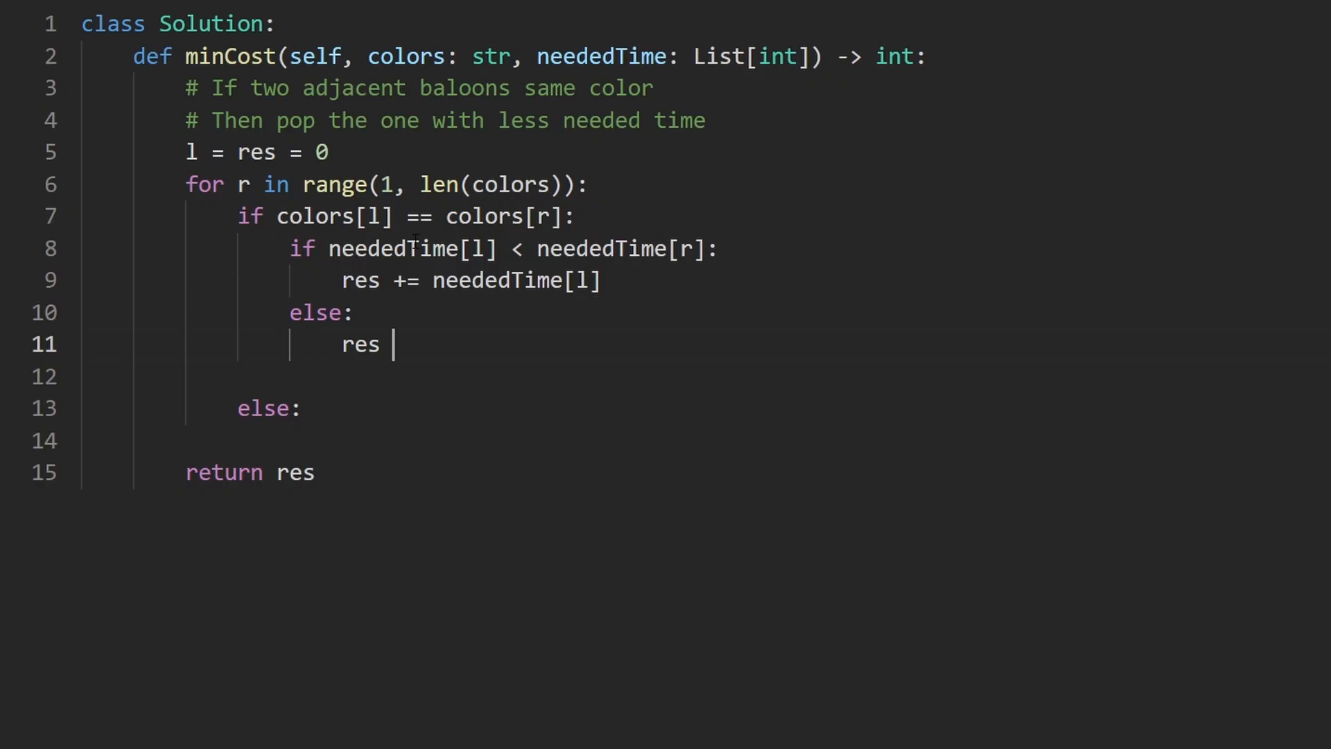
text(+= nee)
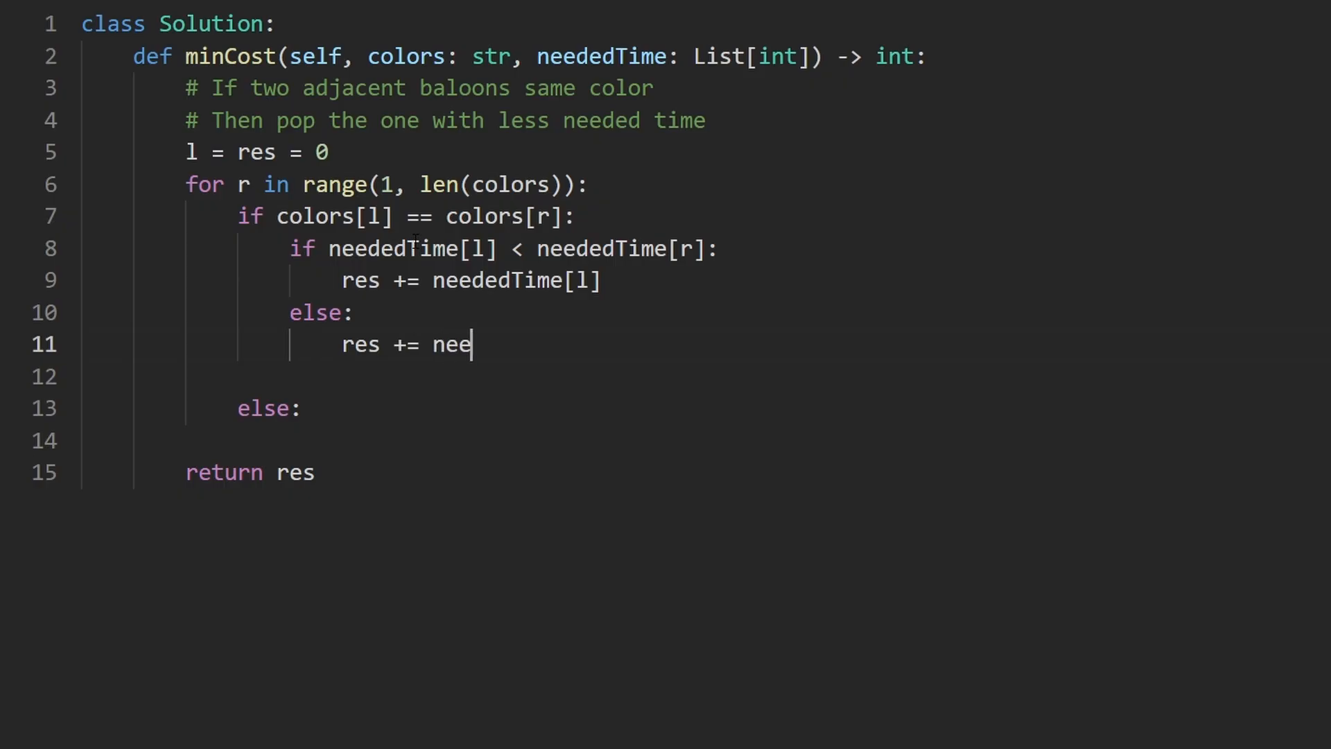
text(dedTime[r])
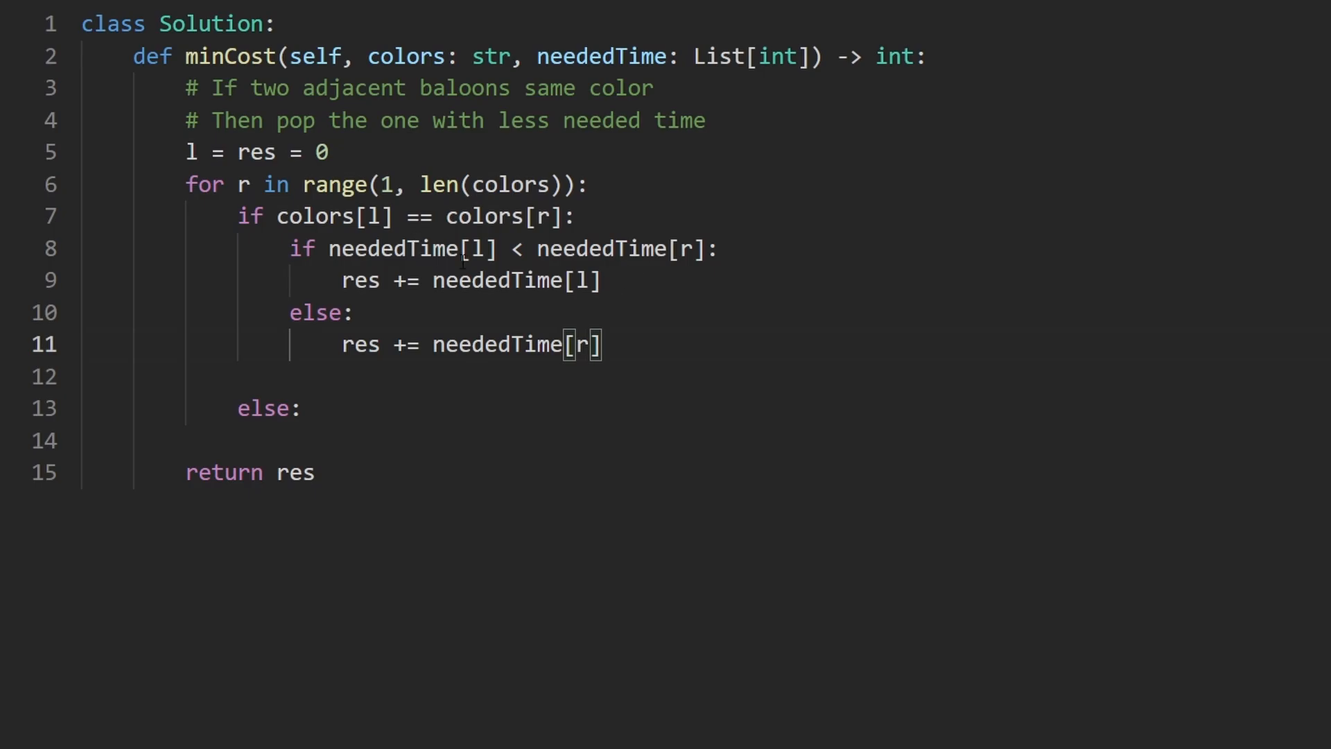
- Add 'l = r' under the branch that pops the left balloon
double_click(391, 248)
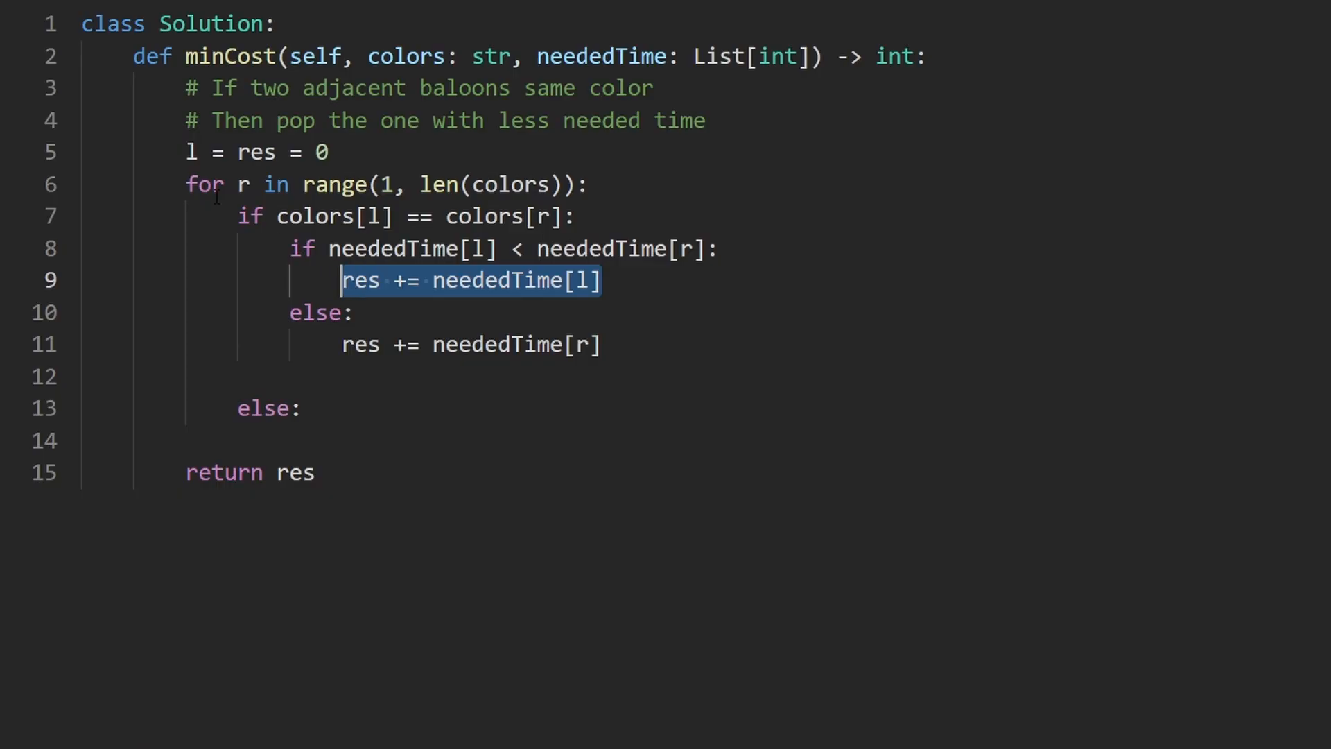
click(192, 153)
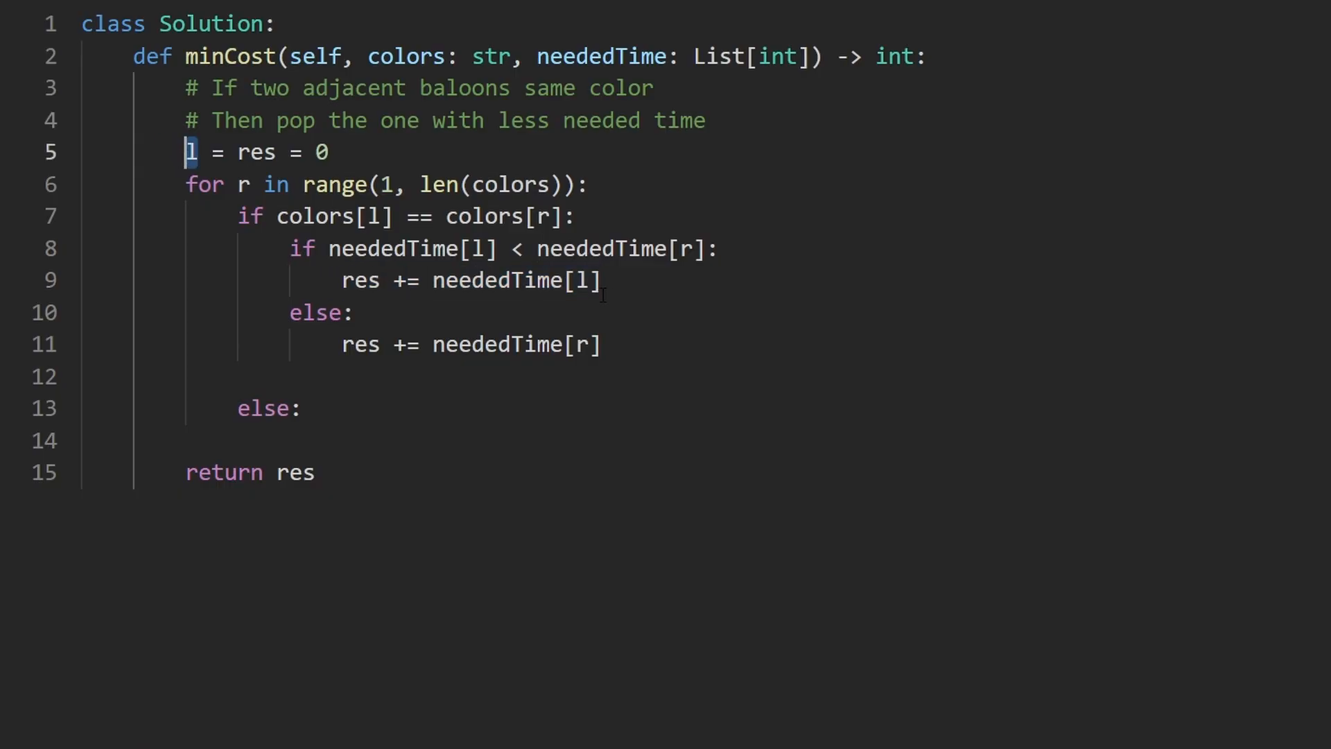
text(l =)
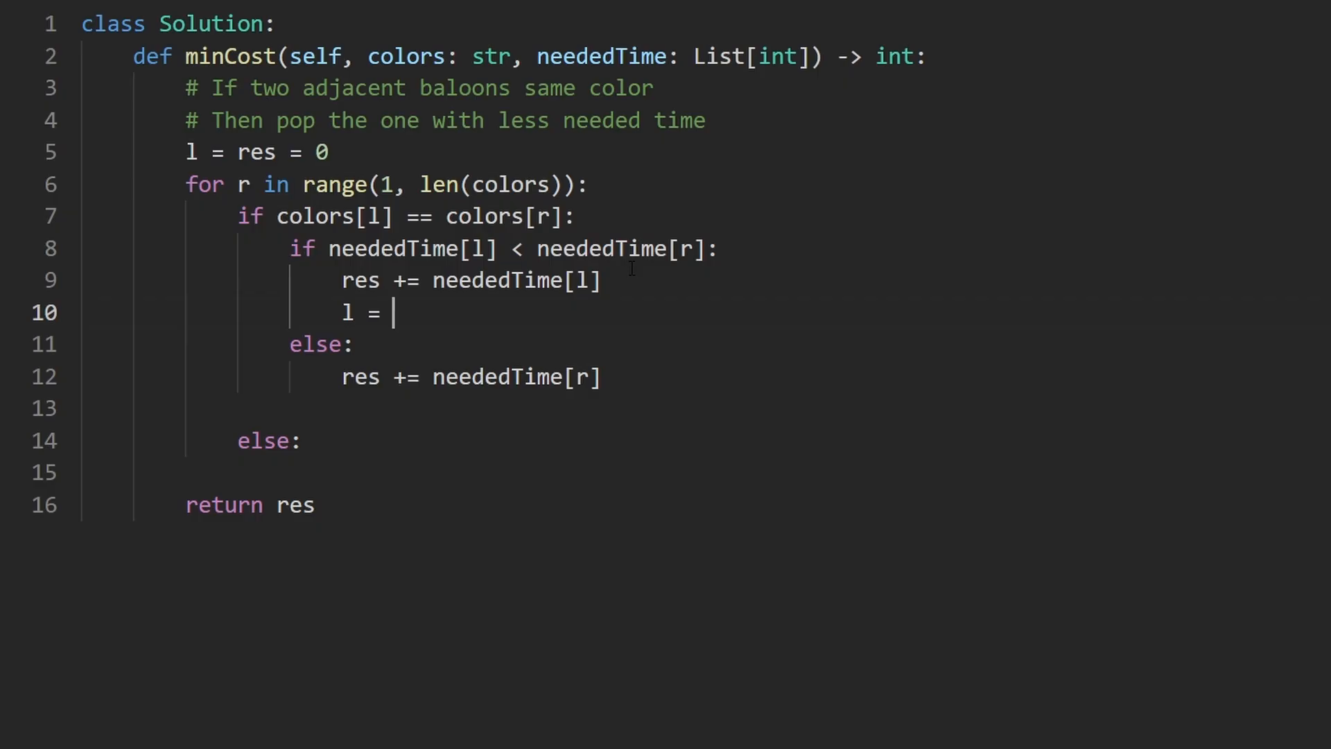
text(r)
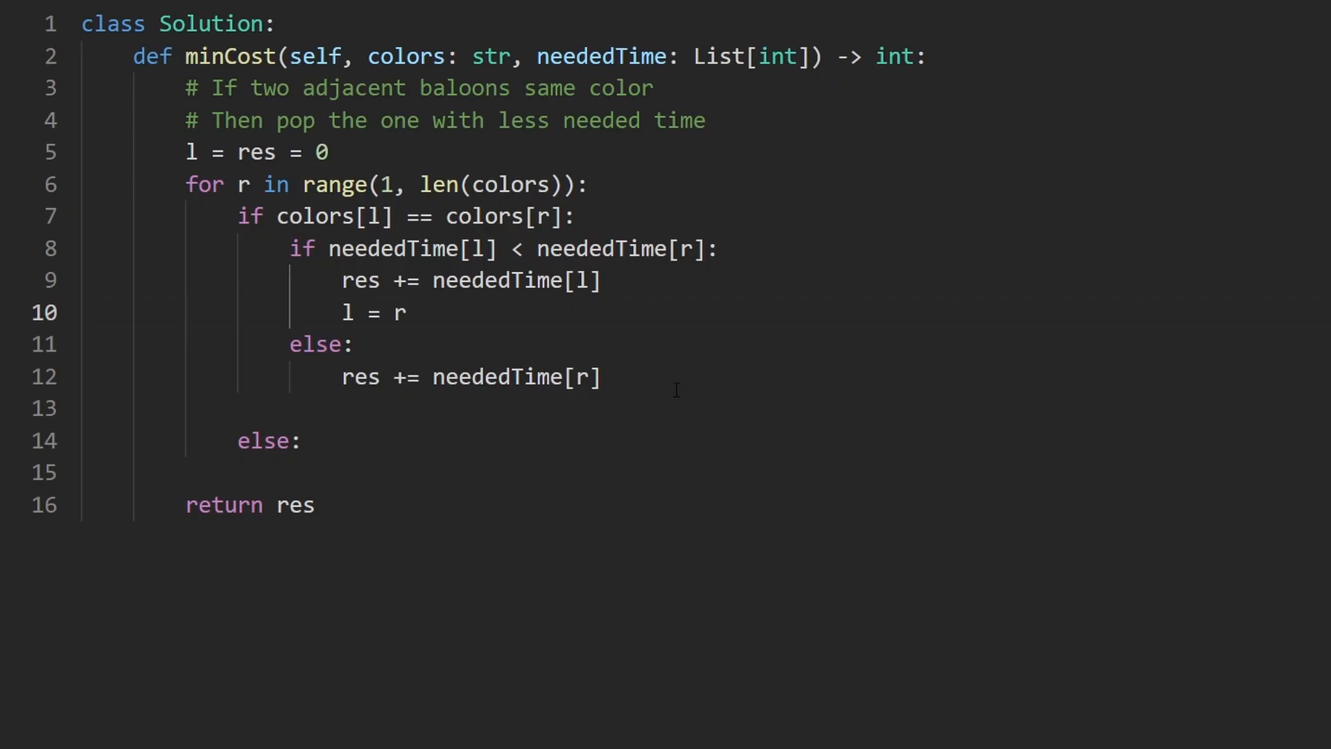
drag(288, 344, 599, 377)
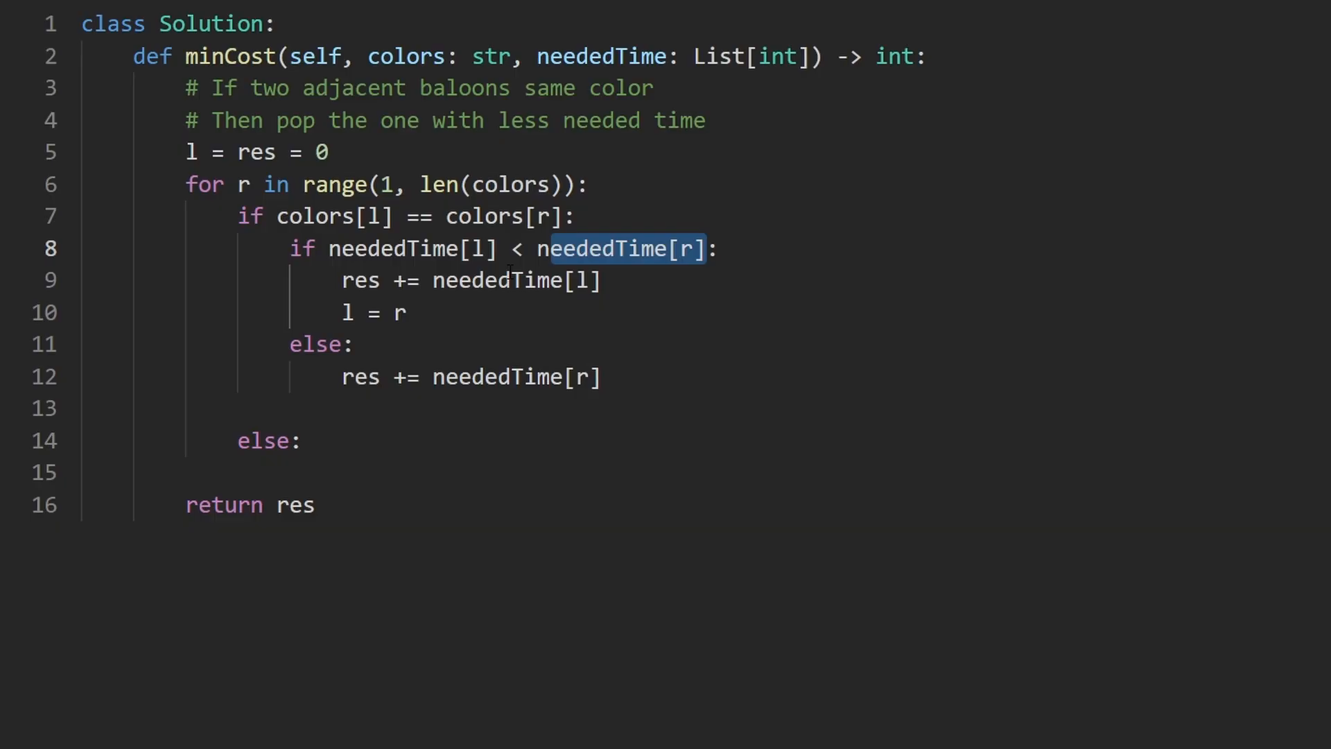
double_click(414, 248)
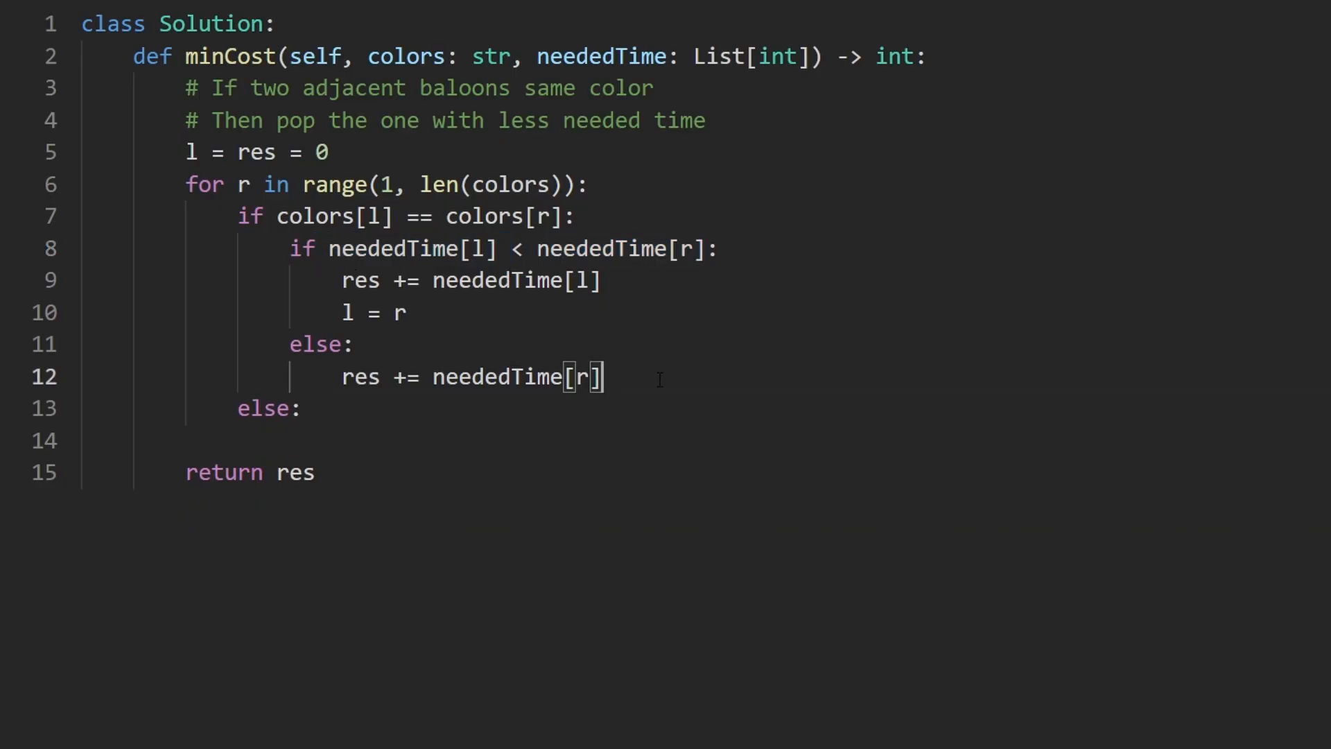
- Add 'l = r' inside the outer else for differing colours, then run the solution on the test cases
drag(238, 216, 605, 377)
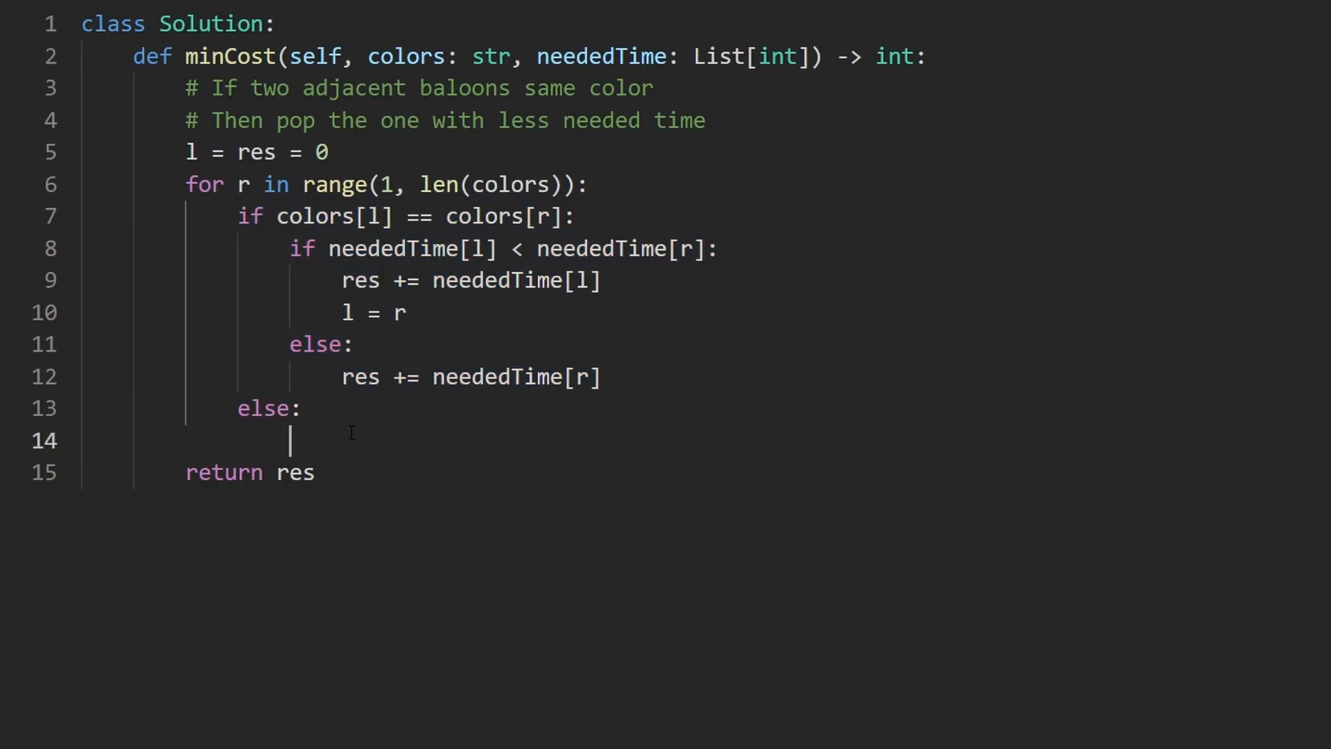
drag(274, 217, 560, 216)
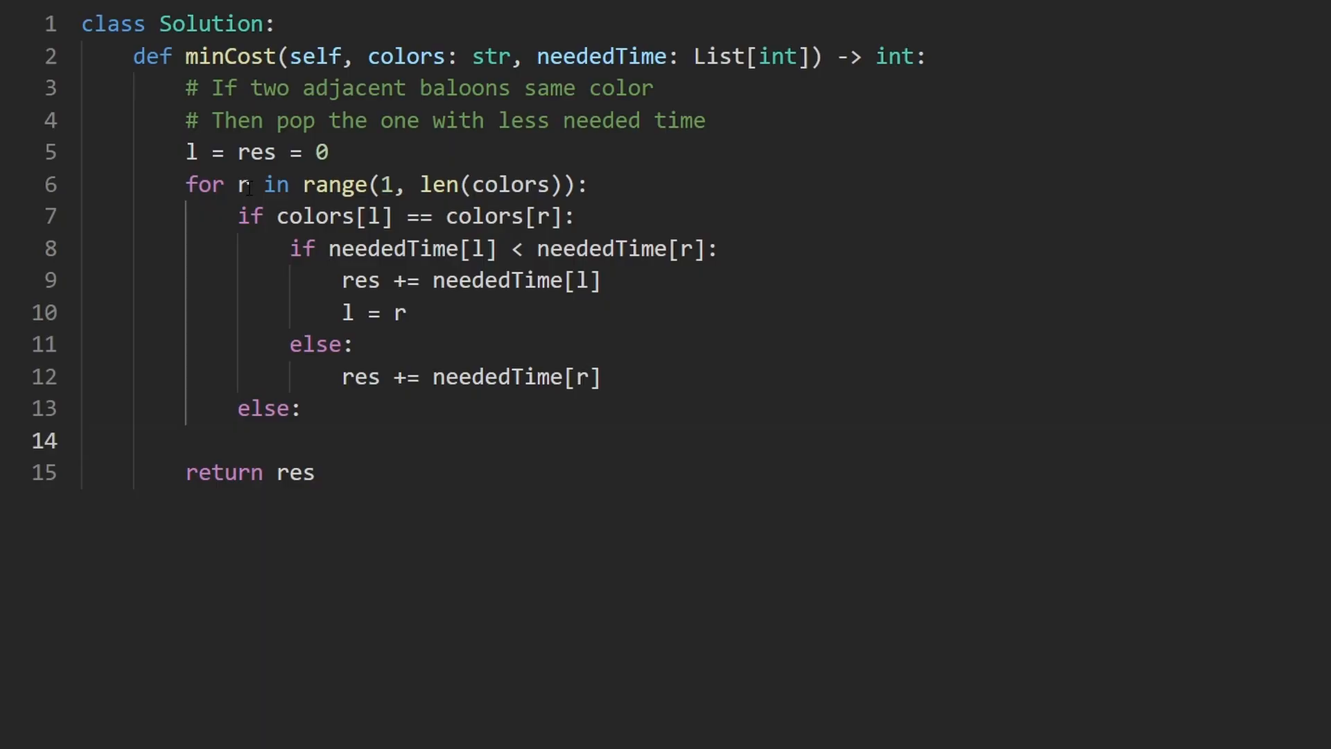
double_click(243, 185)
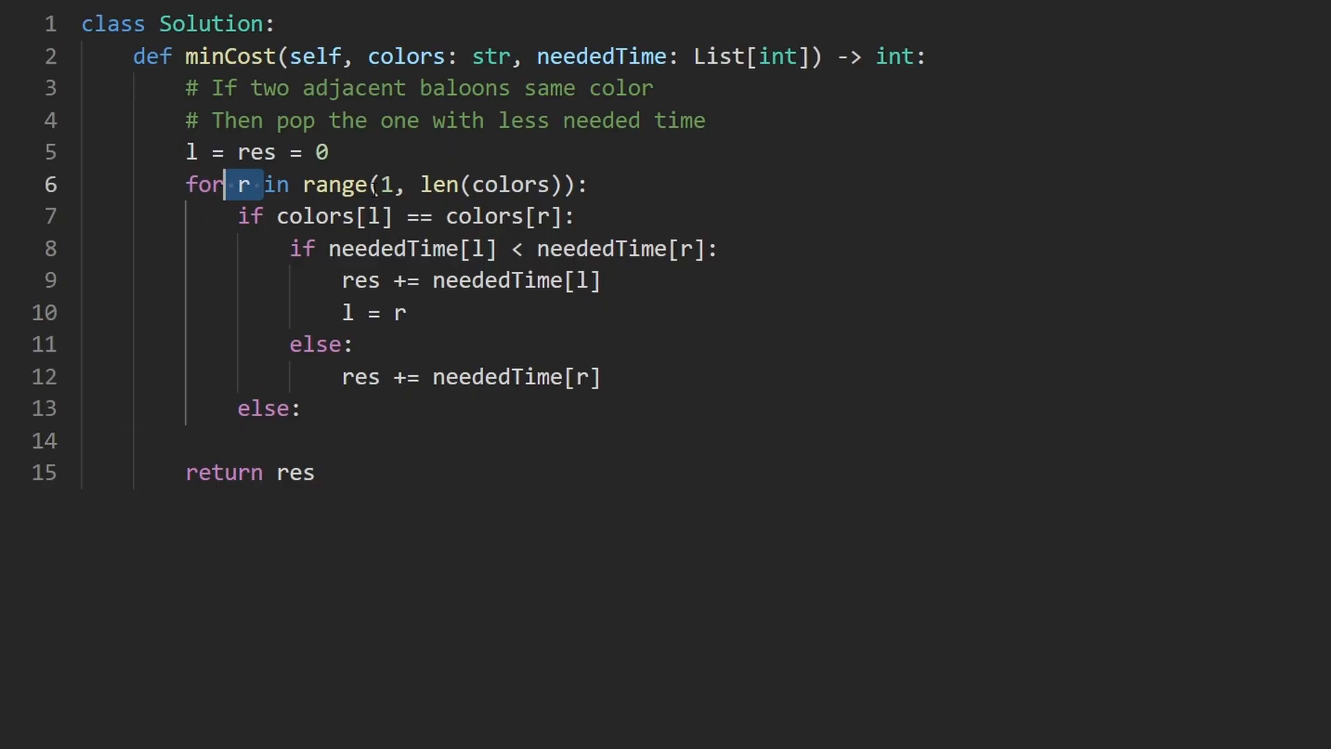
click(300, 407)
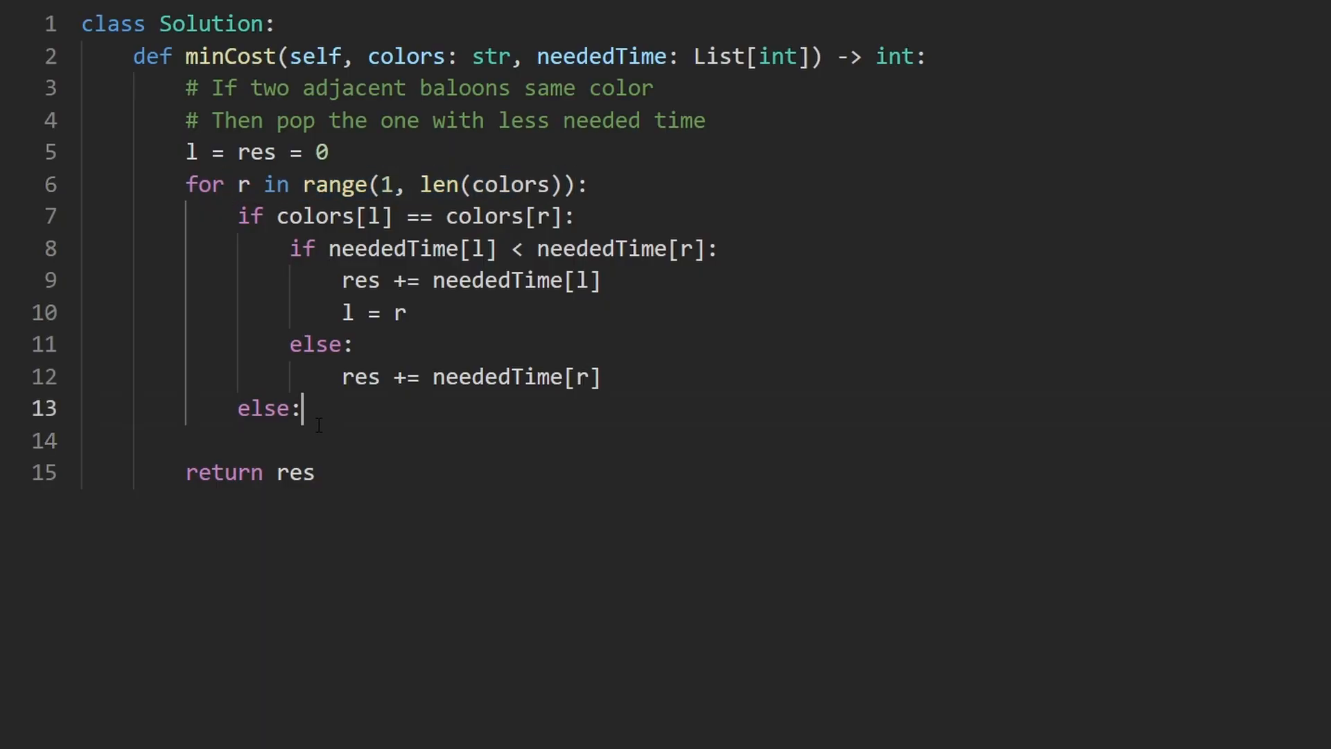
key(enter)
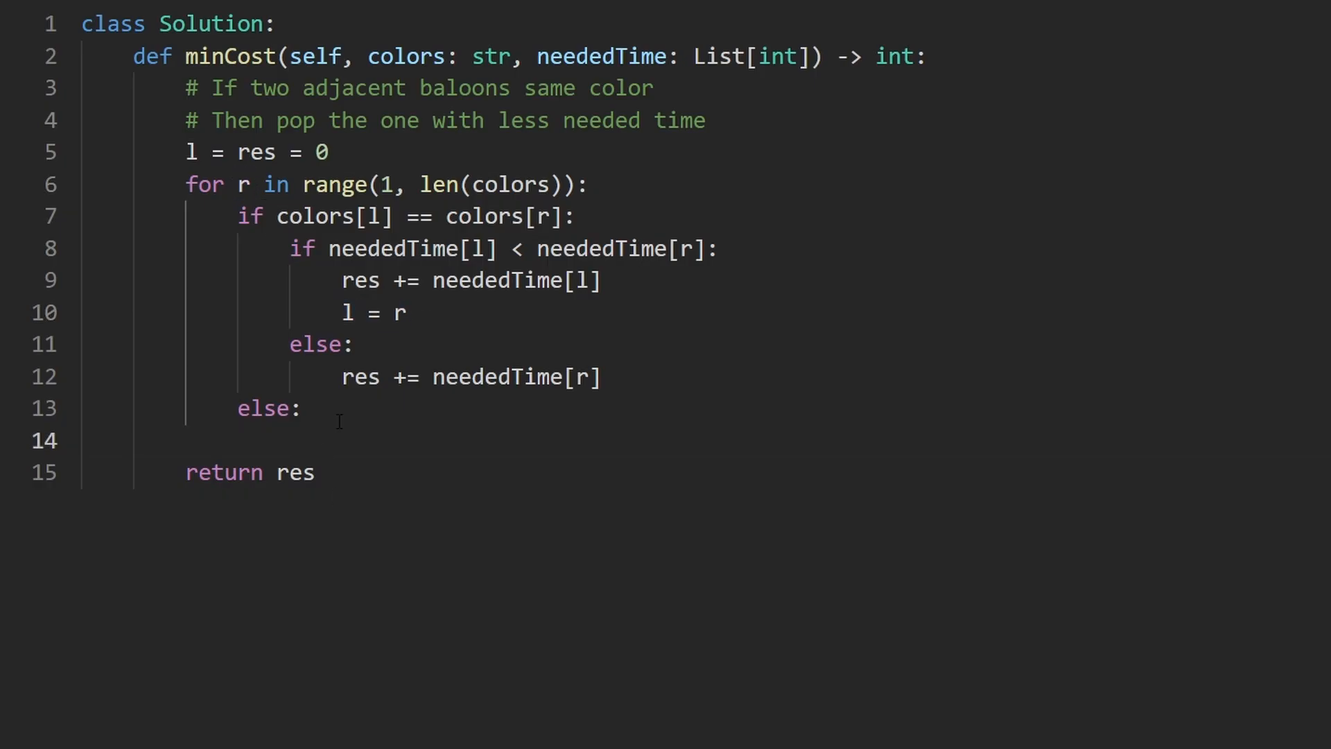
text(l = r)
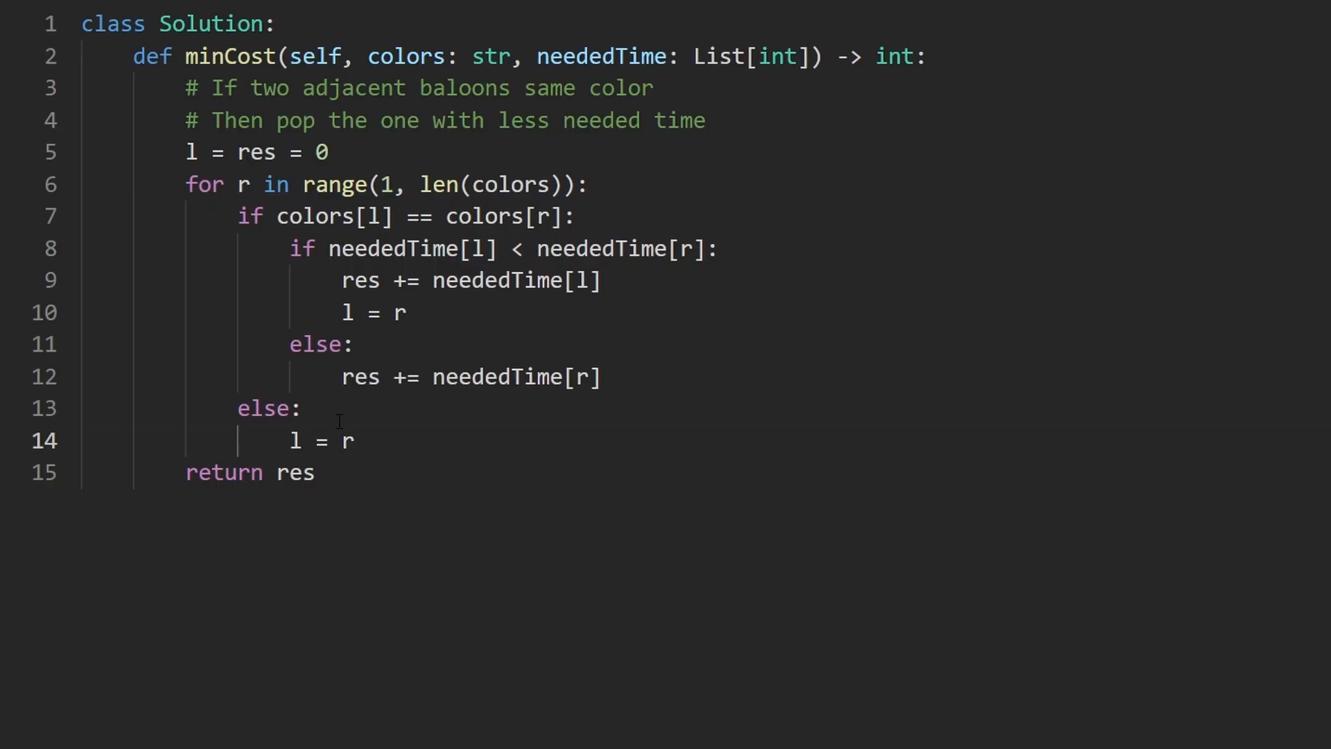
mouse_move(431, 329)
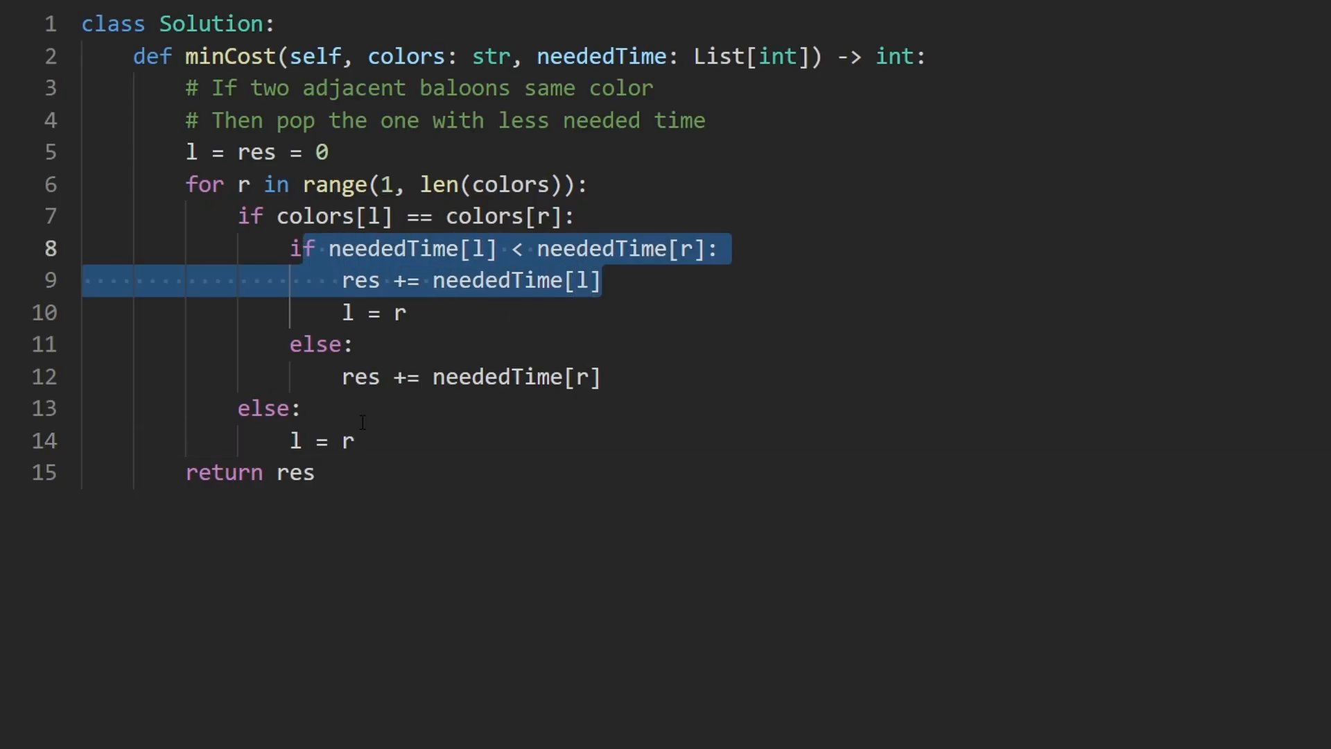
click(315, 441)
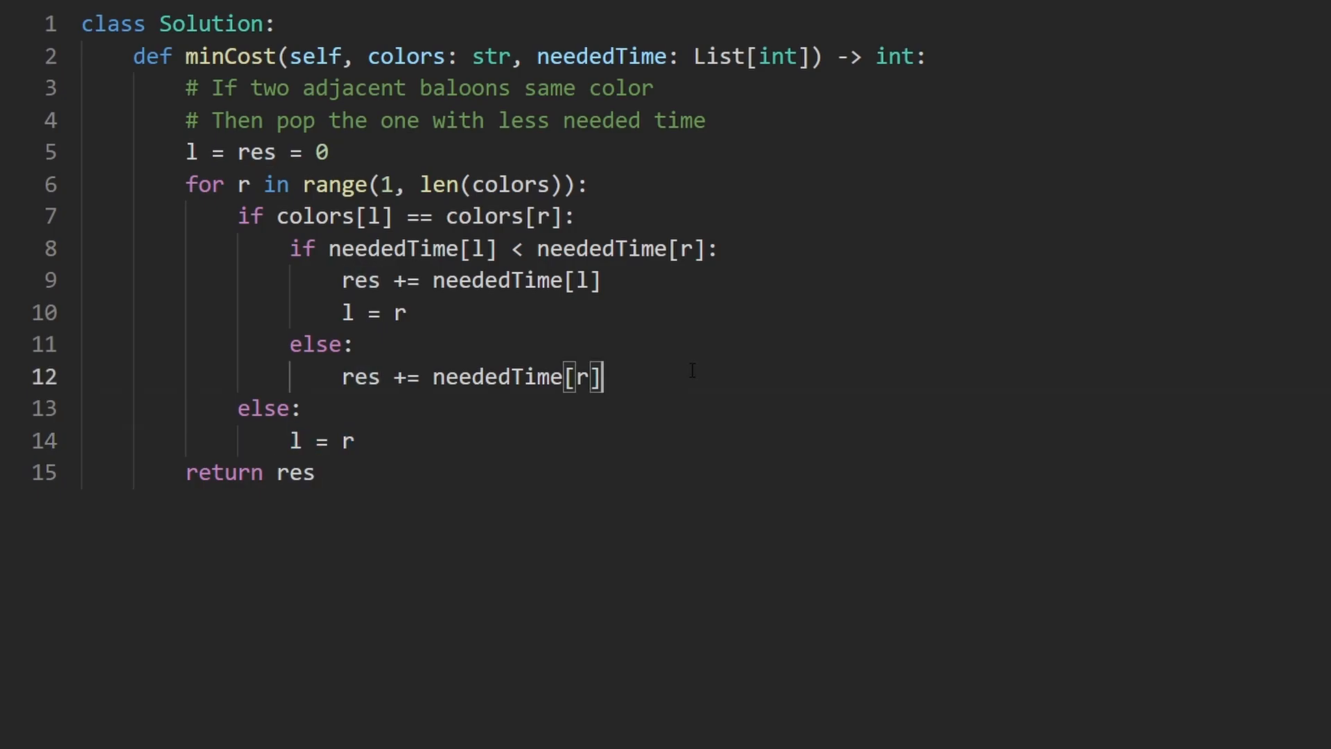
key(ctrl+s)
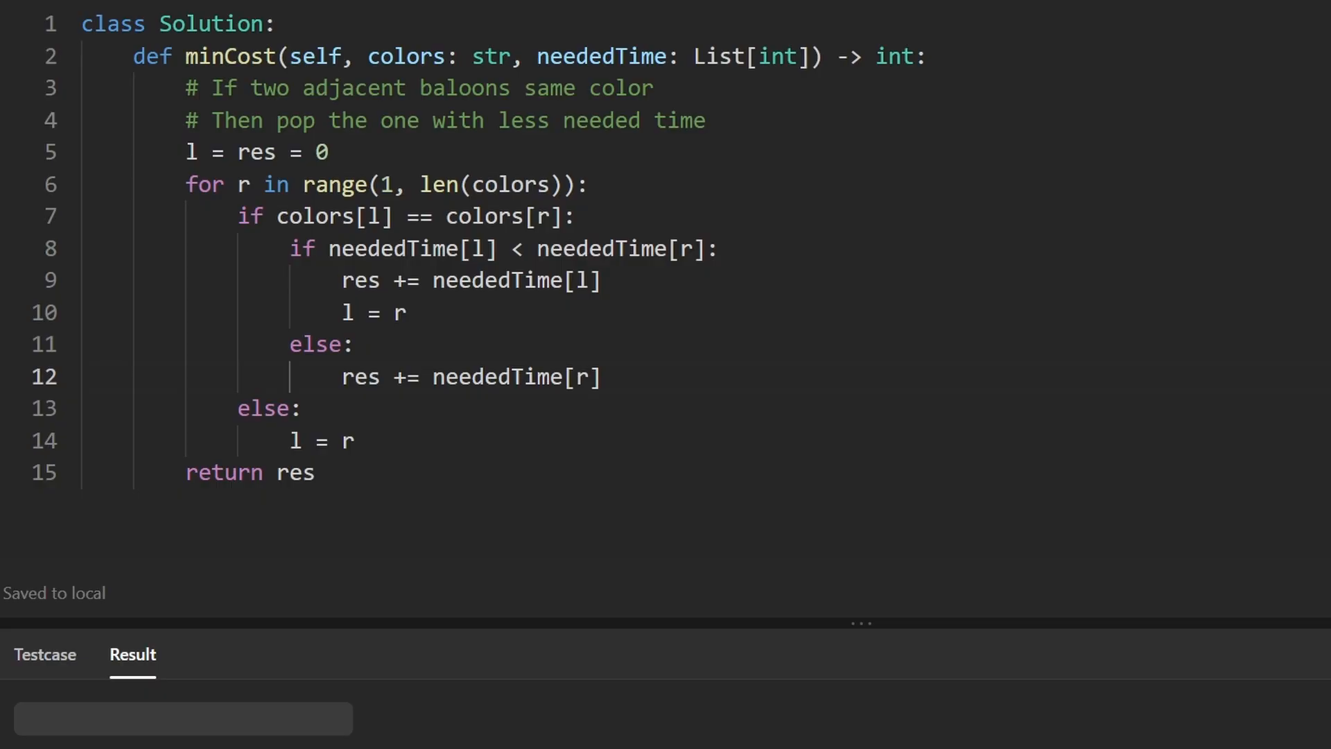